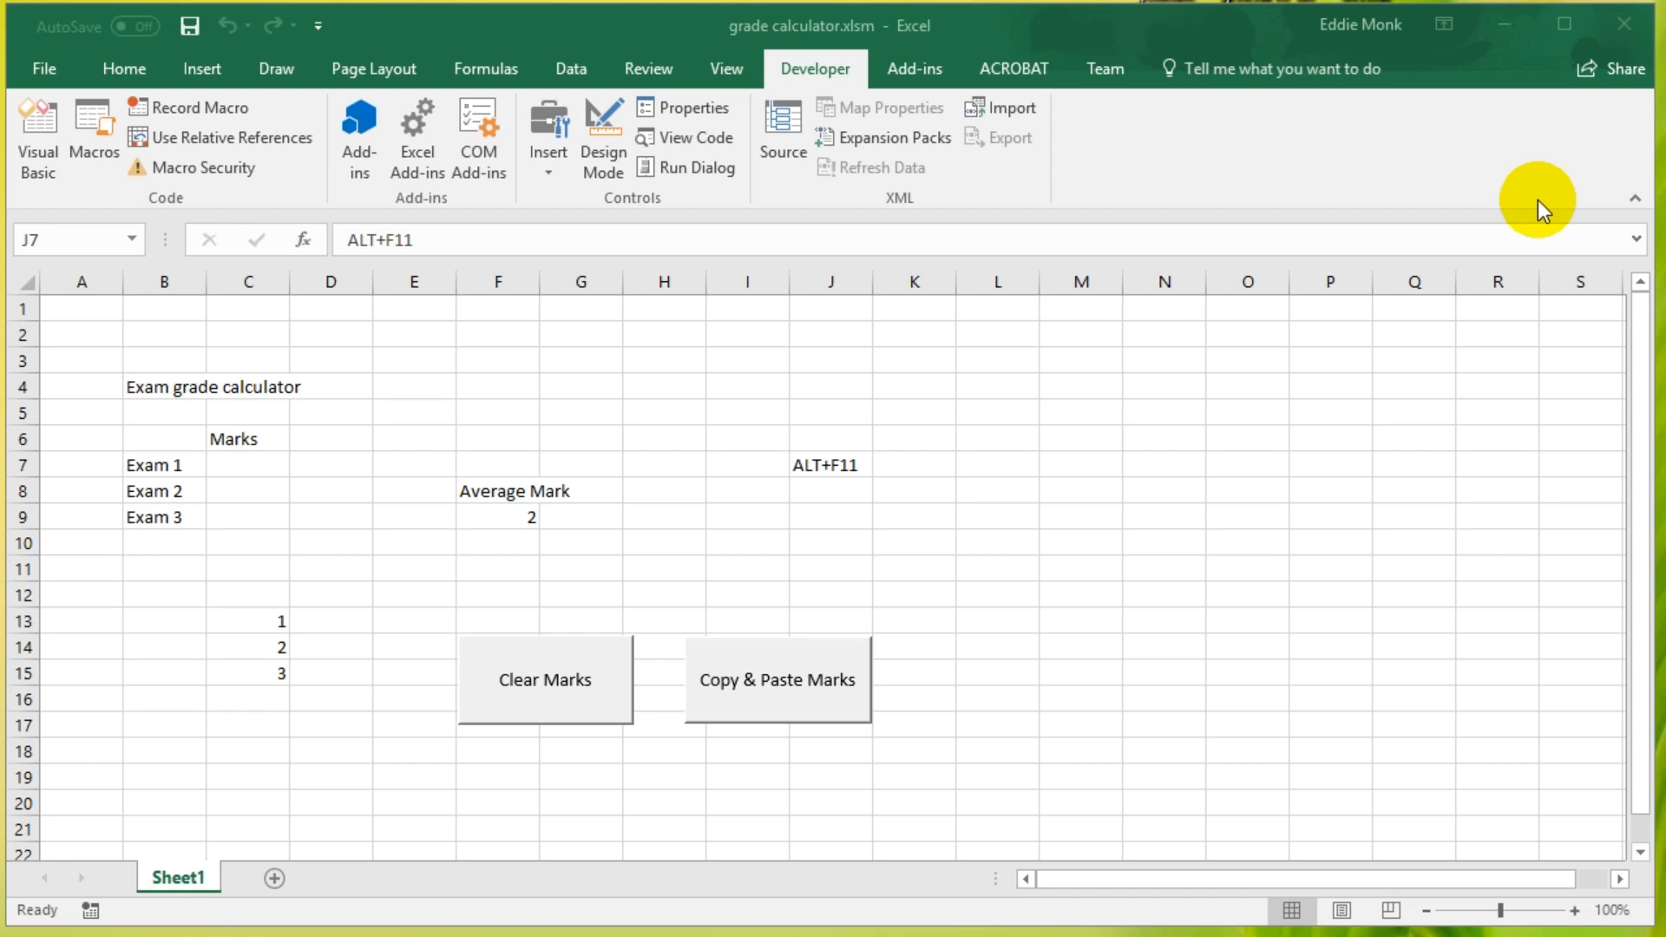
{"action": "mouse_move", "coordinate": [1509, 231]}
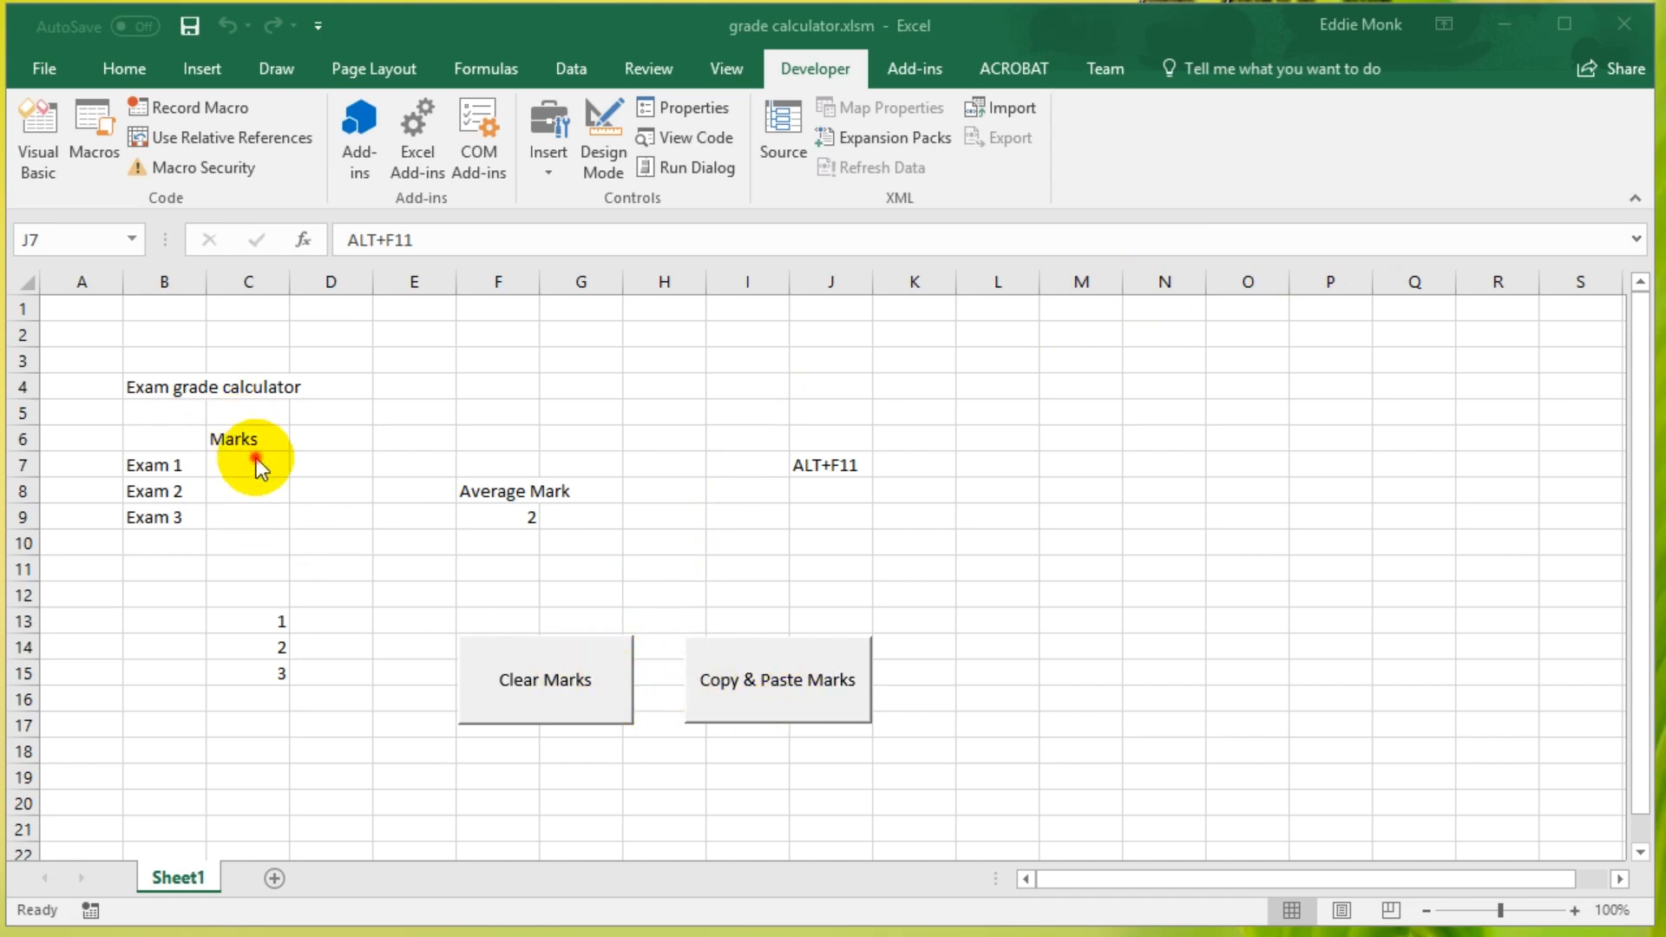
Step: Clear the exam marks, re-enter 90, 6, 70 in C7:C9 and copy them into C13:C15
{"action": "type", "text": "20"}
{"action": "left_click", "coordinate": [247, 489]}
{"action": "type", "text": "60"}
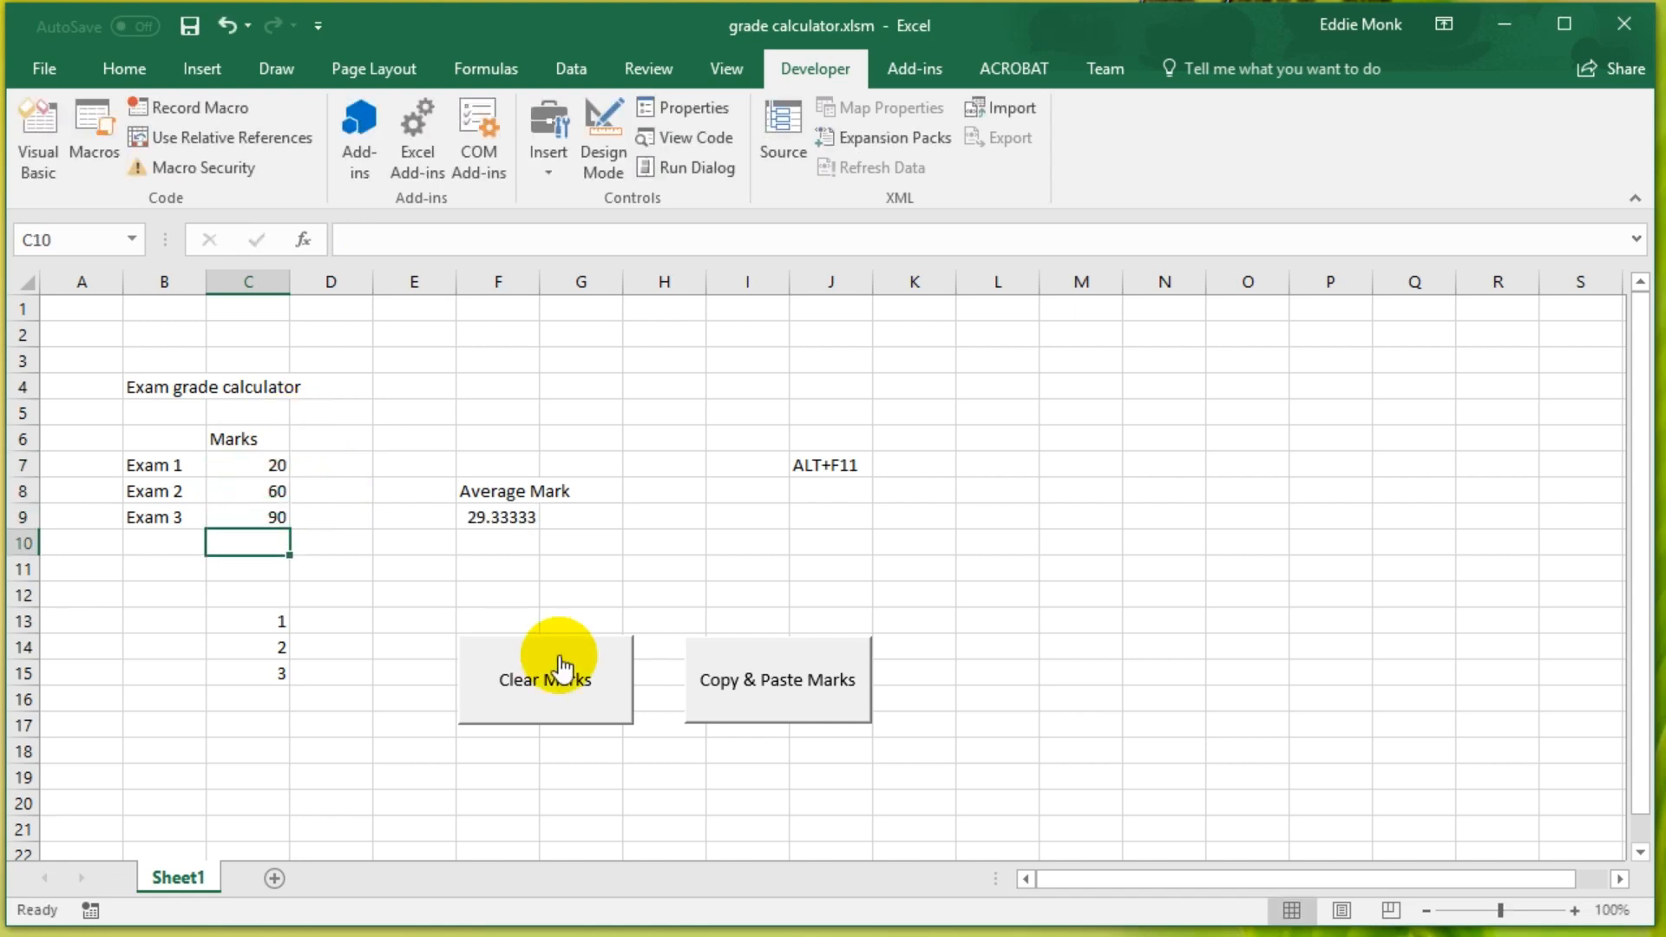
{"action": "left_click", "coordinate": [544, 678]}
{"action": "type", "text": "06"}
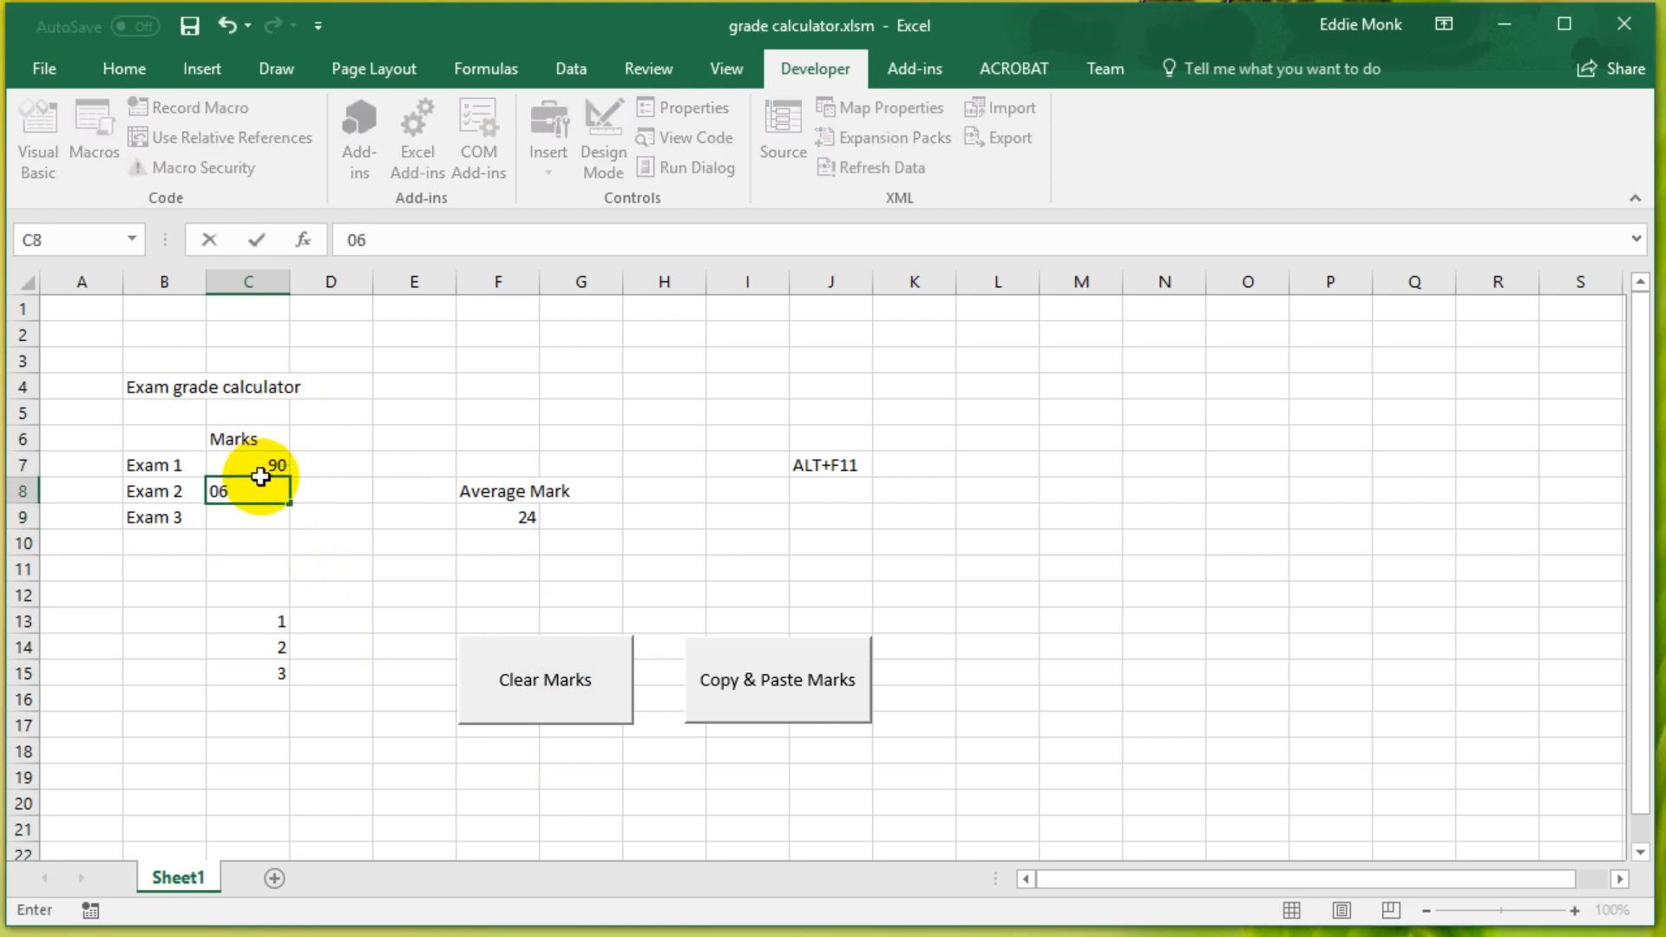
{"action": "left_click", "coordinate": [775, 678]}
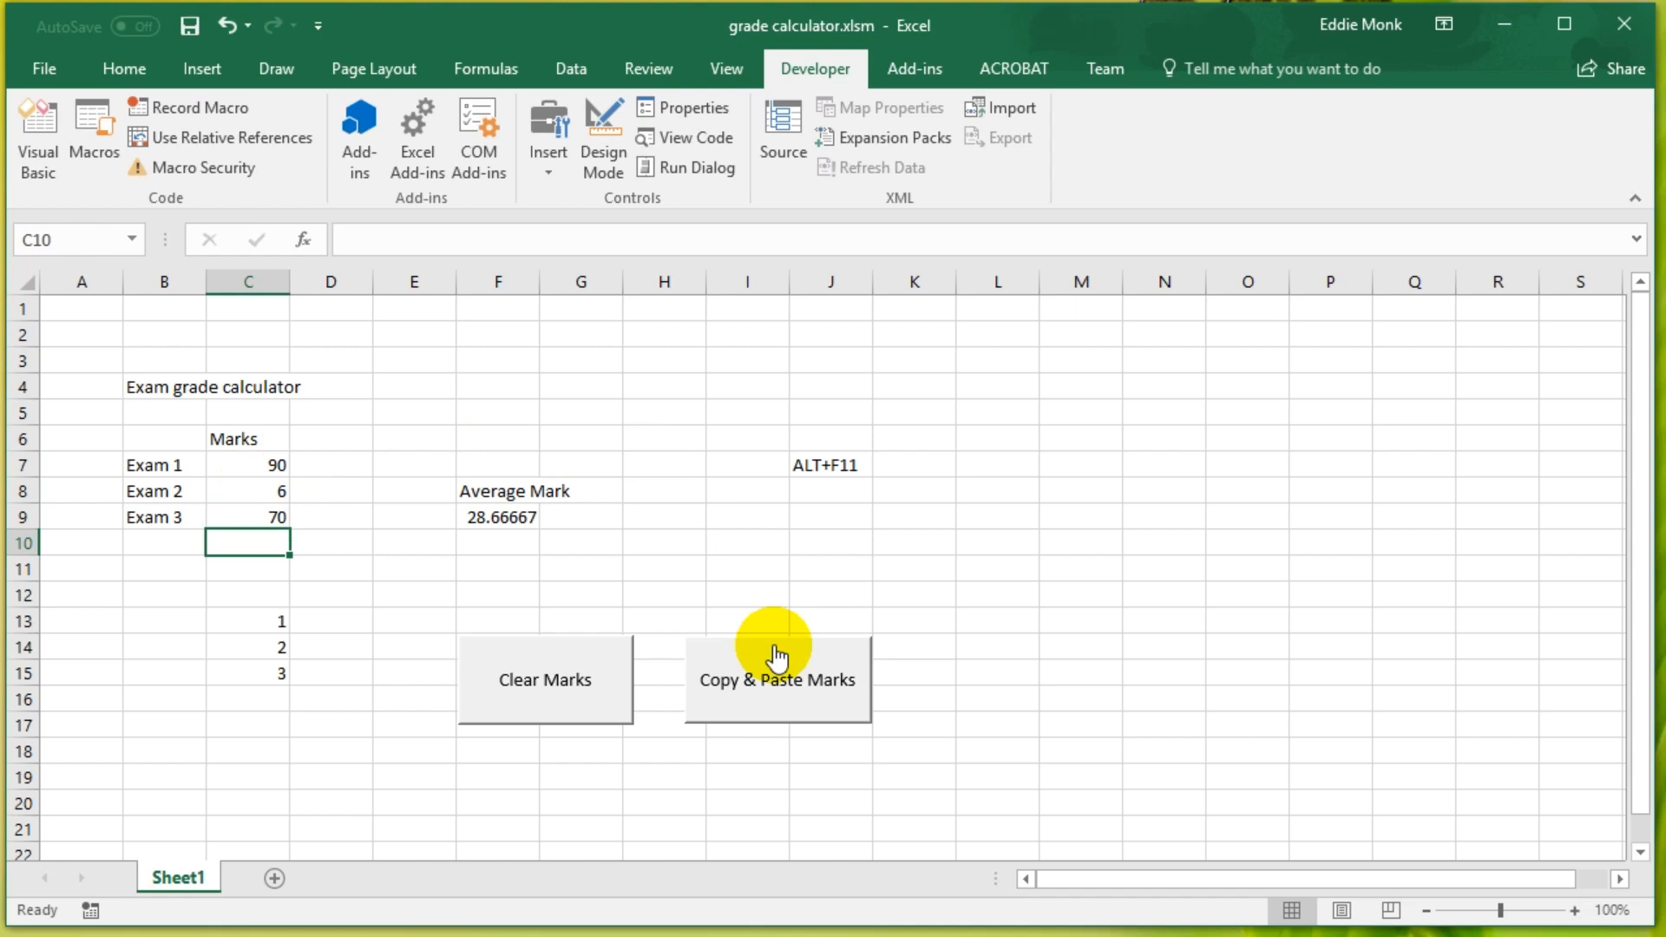
{"action": "mouse_move", "coordinate": [784, 681]}
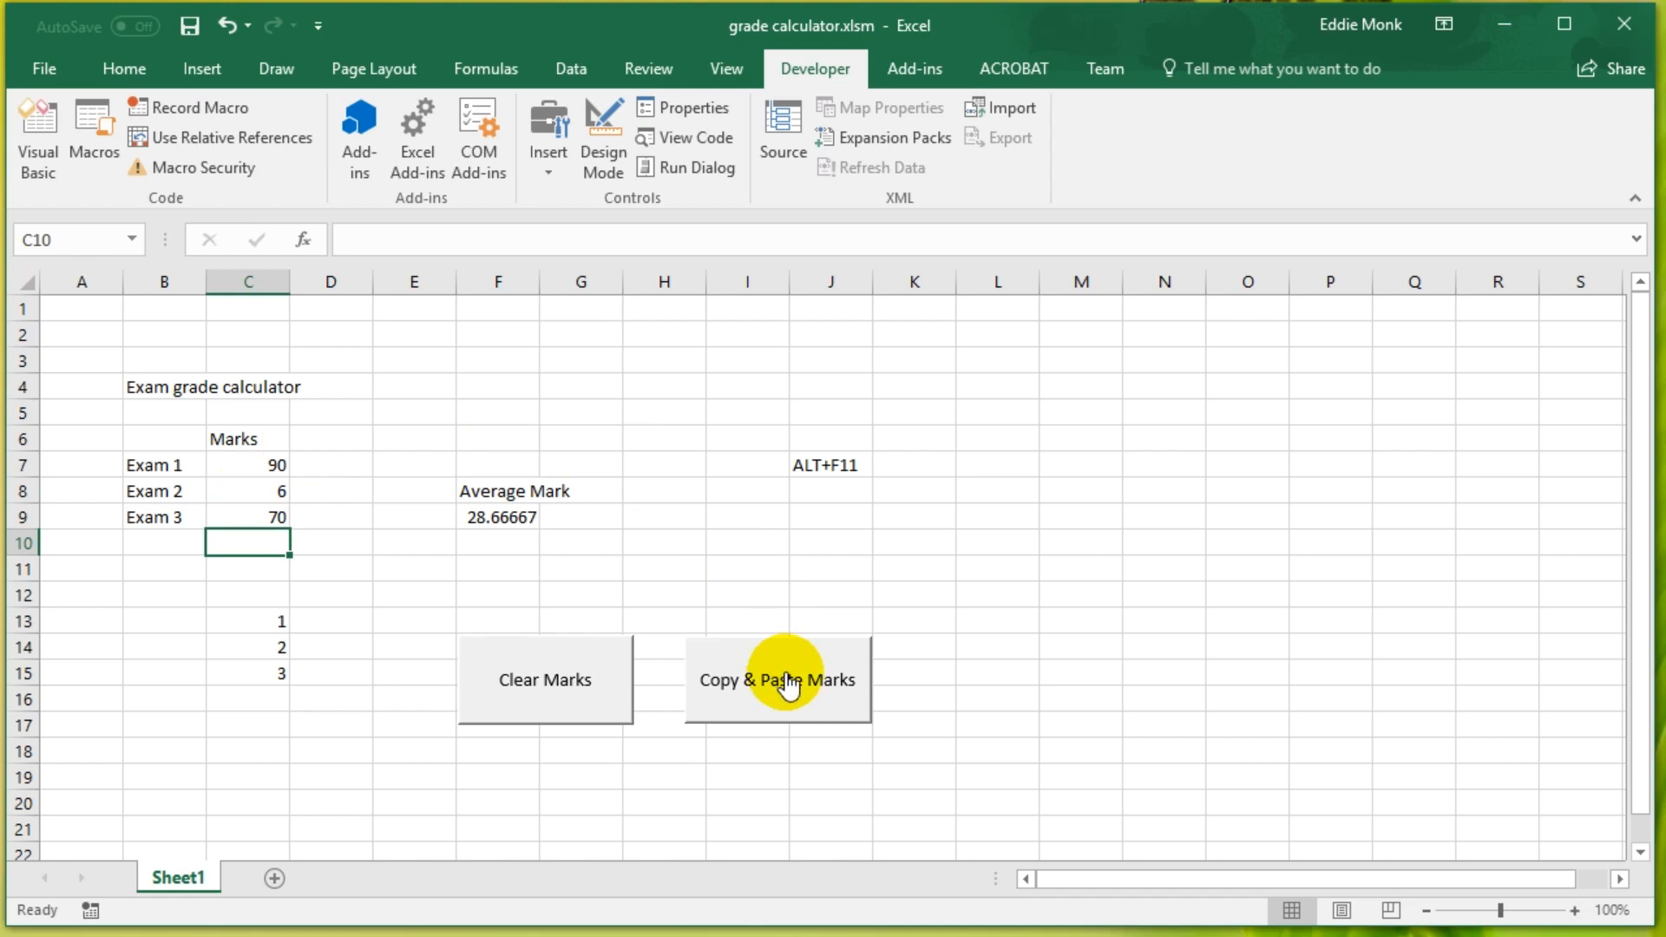
{"action": "left_click", "coordinate": [777, 678]}
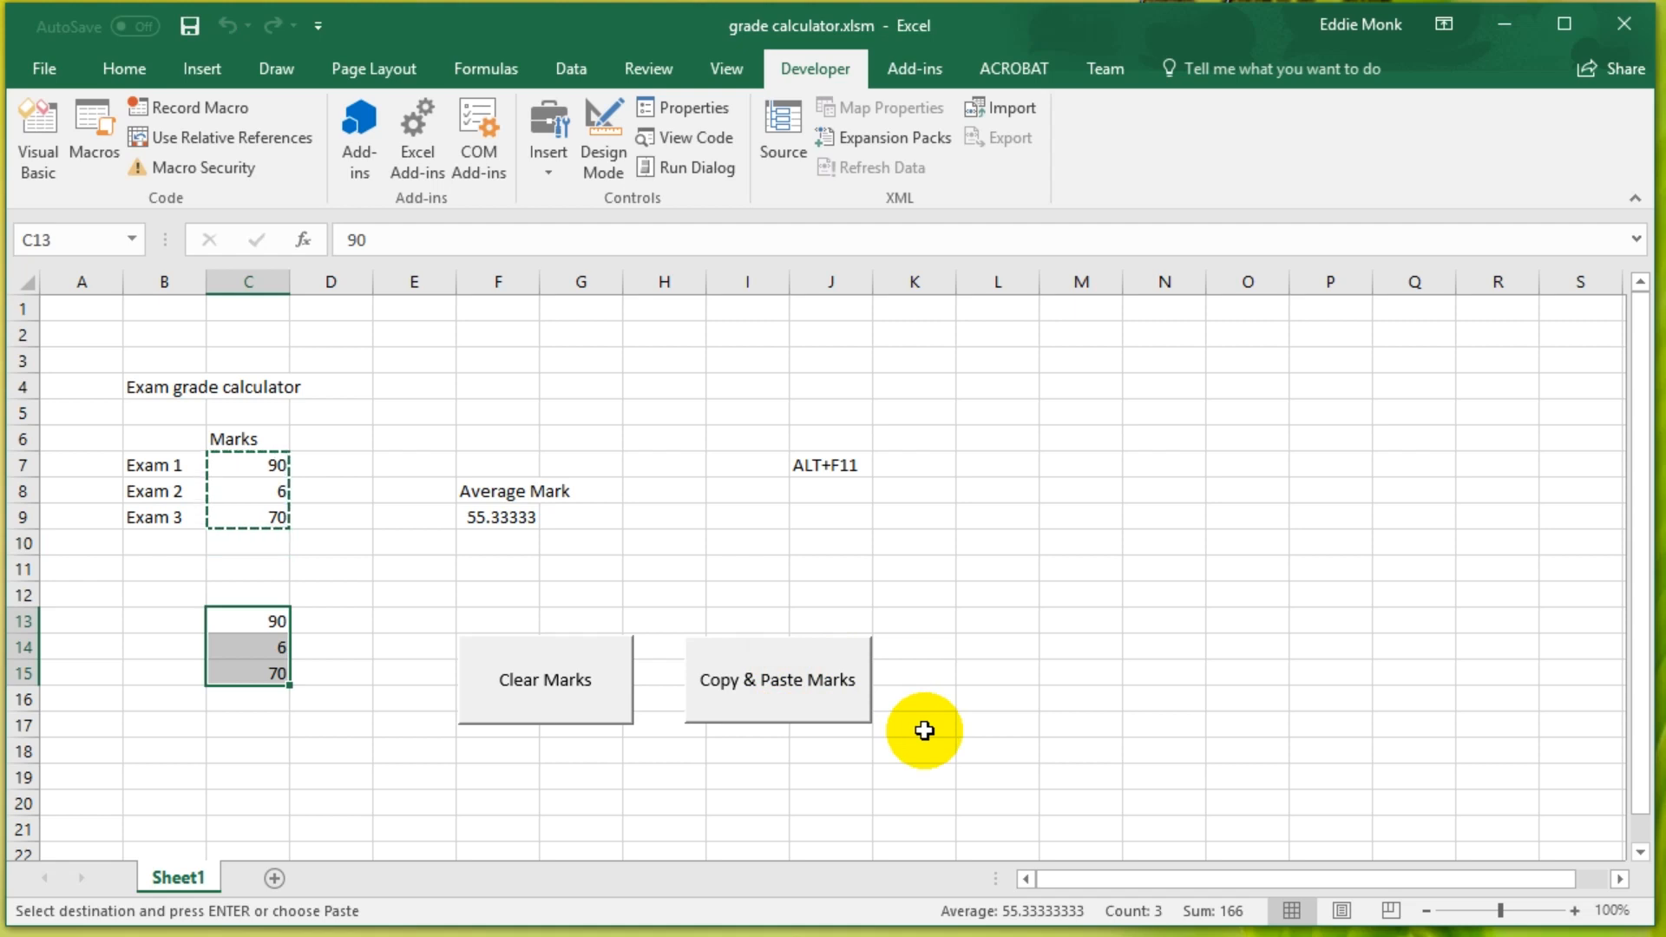
{"action": "mouse_move", "coordinate": [259, 446]}
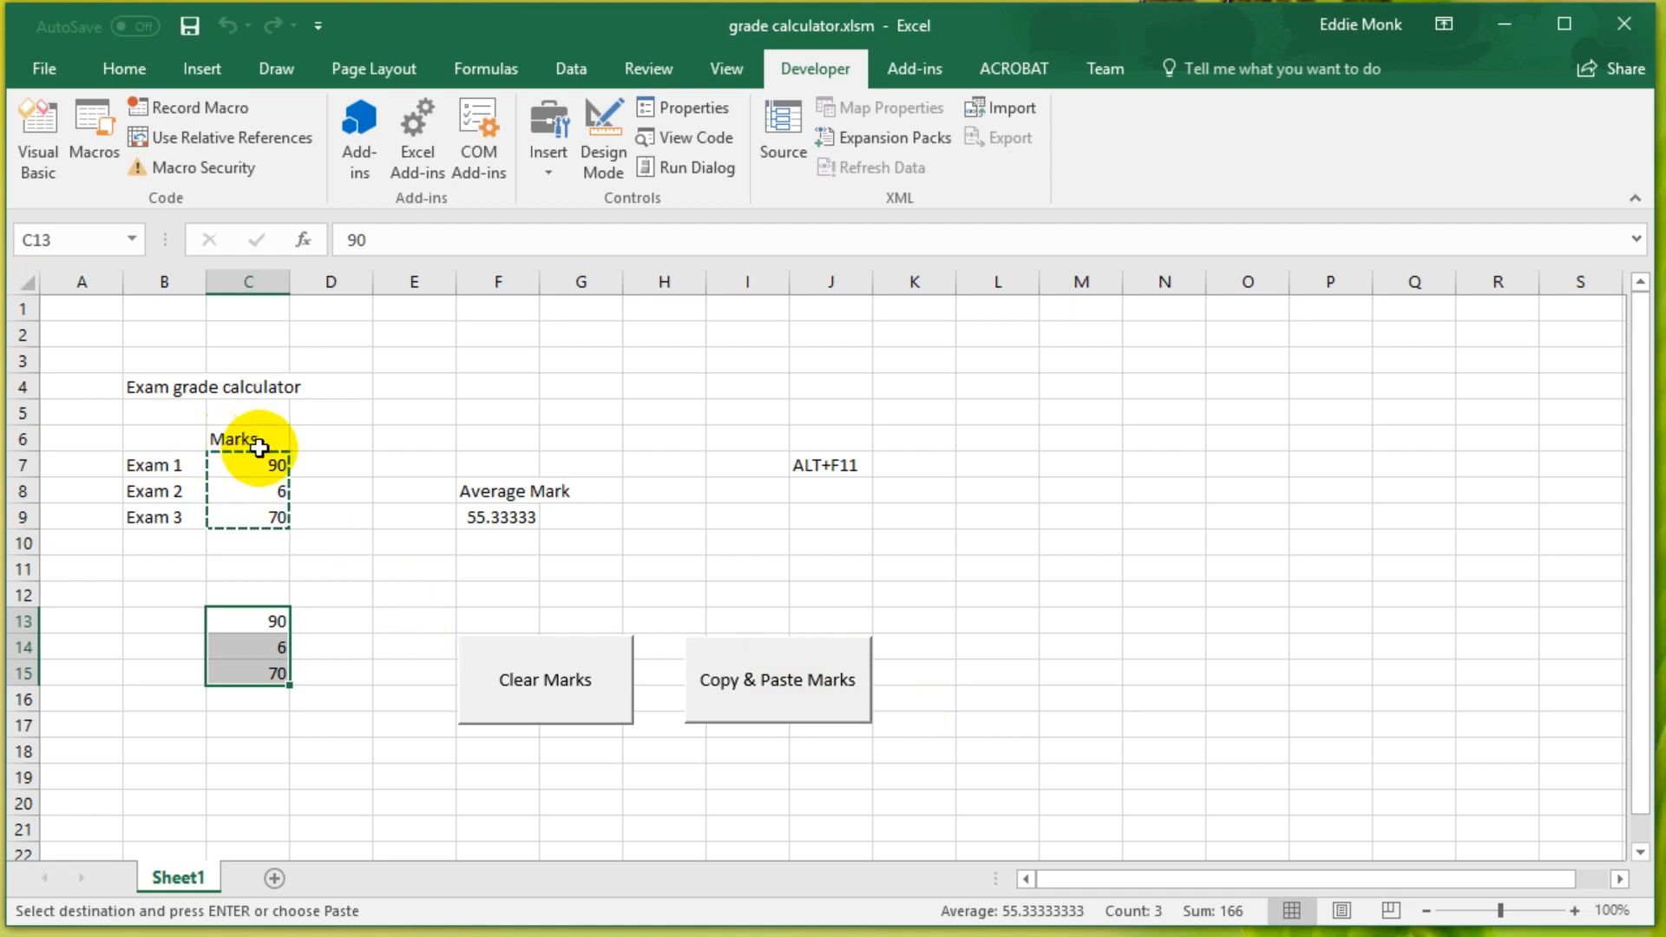
{"action": "mouse_move", "coordinate": [309, 555]}
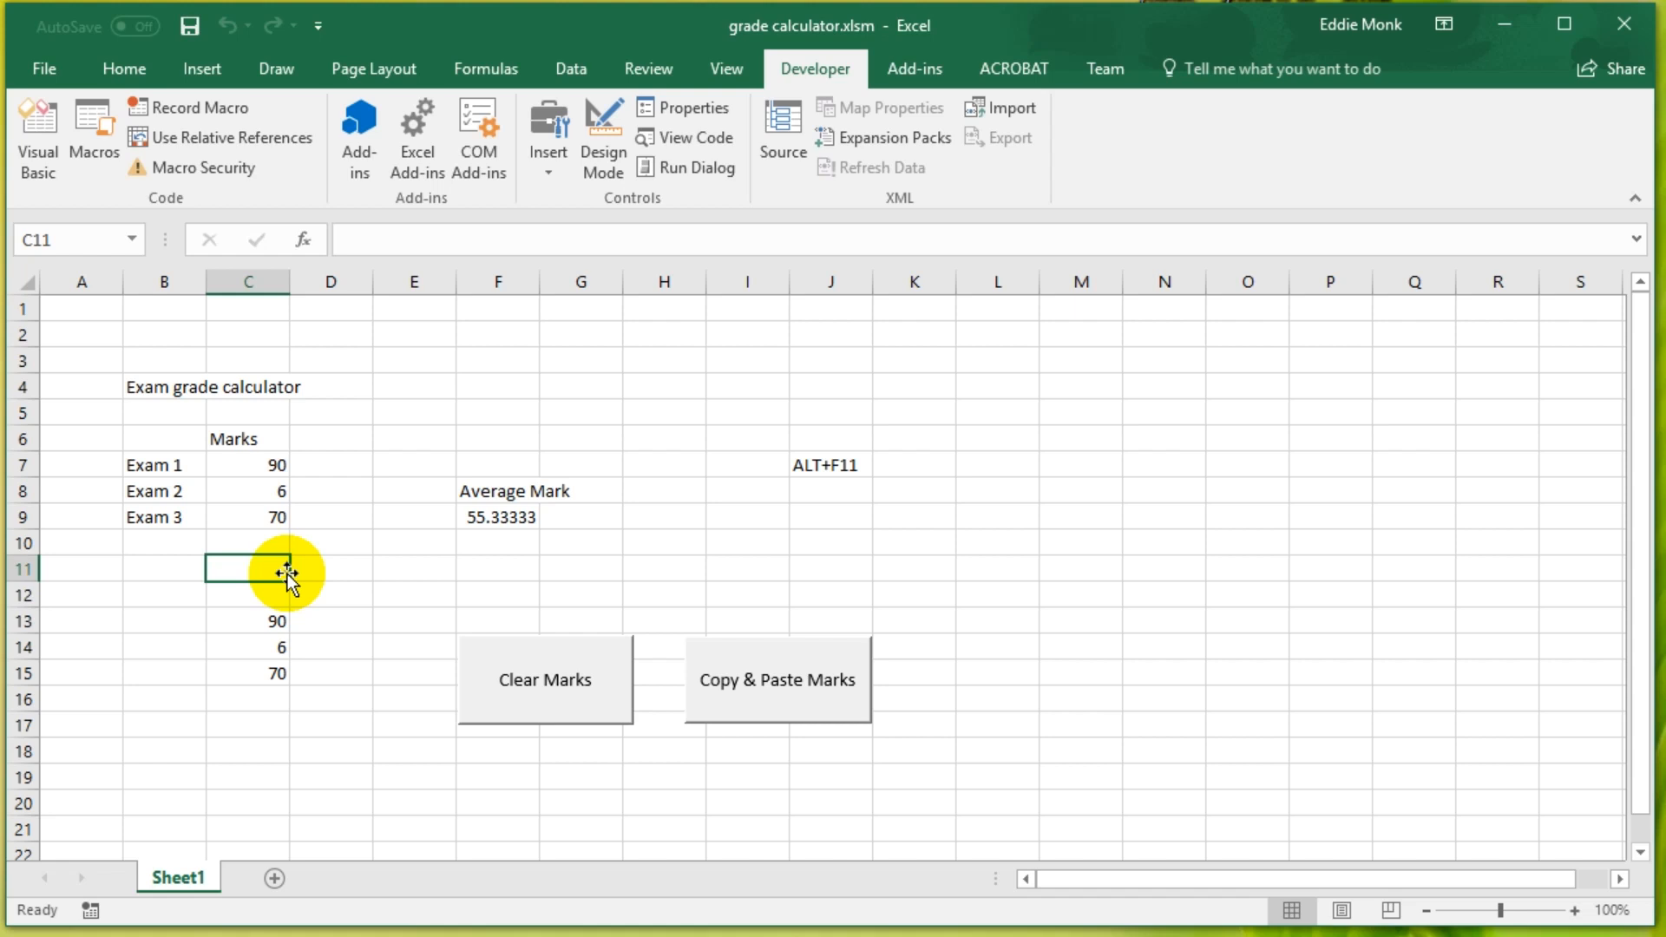
Step: Show Module1's Clear_Marks and Copy_Paste_Marks macros in the VBA editor and inspect the Clear_Marks code
{"action": "key", "text": "alt+f11"}
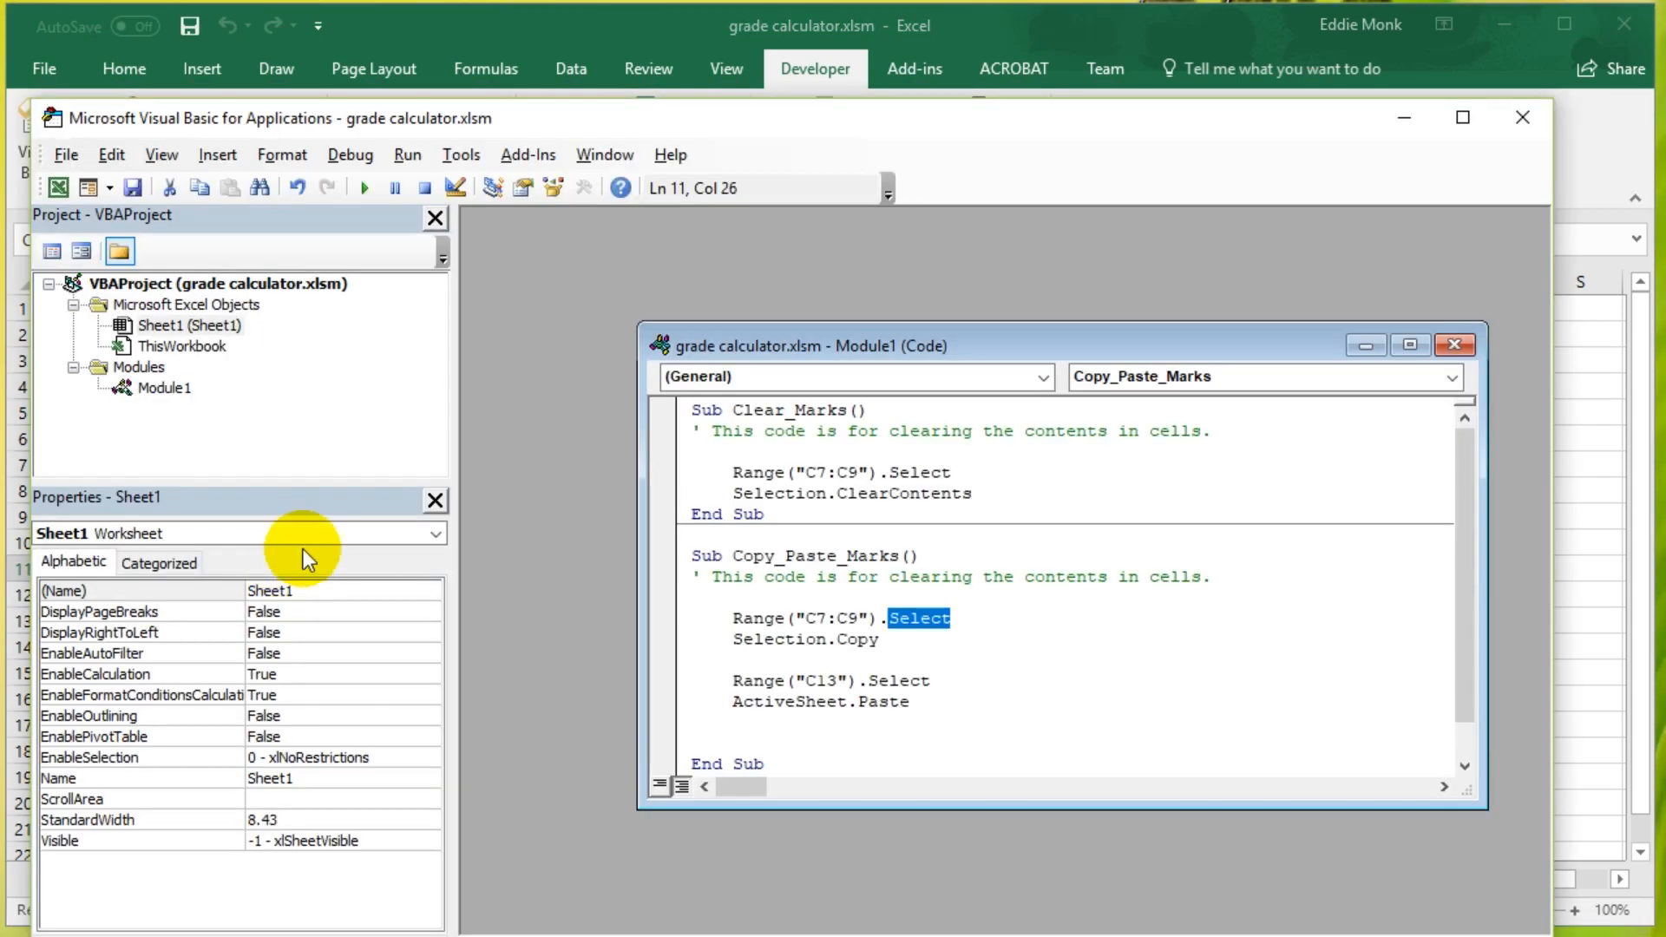
{"action": "mouse_move", "coordinate": [797, 543]}
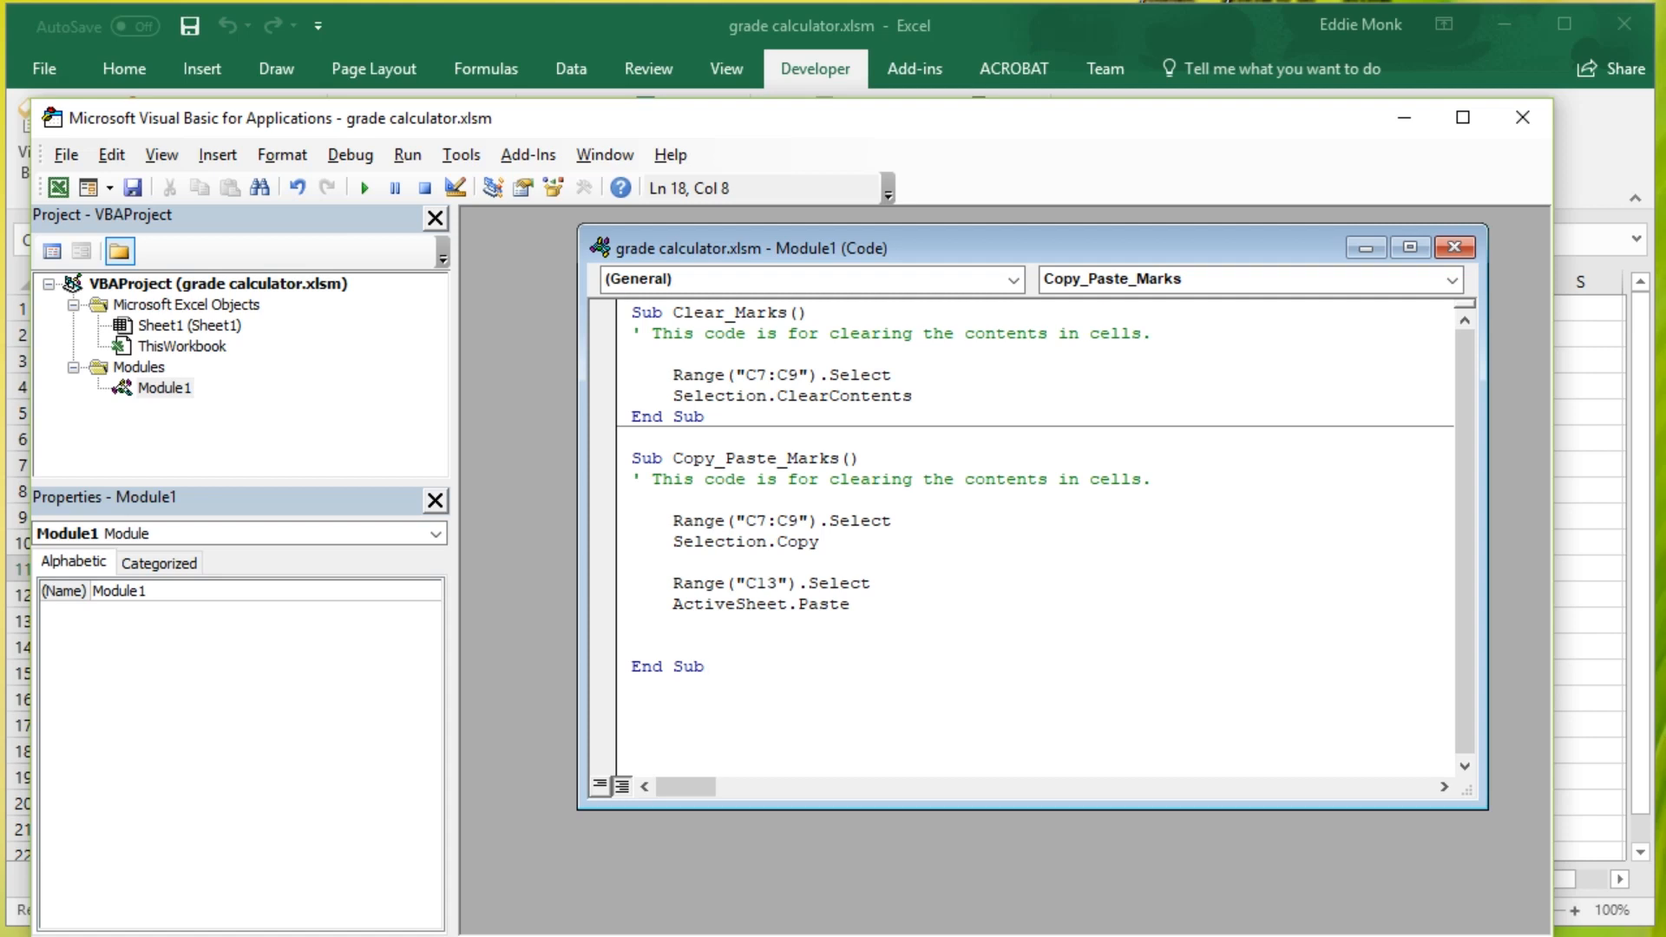
{"action": "mouse_move", "coordinate": [1357, 116]}
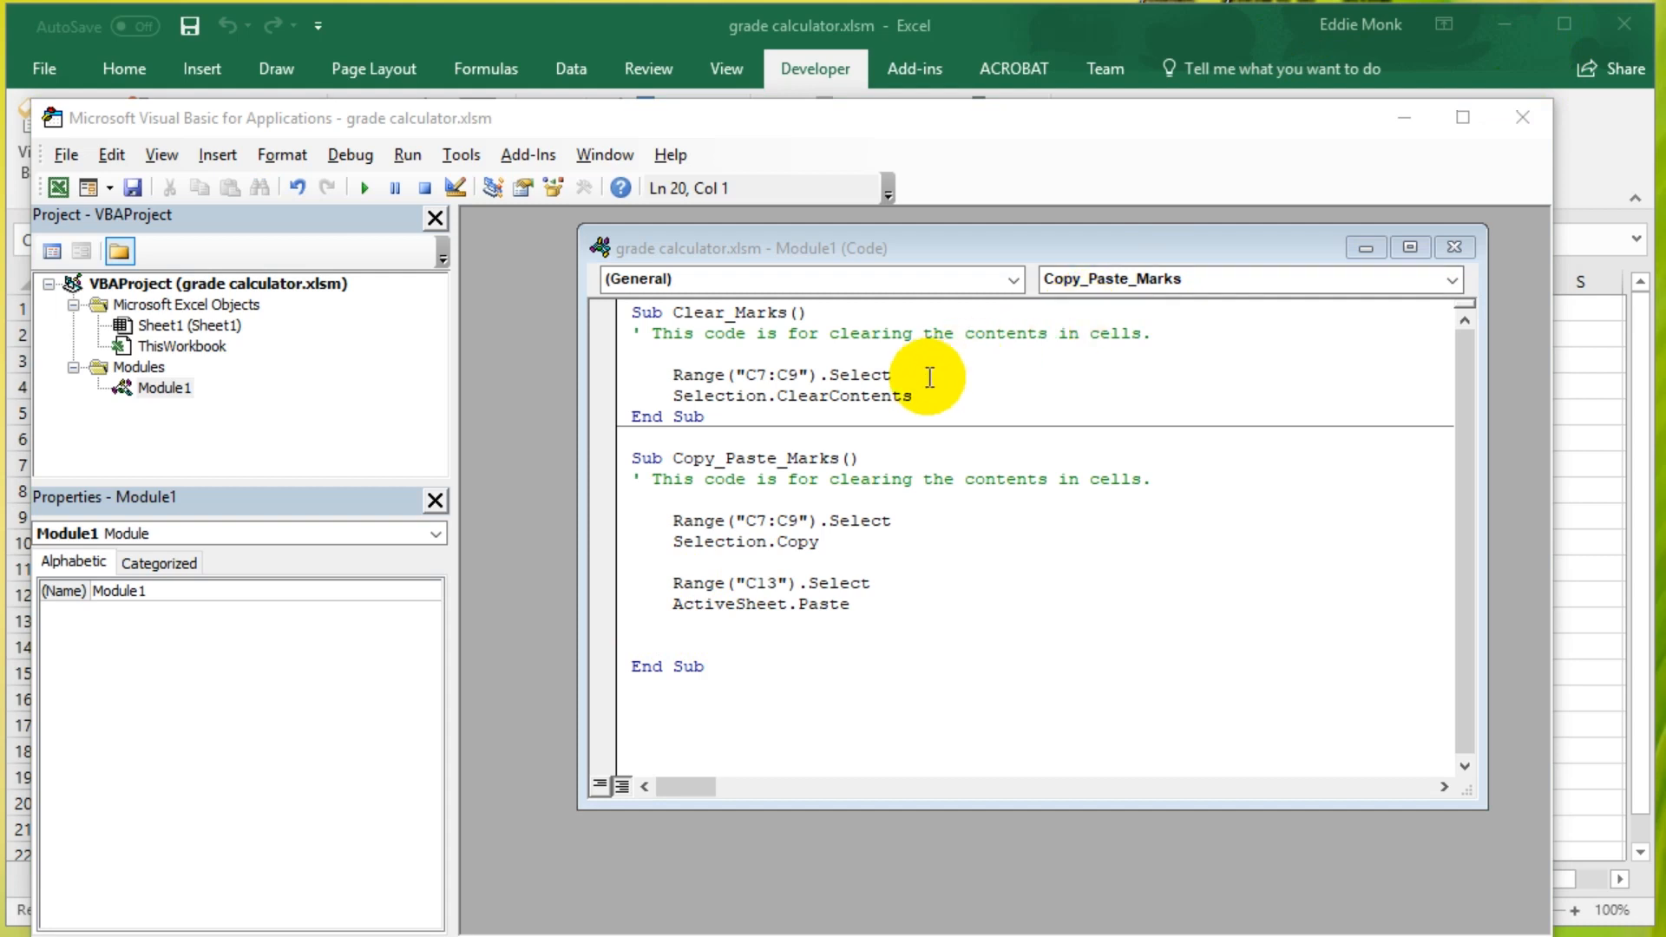
{"action": "mouse_move", "coordinate": [677, 375]}
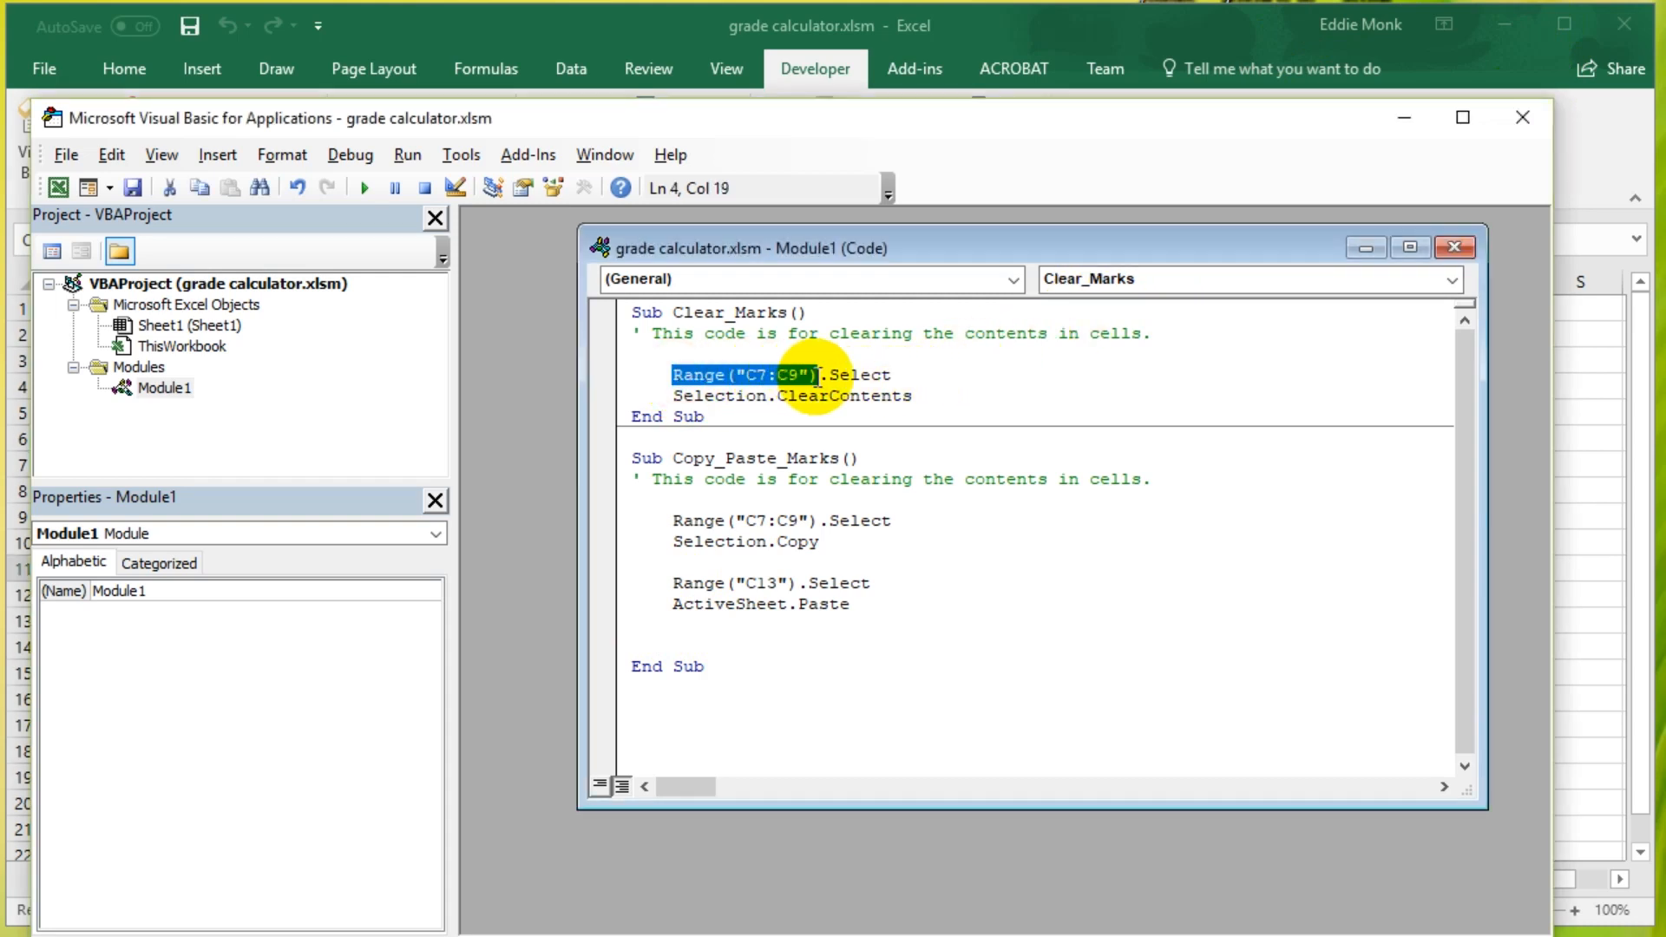
{"action": "mouse_move", "coordinate": [817, 386]}
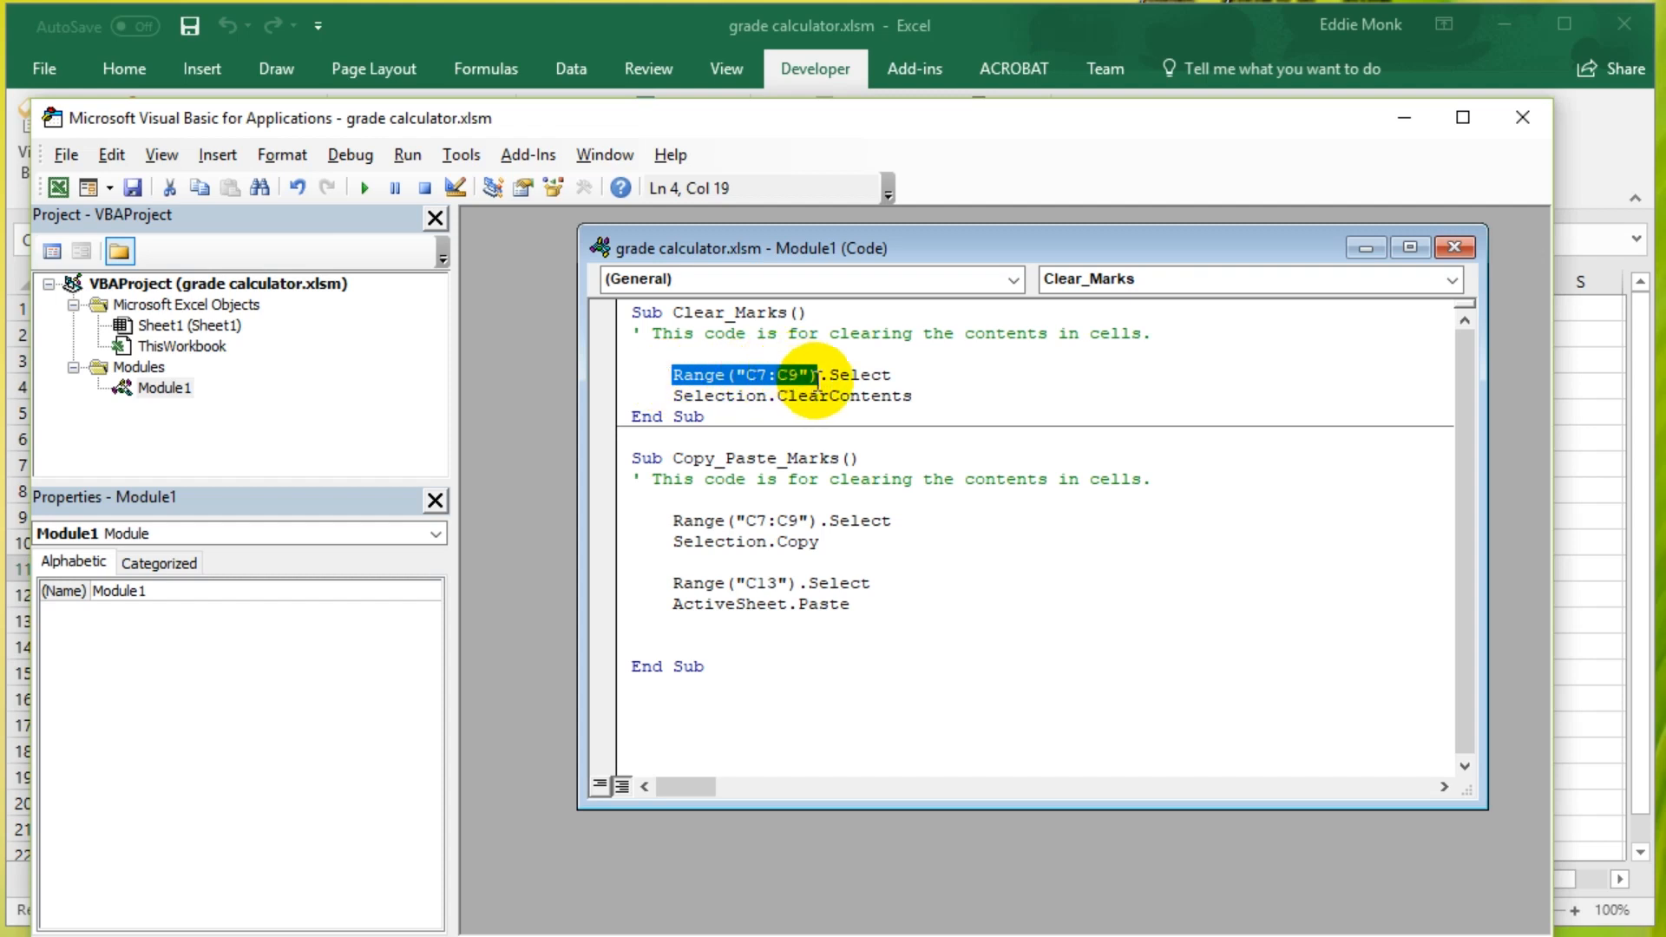
{"action": "double_click", "coordinate": [755, 310]}
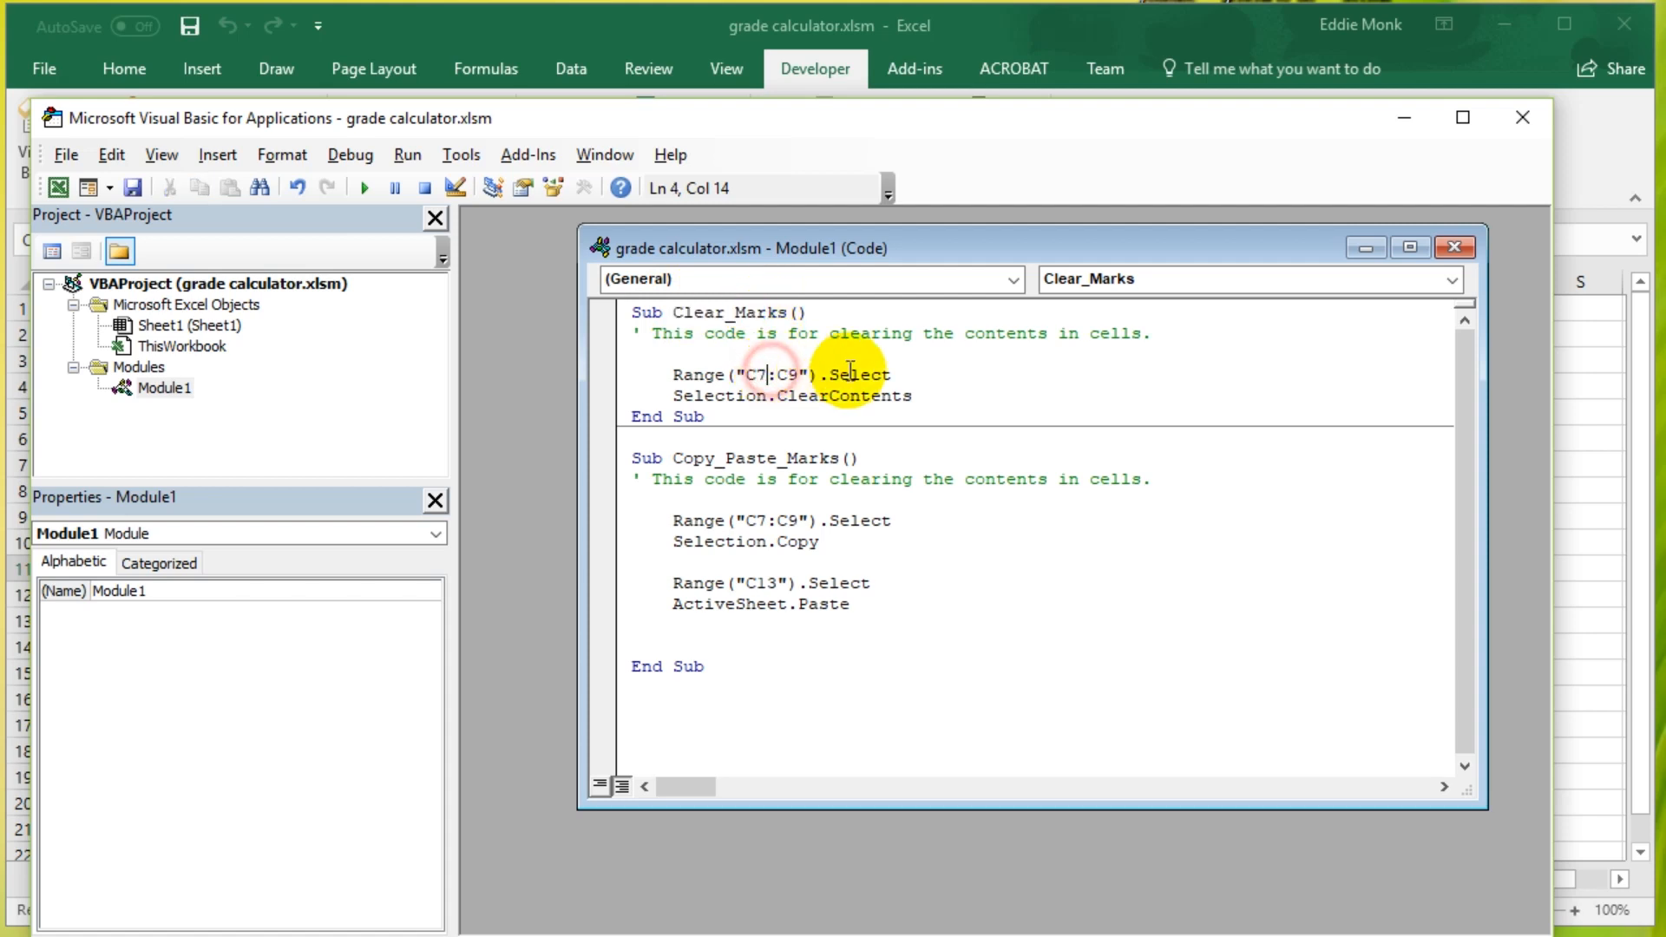
{"action": "double_click", "coordinate": [861, 375]}
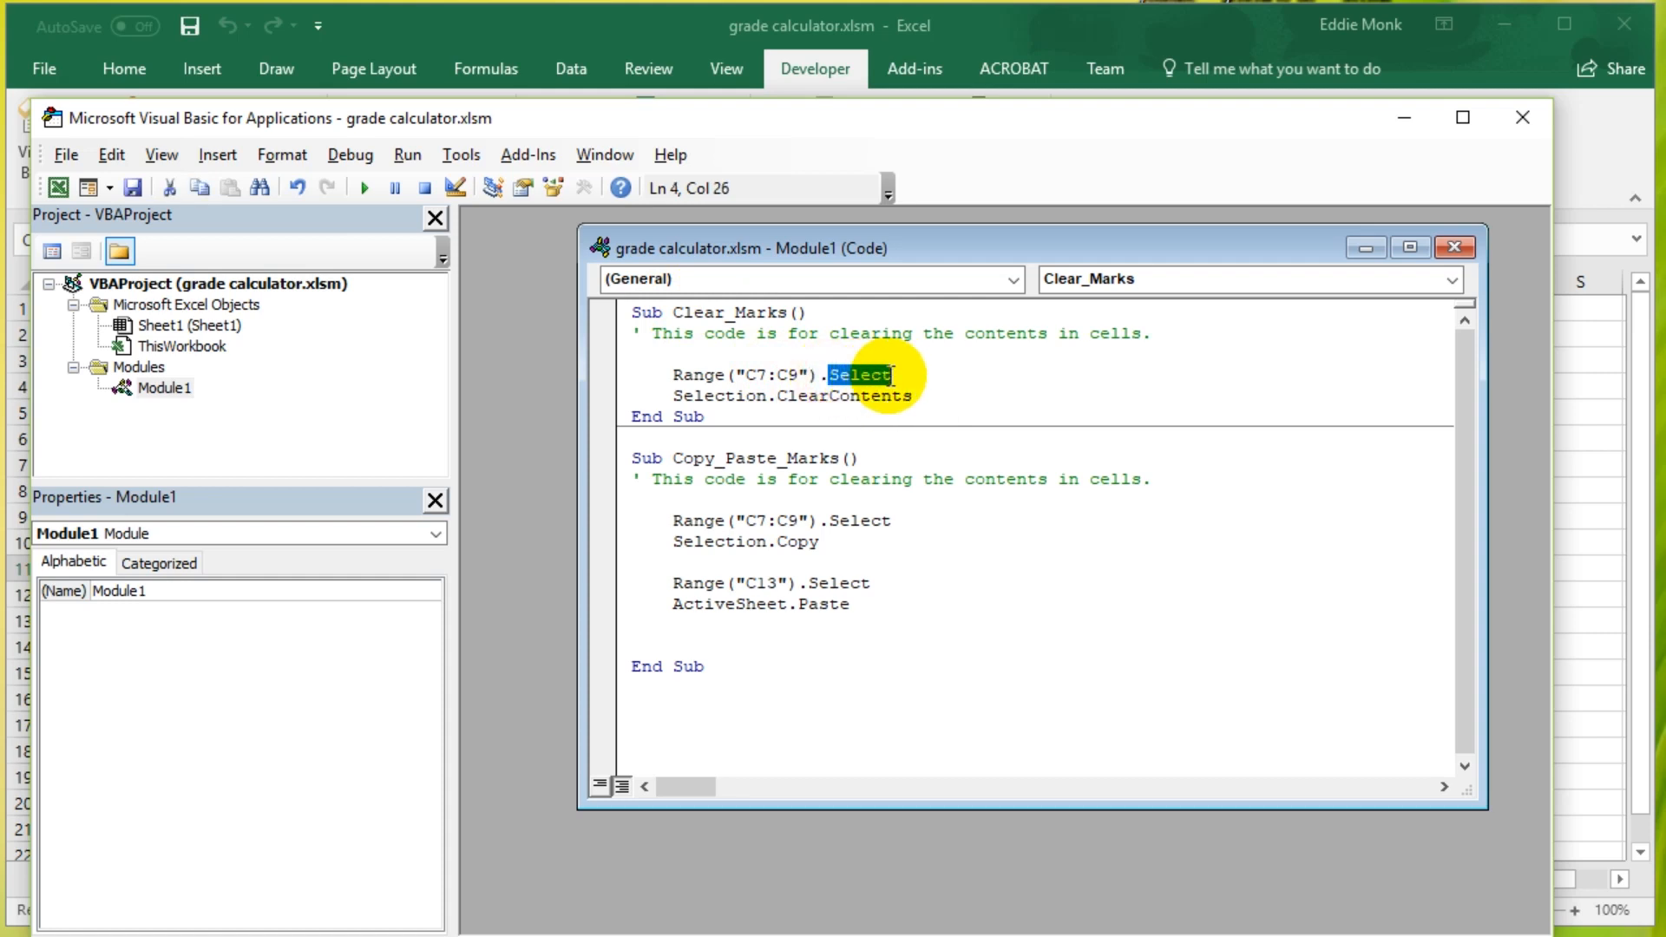
{"action": "mouse_move", "coordinate": [900, 439]}
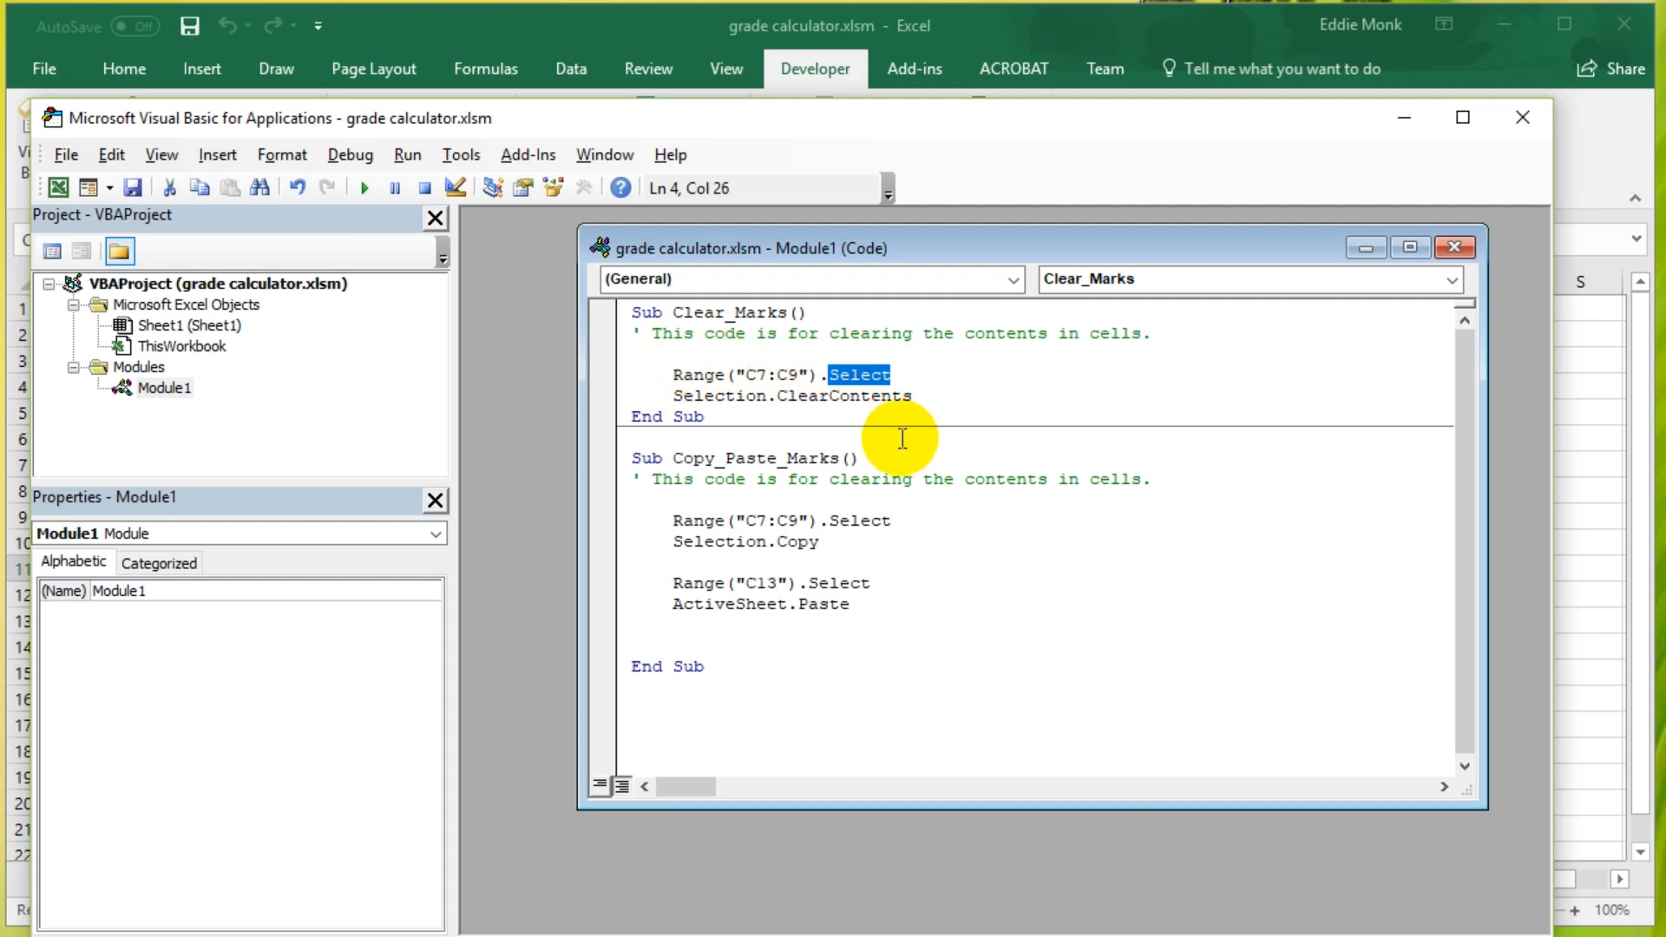
Step: Strip the Select and ClearContents statements, leaving Range("C7:C9"). ready for a new method
{"action": "key", "text": "Delete"}
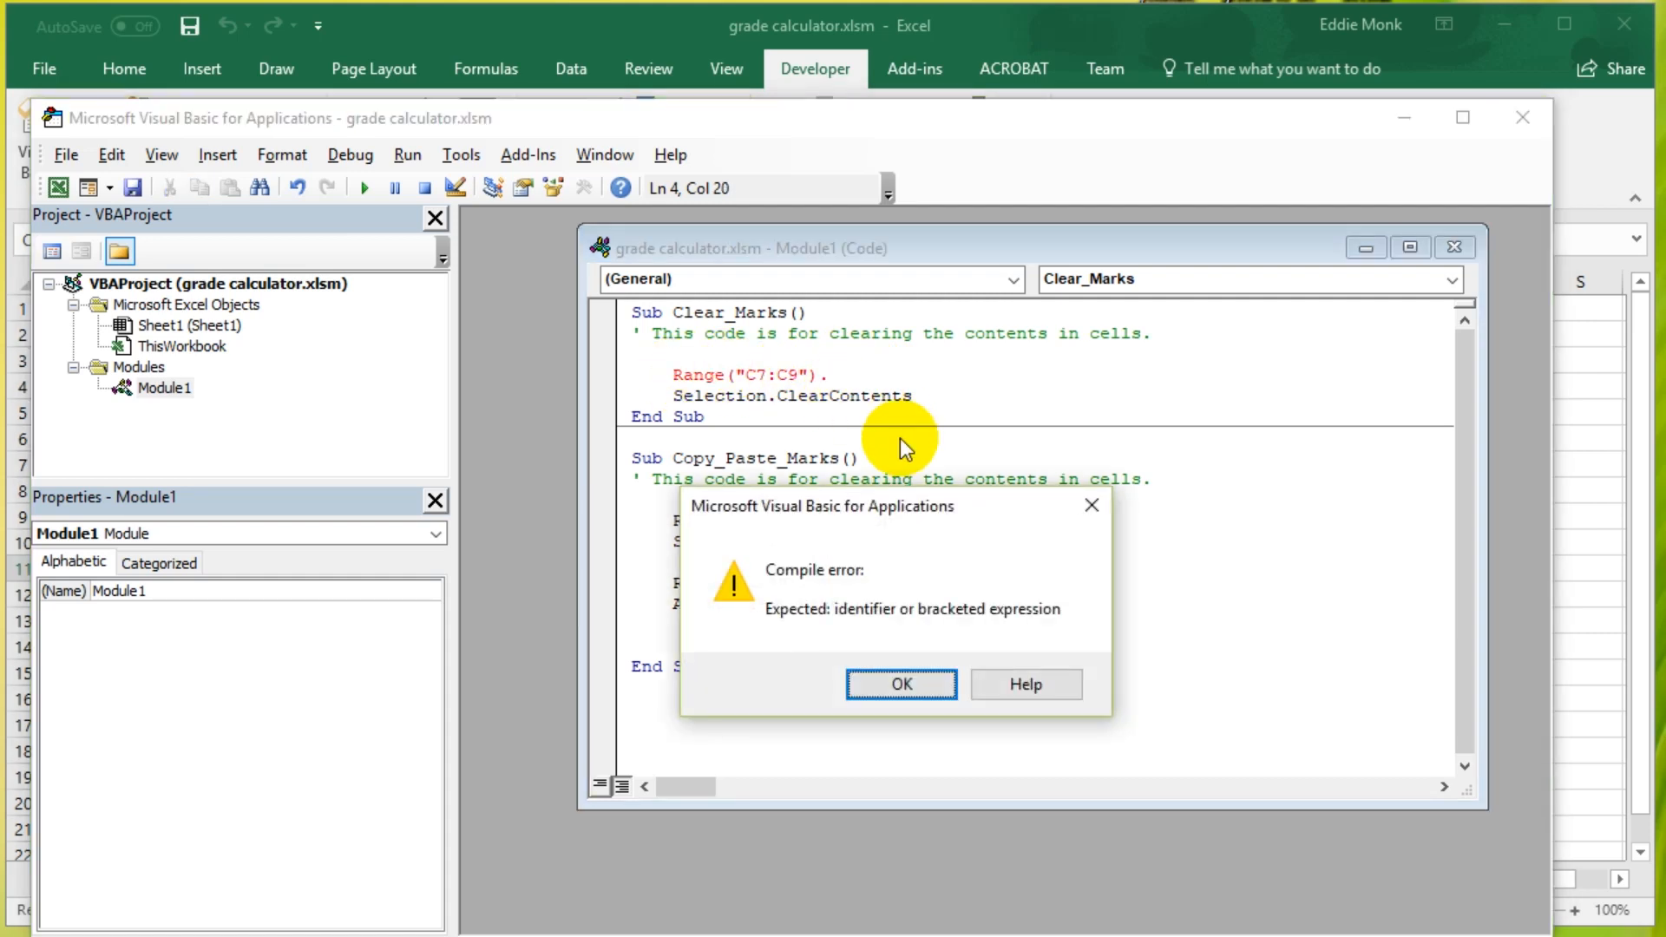
{"action": "left_click", "coordinate": [901, 684]}
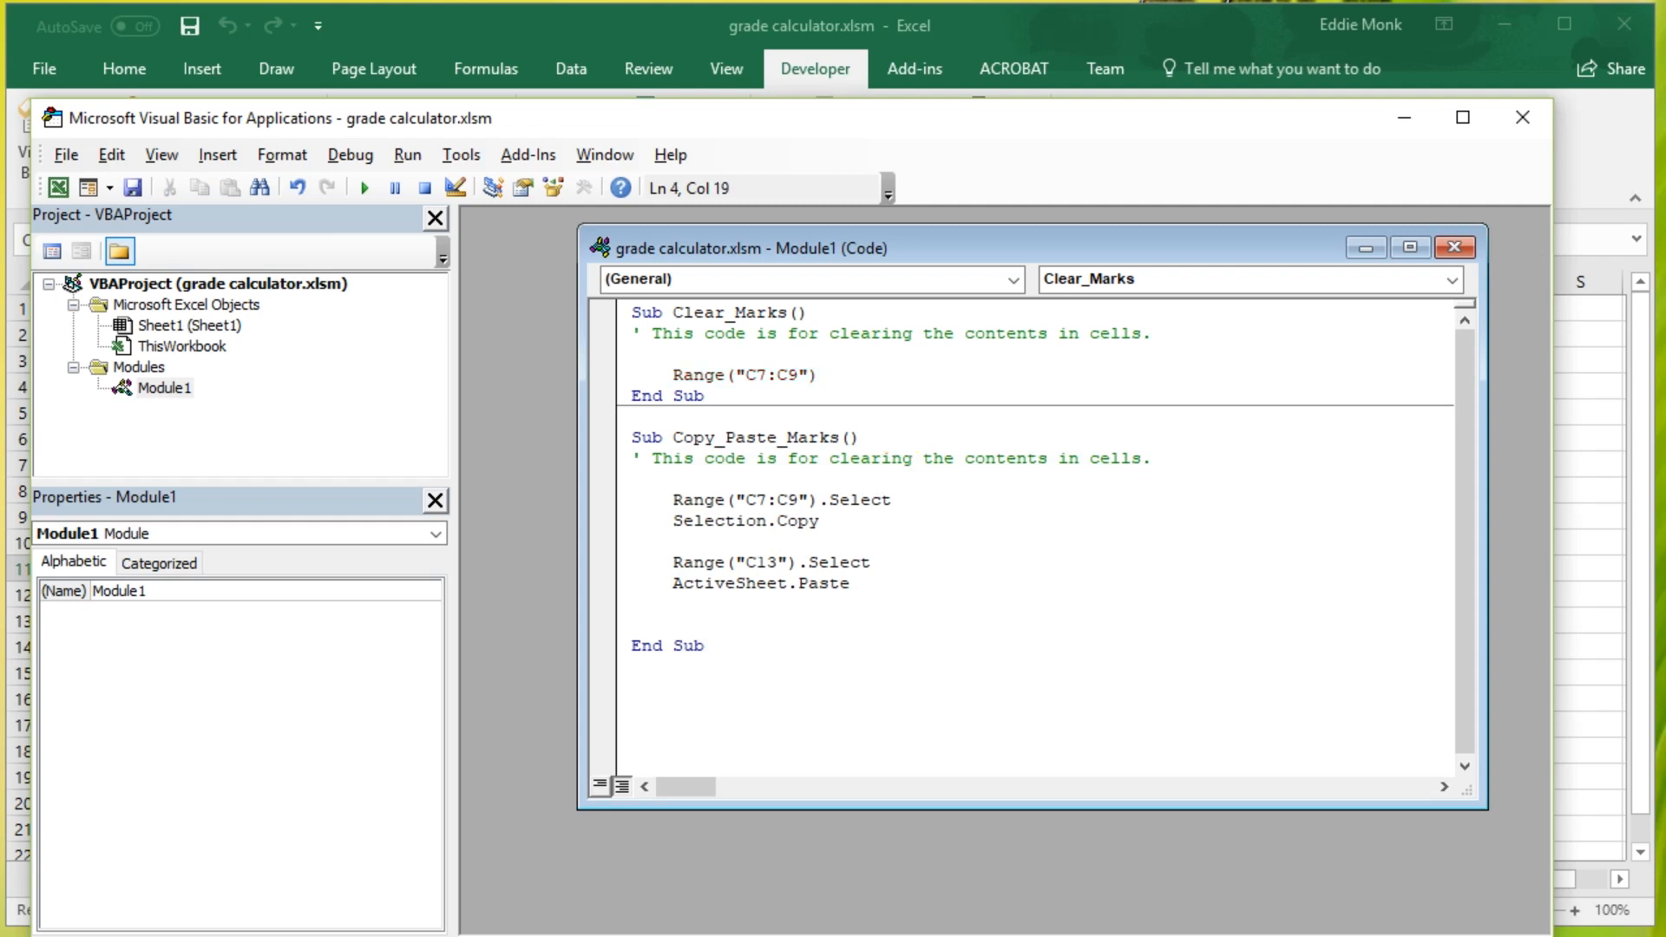
{"action": "type", "text": "."}
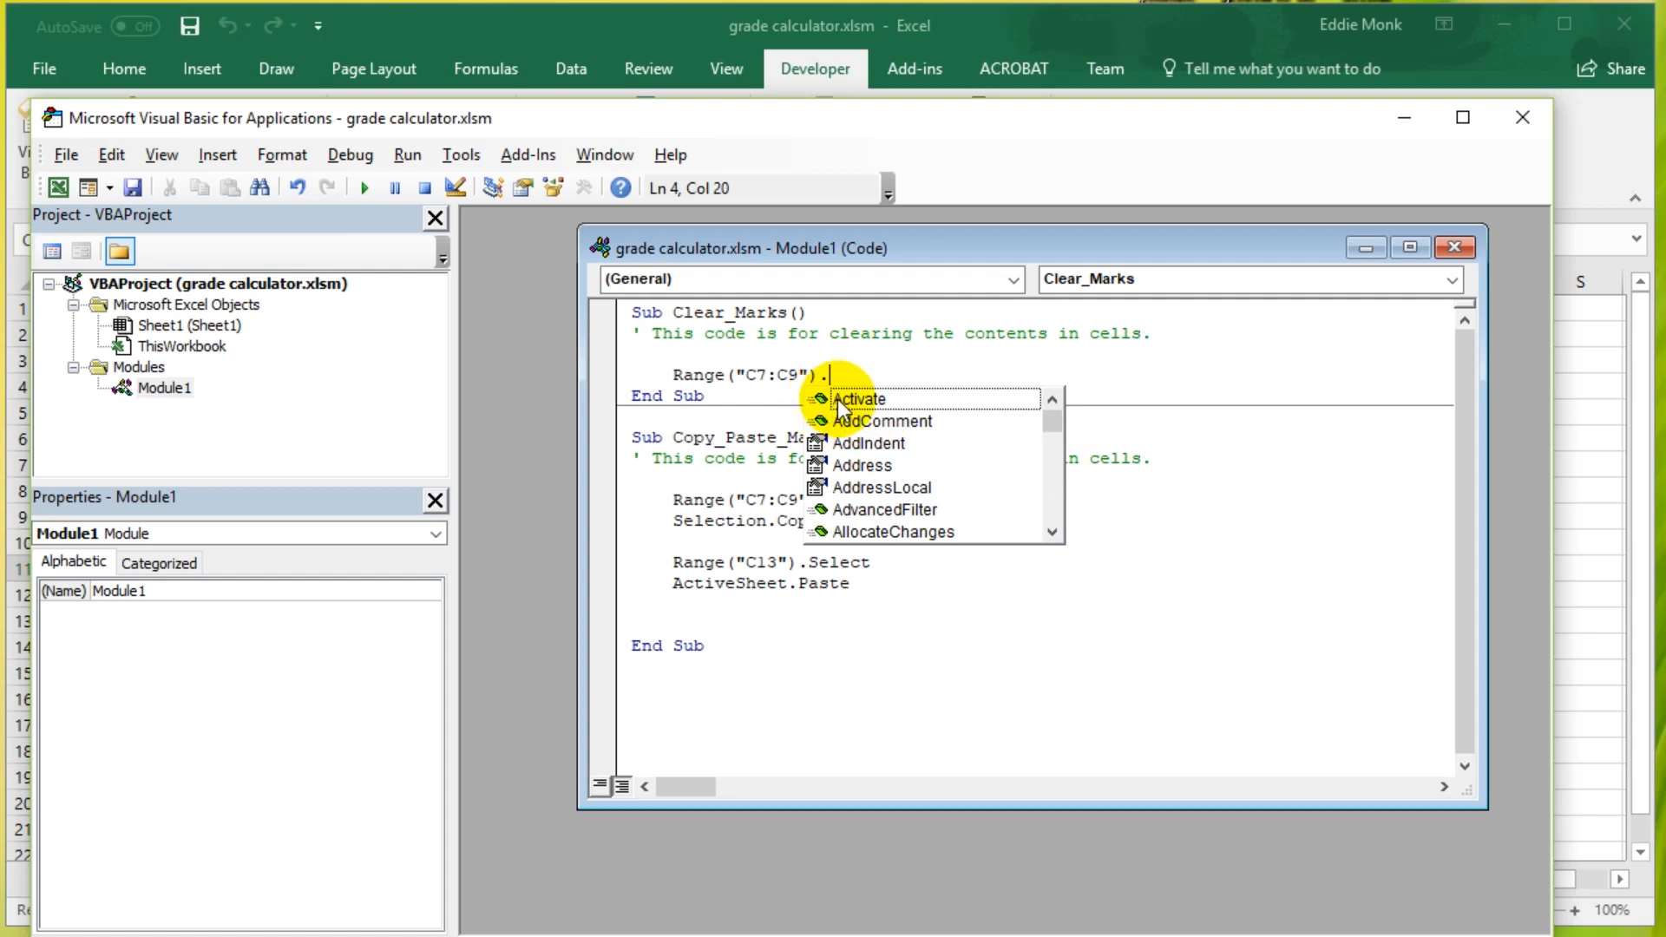
{"action": "mouse_move", "coordinate": [880, 427]}
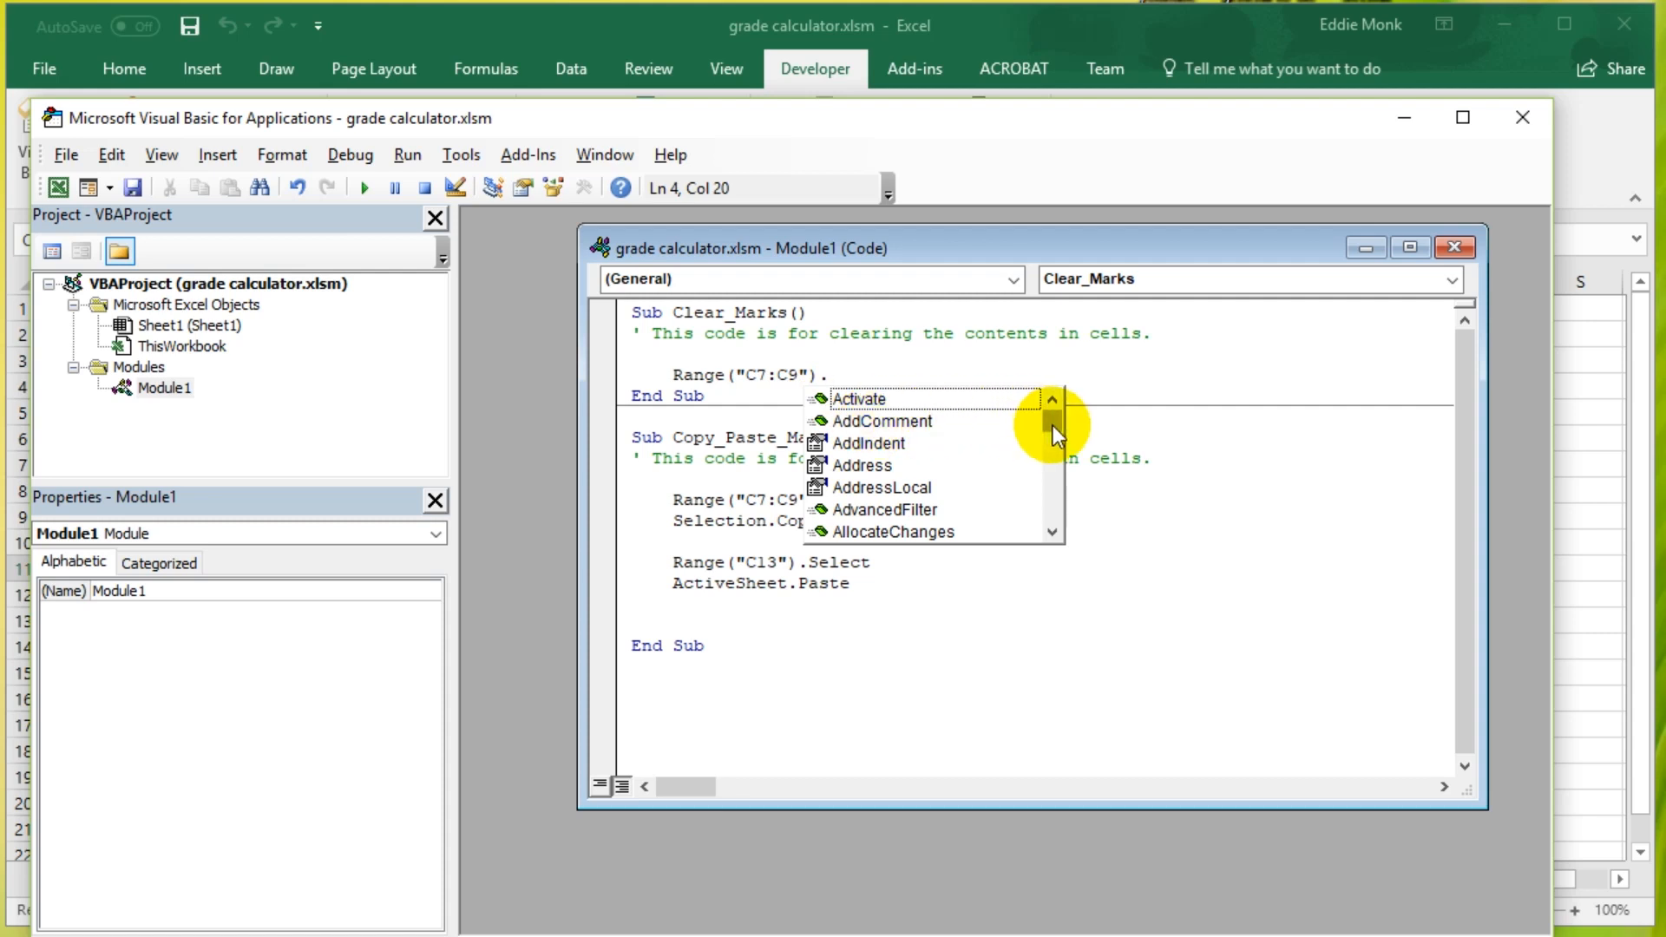
{"action": "mouse_move", "coordinate": [881, 430]}
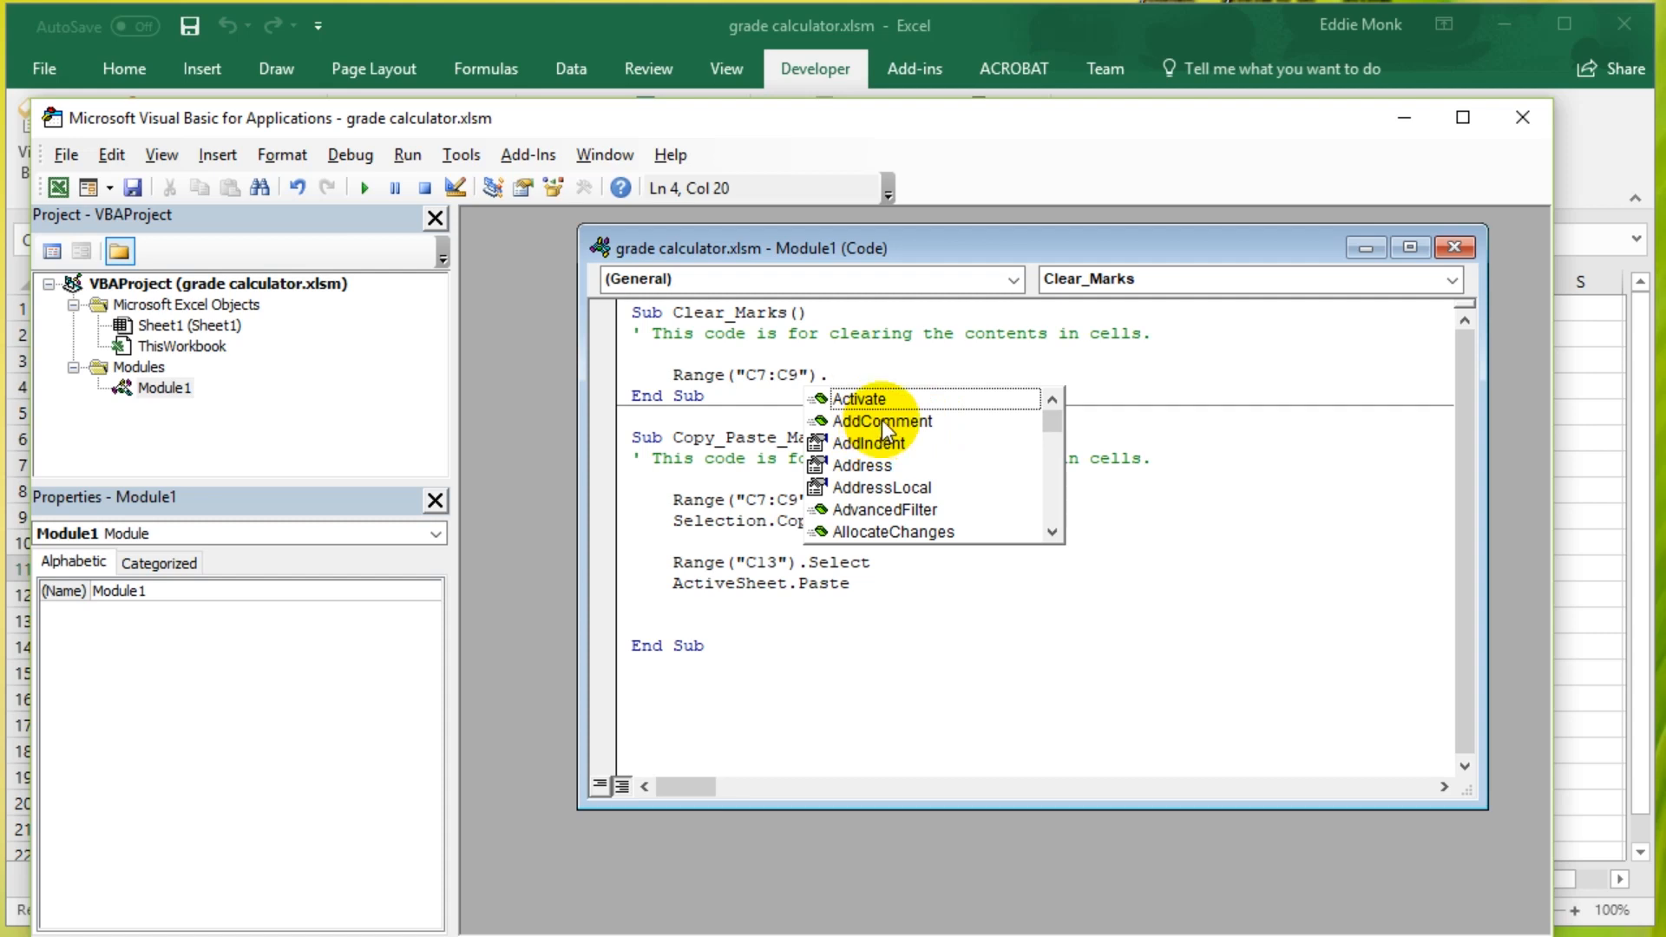
{"action": "mouse_move", "coordinate": [869, 442]}
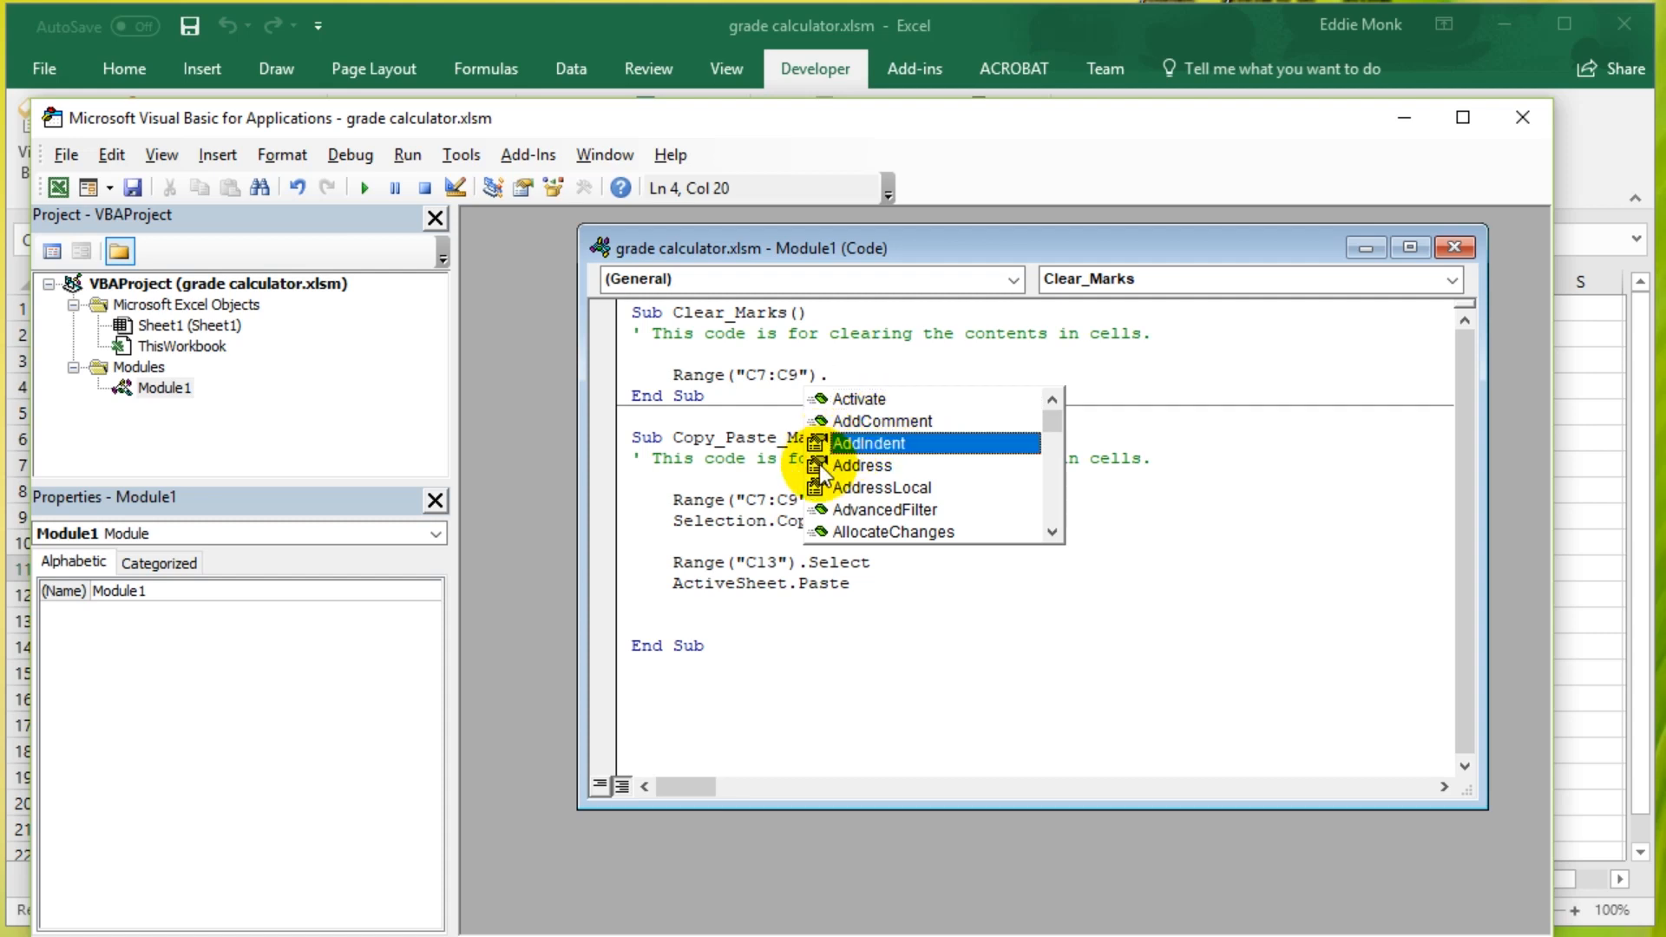
{"action": "mouse_move", "coordinate": [835, 495]}
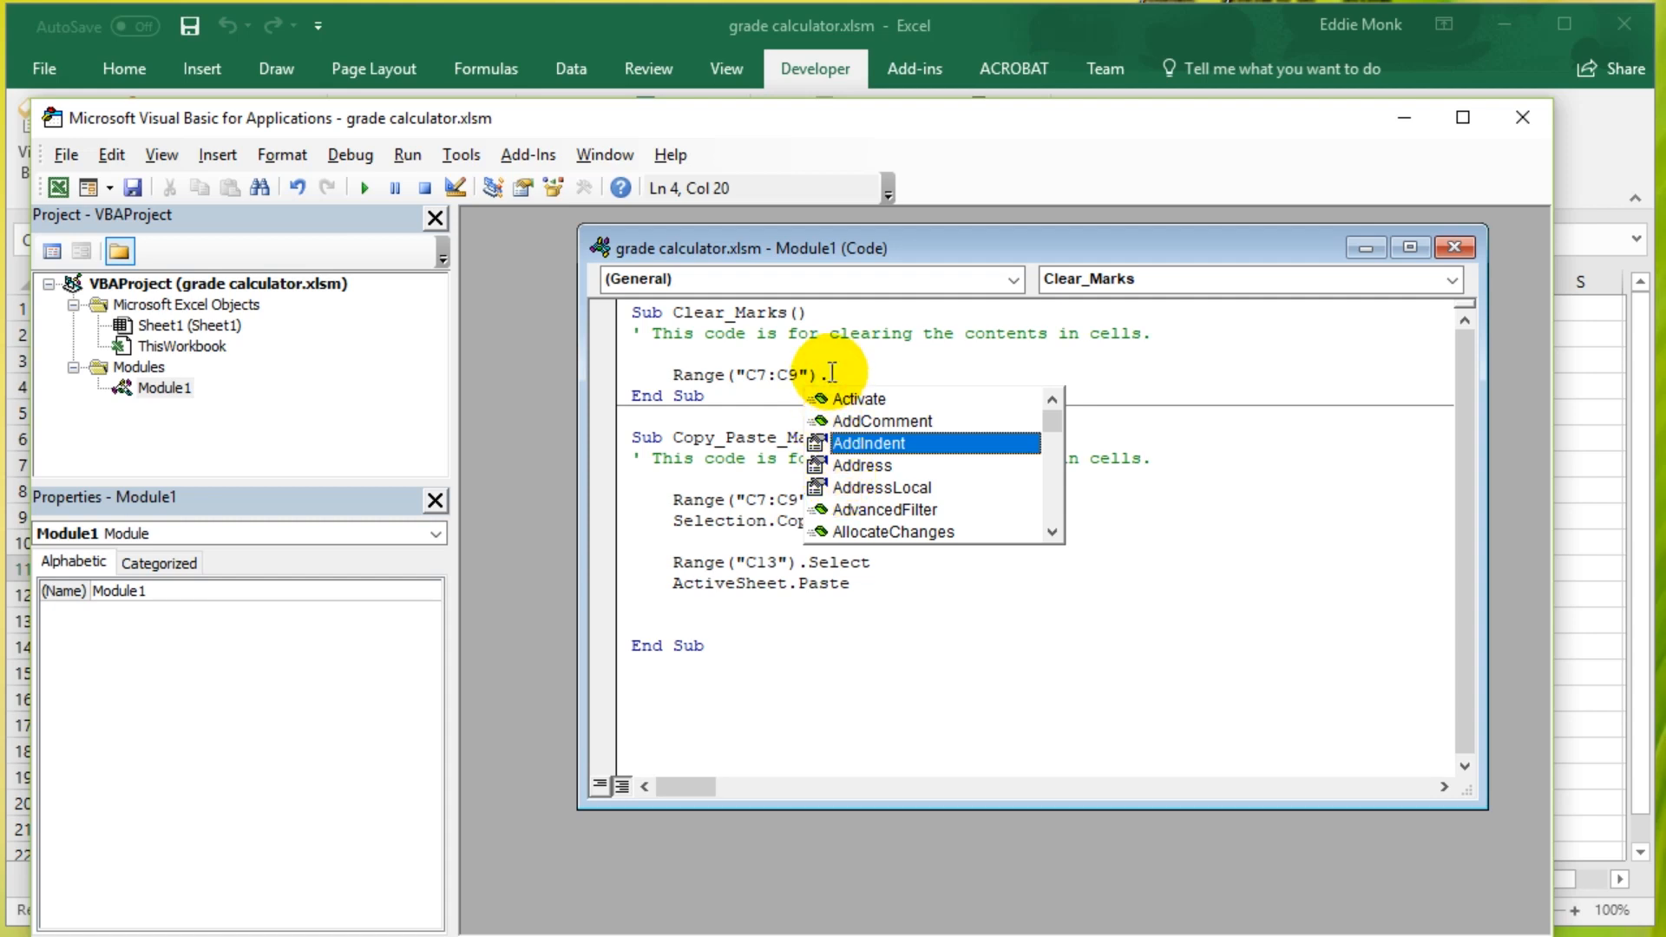
Step: Complete Clear_Marks as Range("C7:C9").Value = 0 and return to the worksheet
{"action": "type", "text": "Va"}
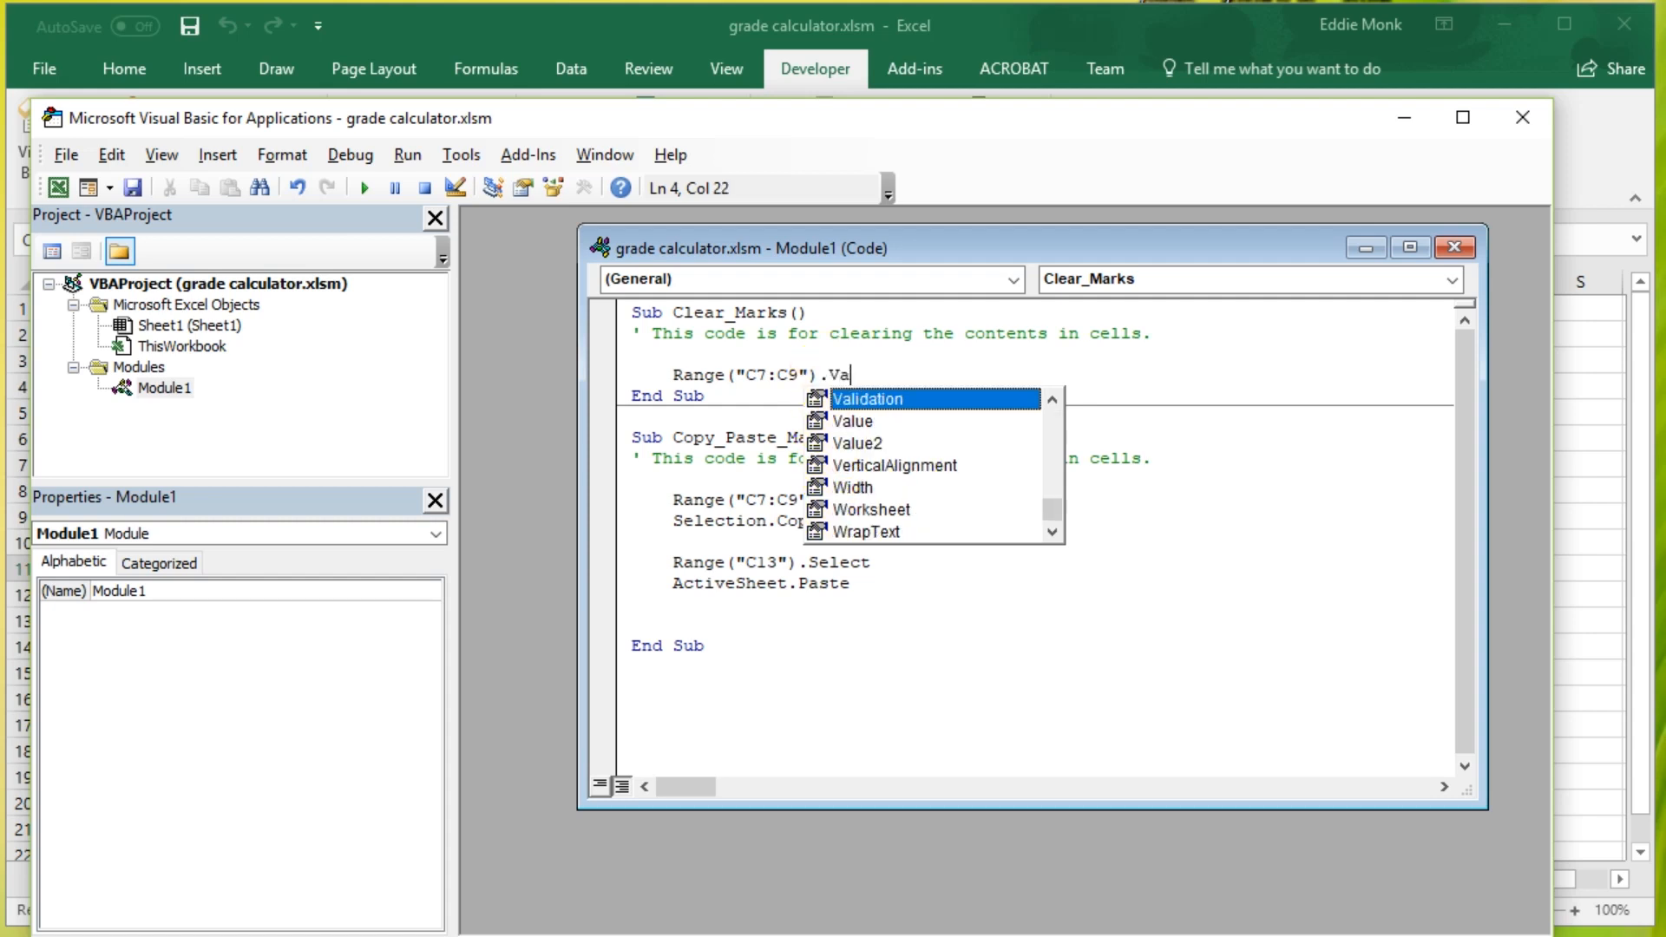
{"action": "type", "text": "lue ="}
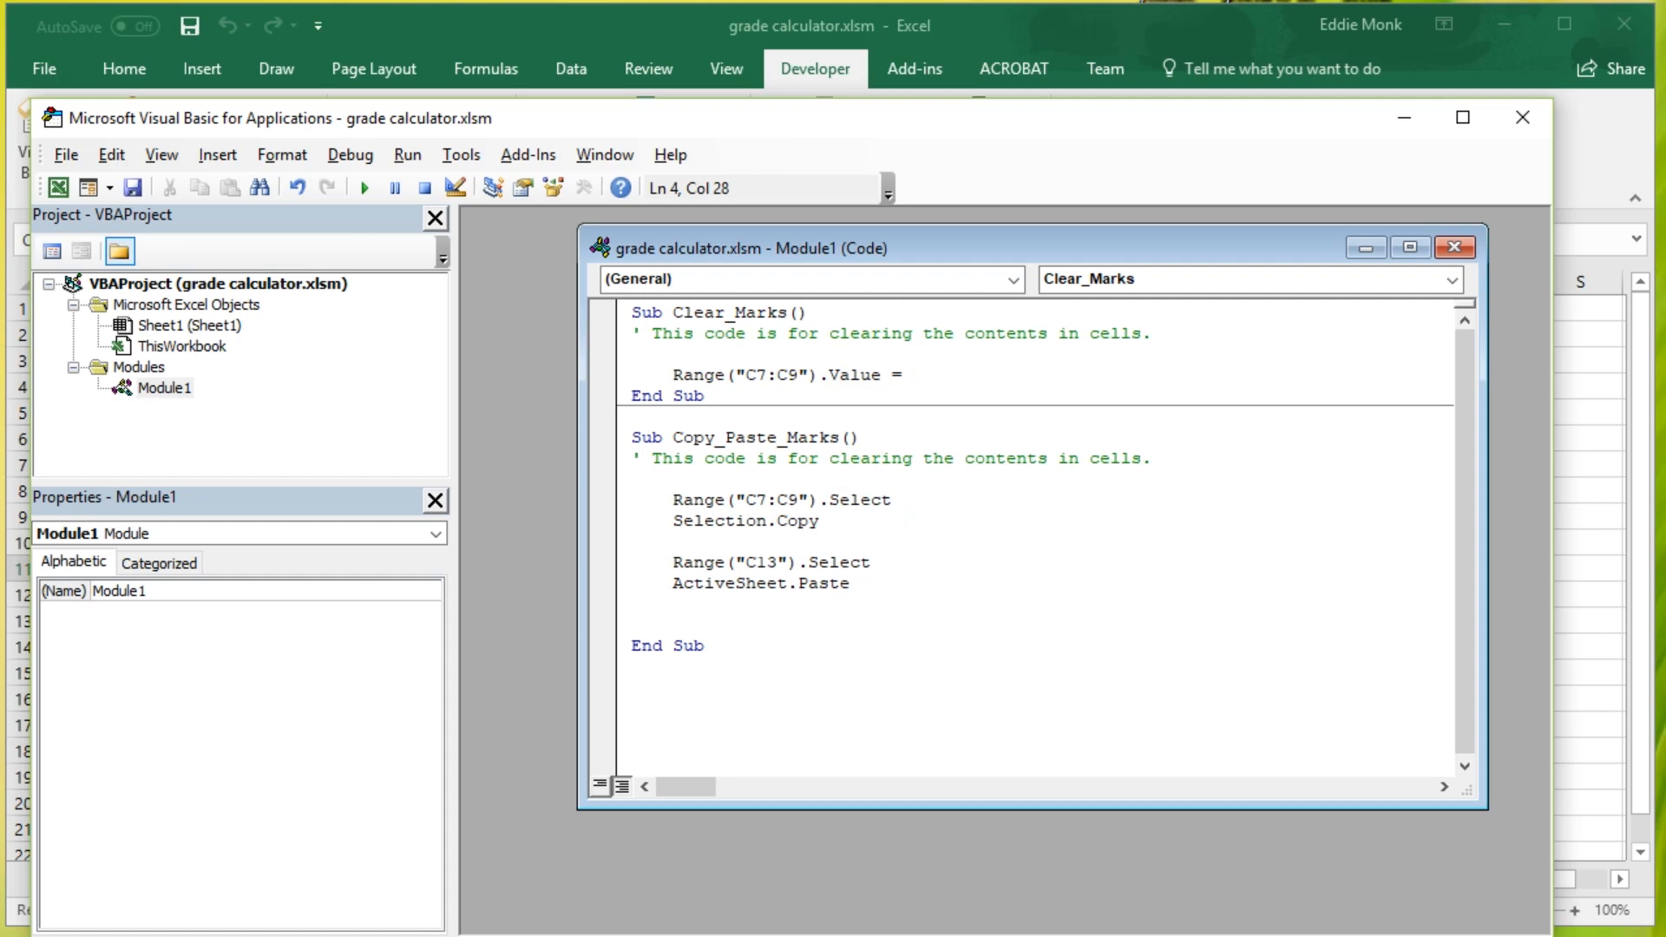
{"action": "type", "text": "0"}
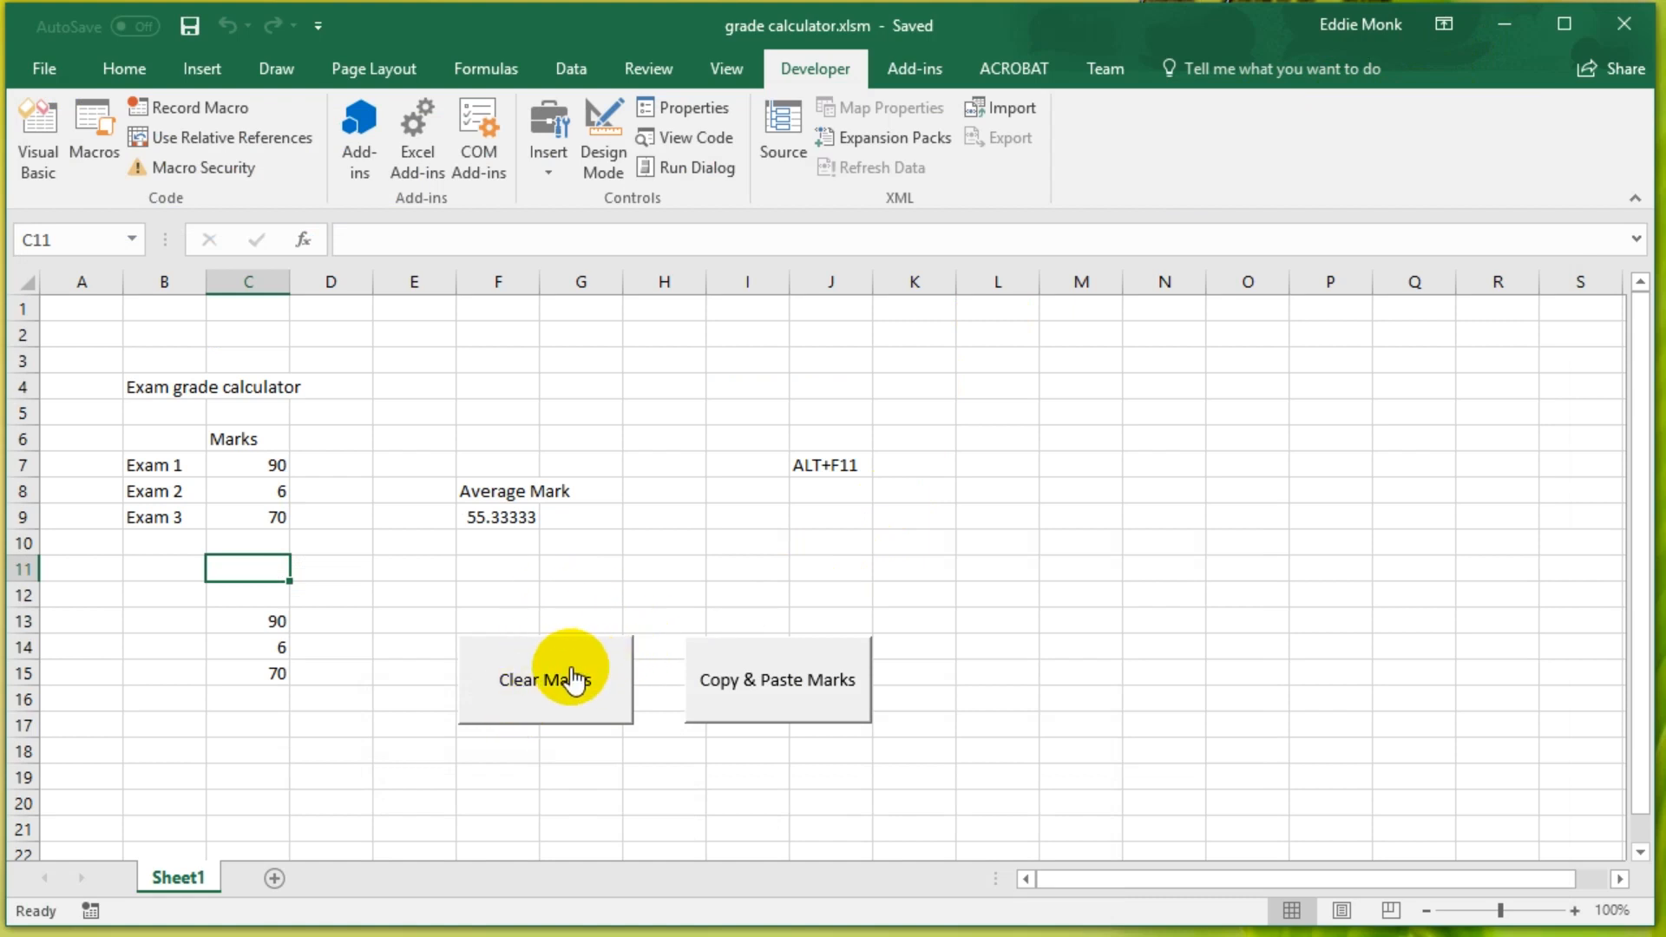
Step: Run Clear Marks, then delete the pasted marks from C13:C15
{"action": "left_click", "coordinate": [543, 678]}
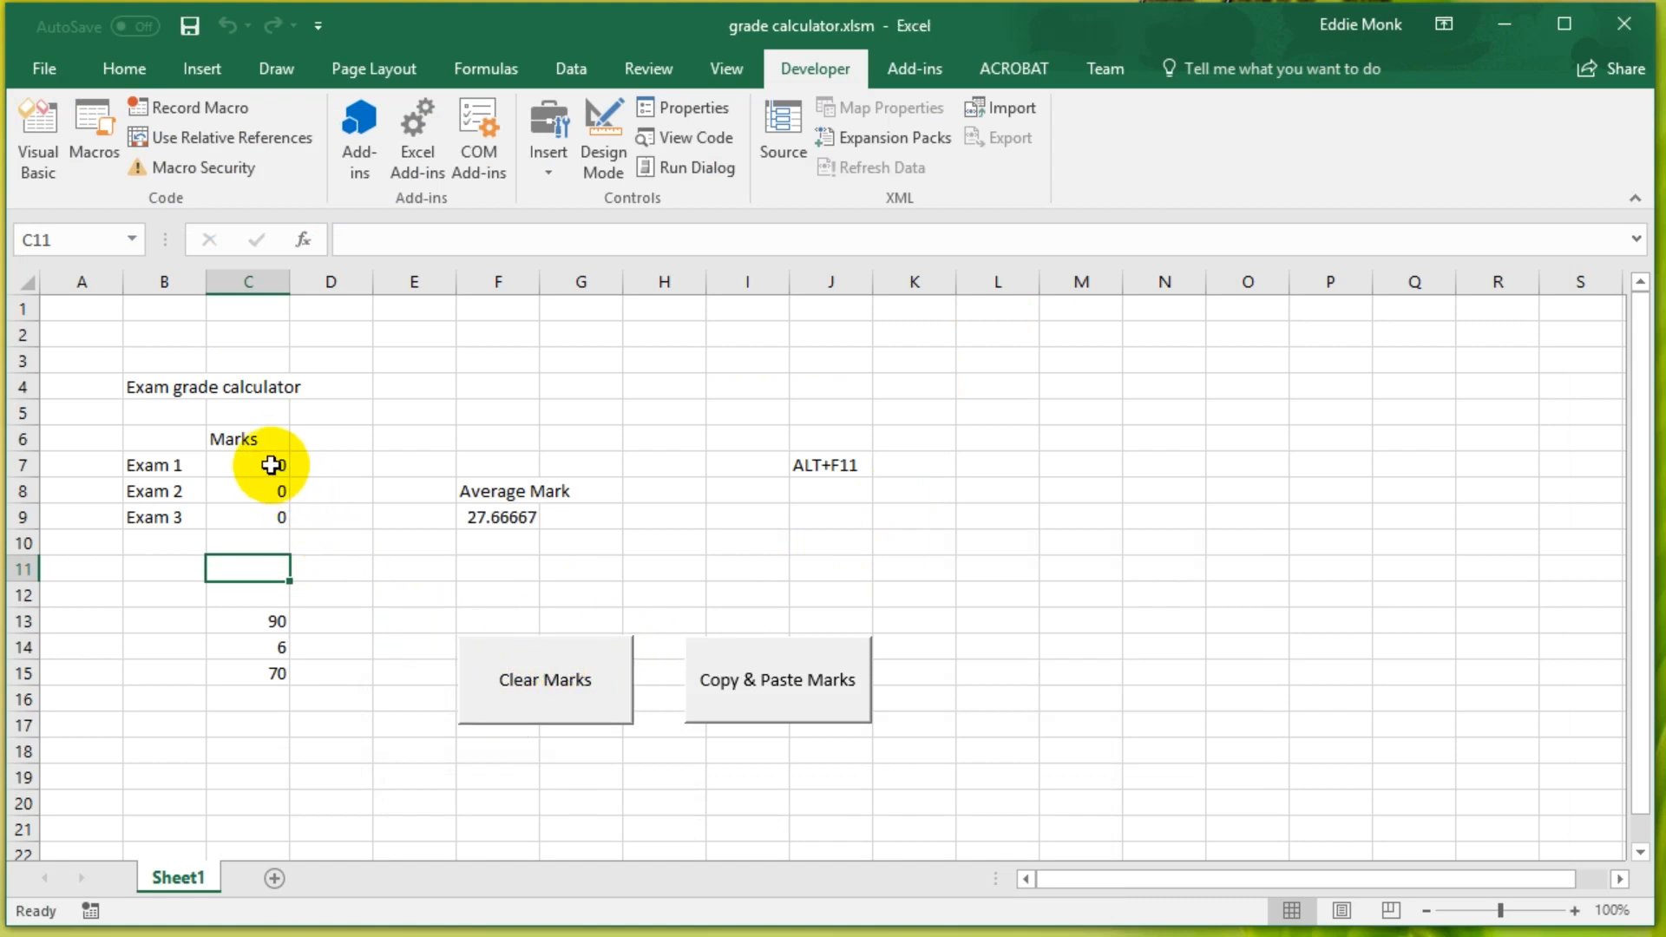
{"action": "left_click_drag", "start_coordinate": [271, 465], "coordinate": [271, 517]}
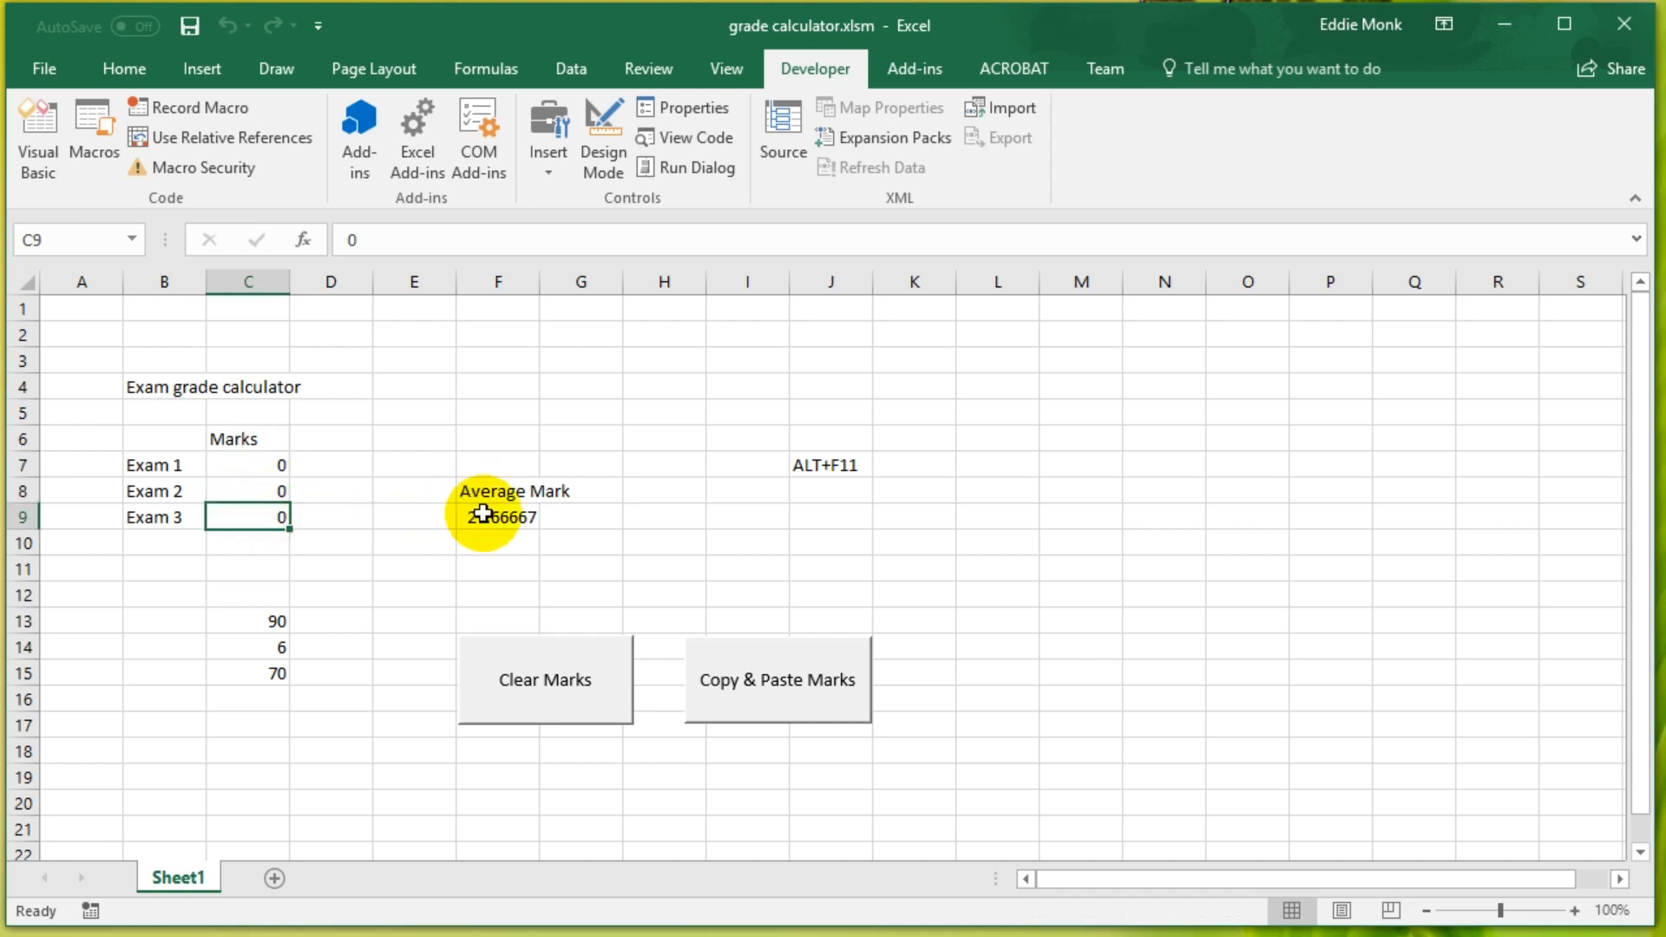
{"action": "left_click", "coordinate": [498, 517]}
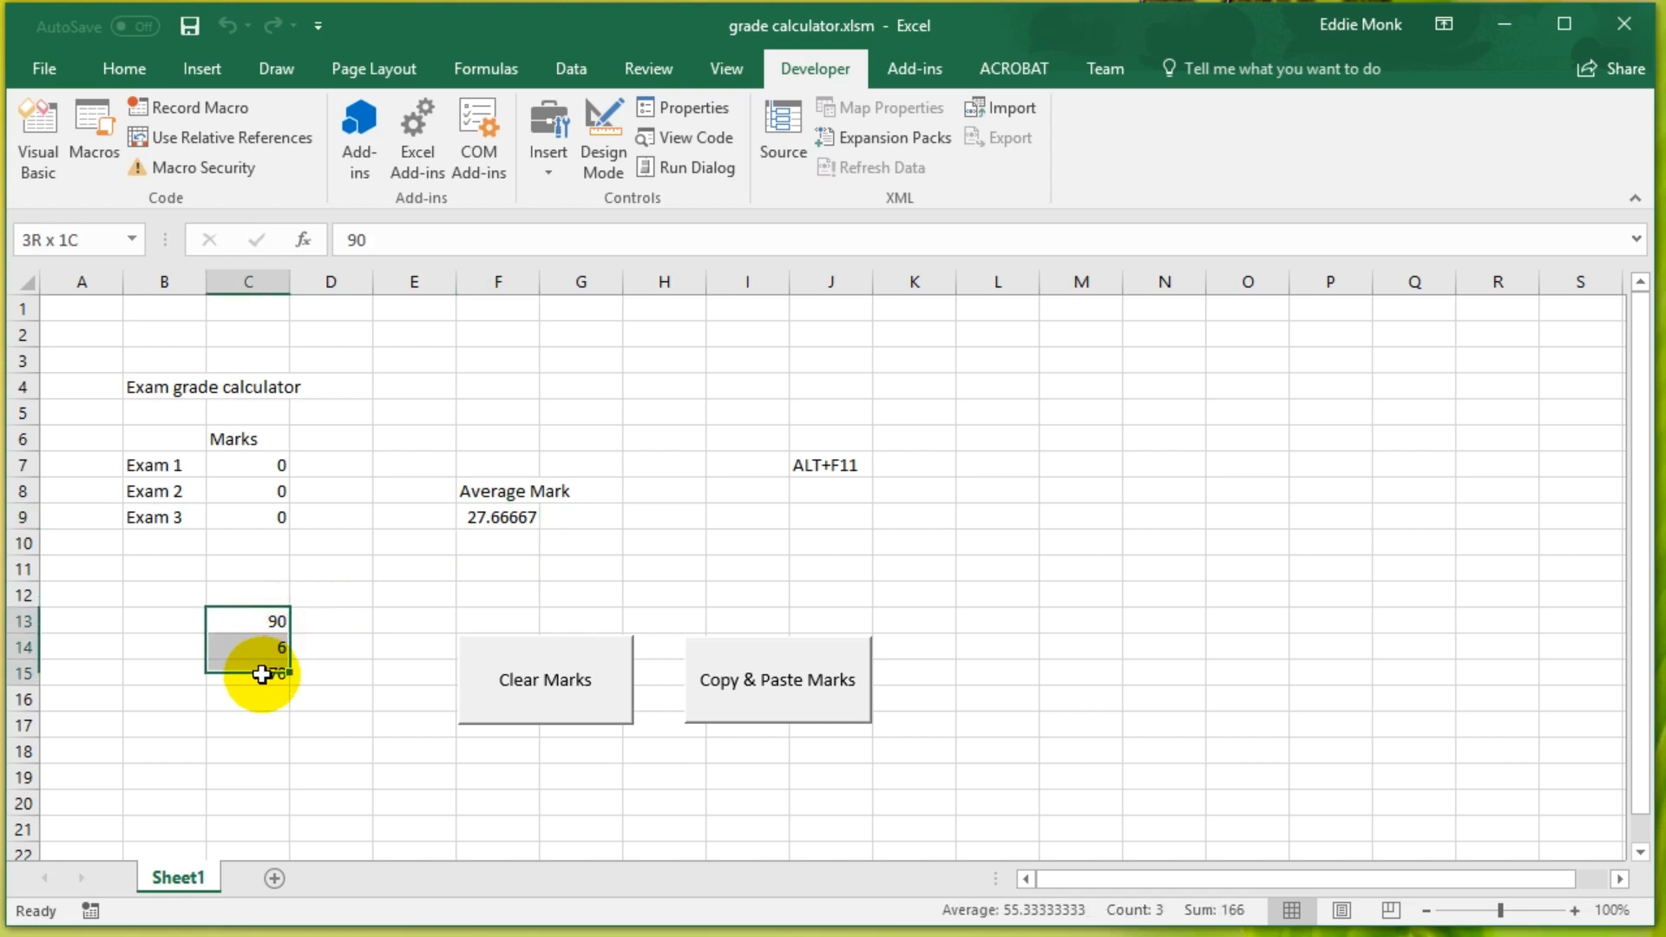
{"action": "key", "text": "Delete"}
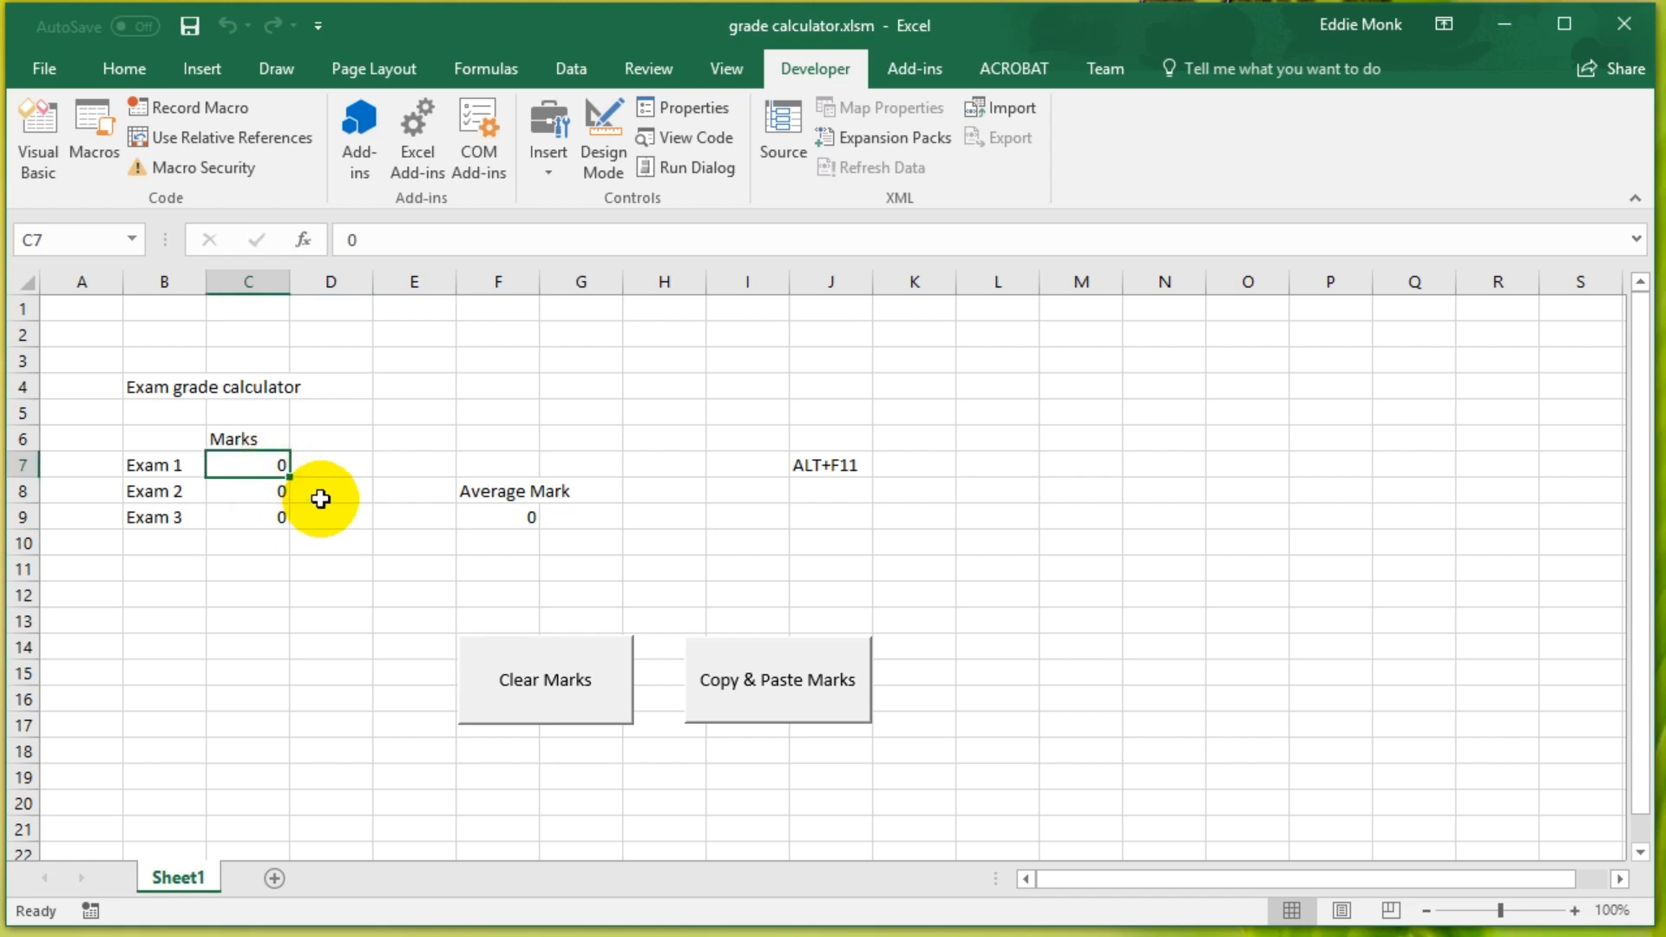
Step: Enter marks 90, 60, 80 in C7:C9 and switch to the macro code
{"action": "left_click", "coordinate": [777, 679]}
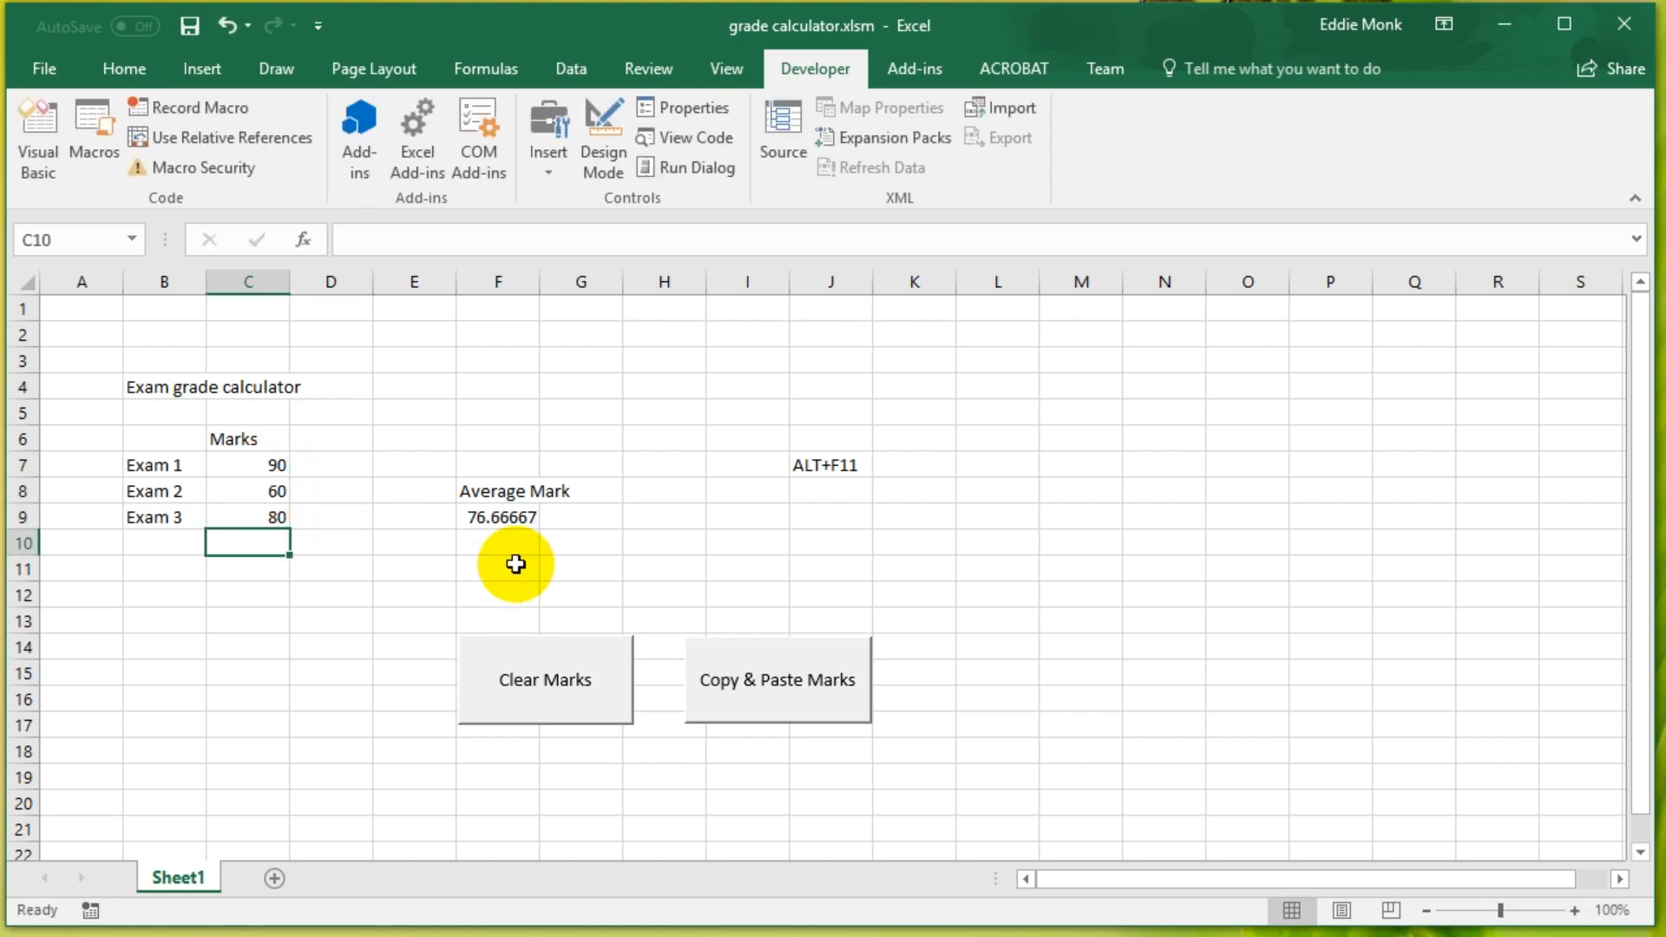
{"action": "left_click", "coordinate": [543, 679]}
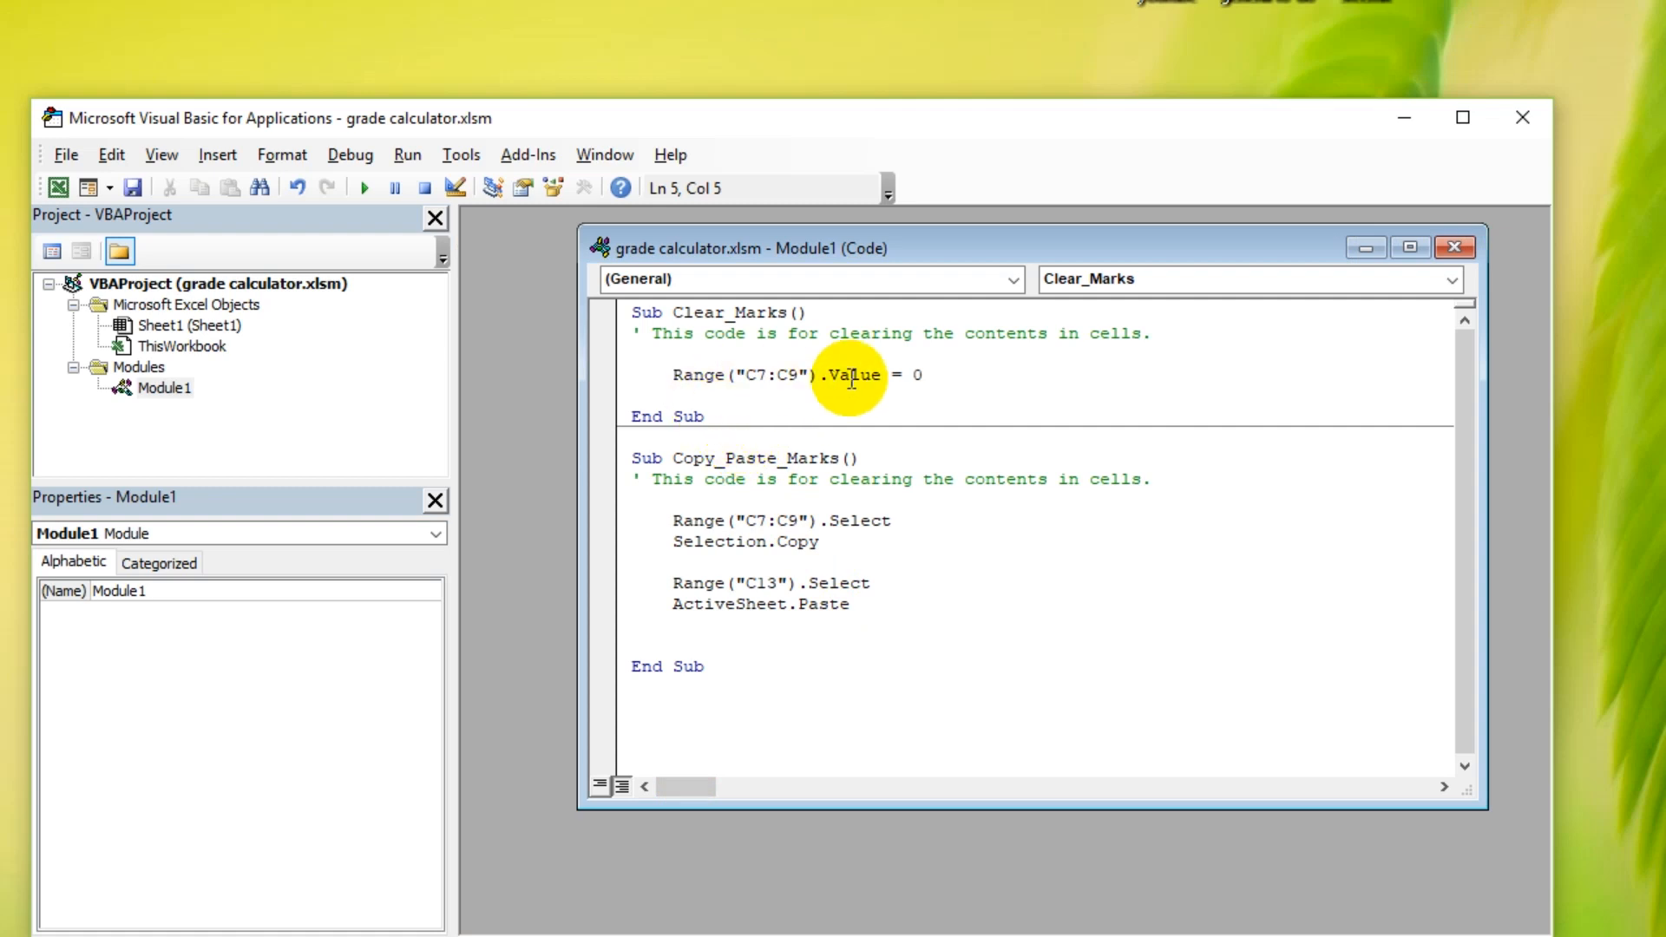
Step: Add a temporary Object.Property = Value note line above the Range statement, then delete it
{"action": "double_click", "coordinate": [850, 375]}
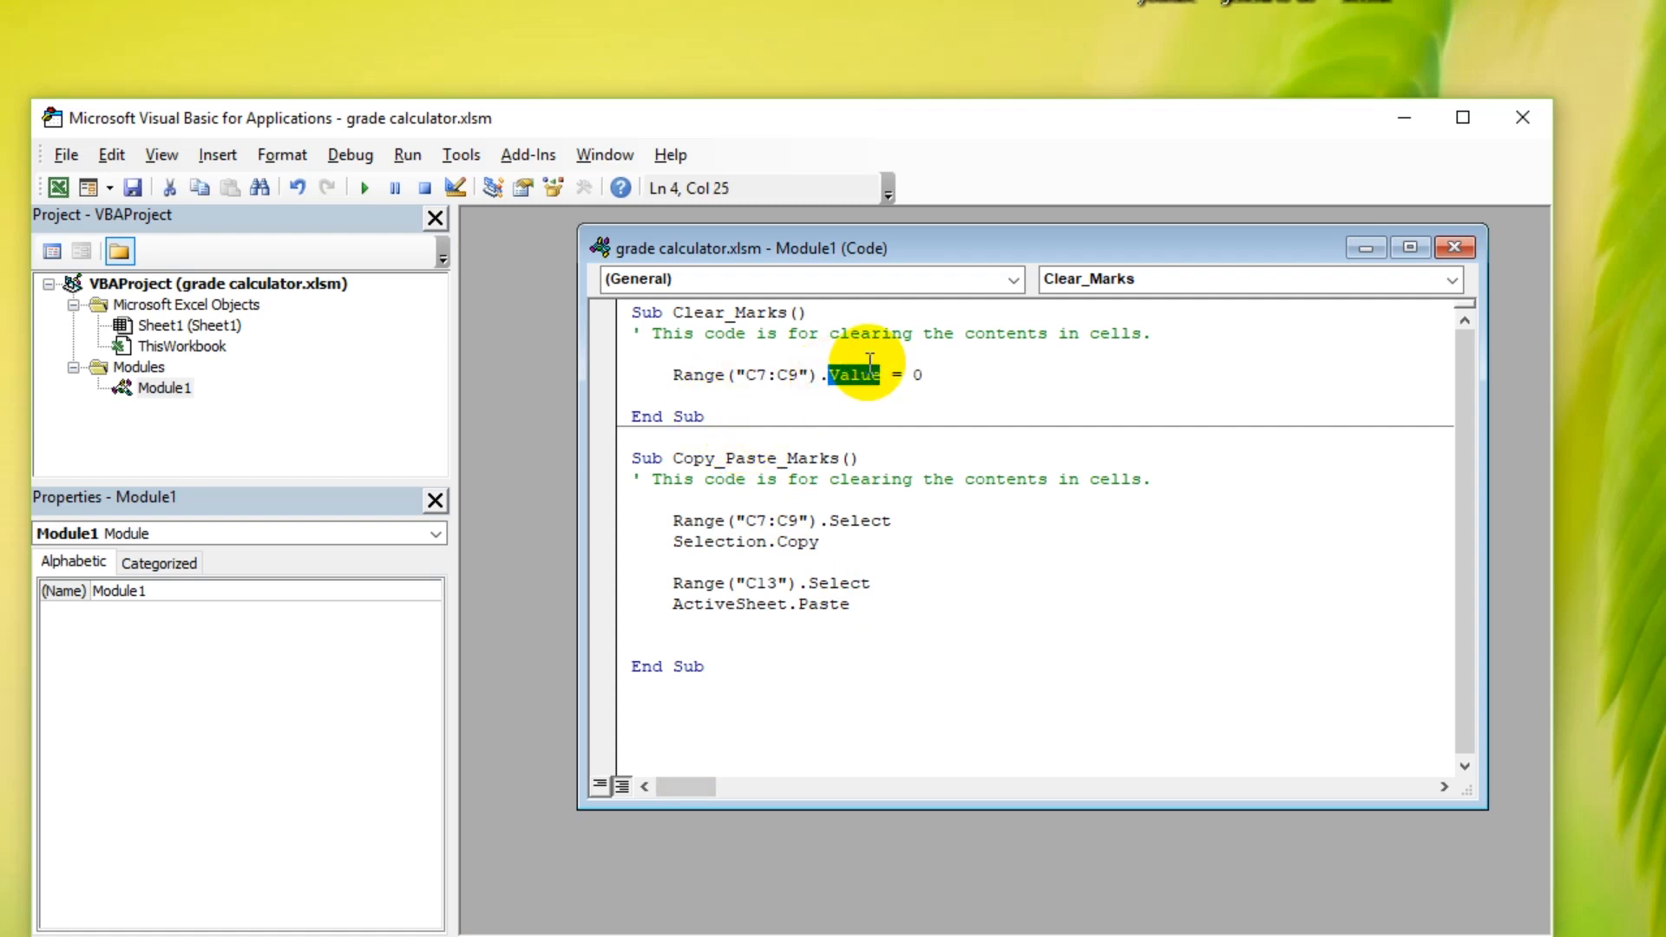
{"action": "left_click", "coordinate": [823, 375]}
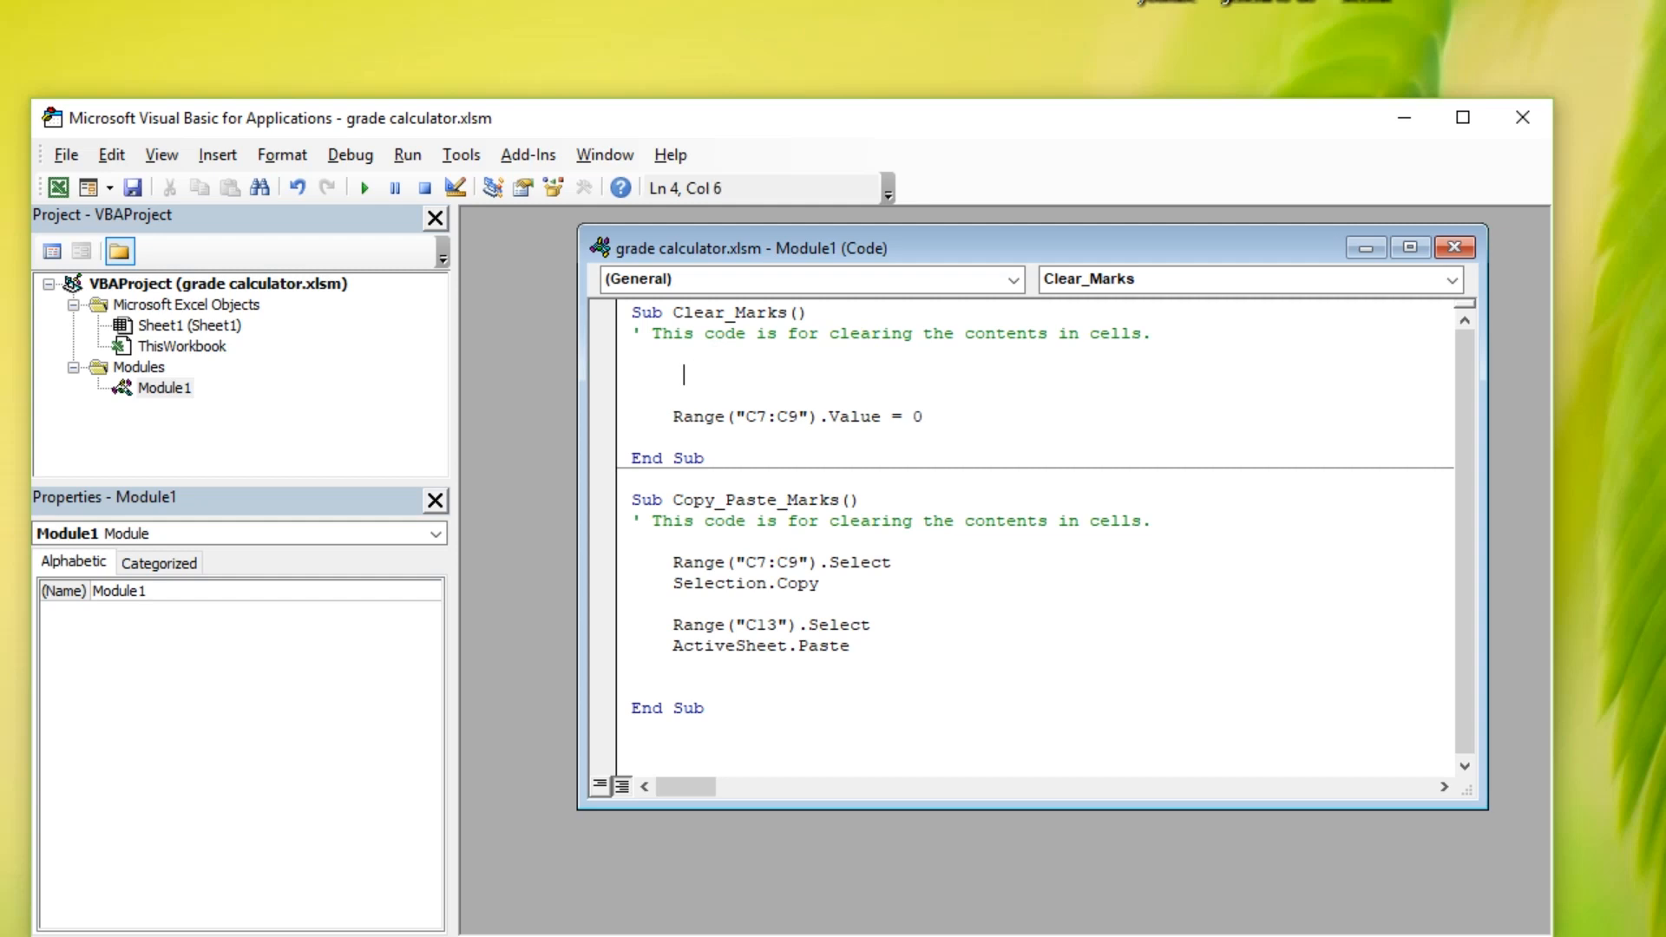
{"action": "type", "text": "Object.Method"}
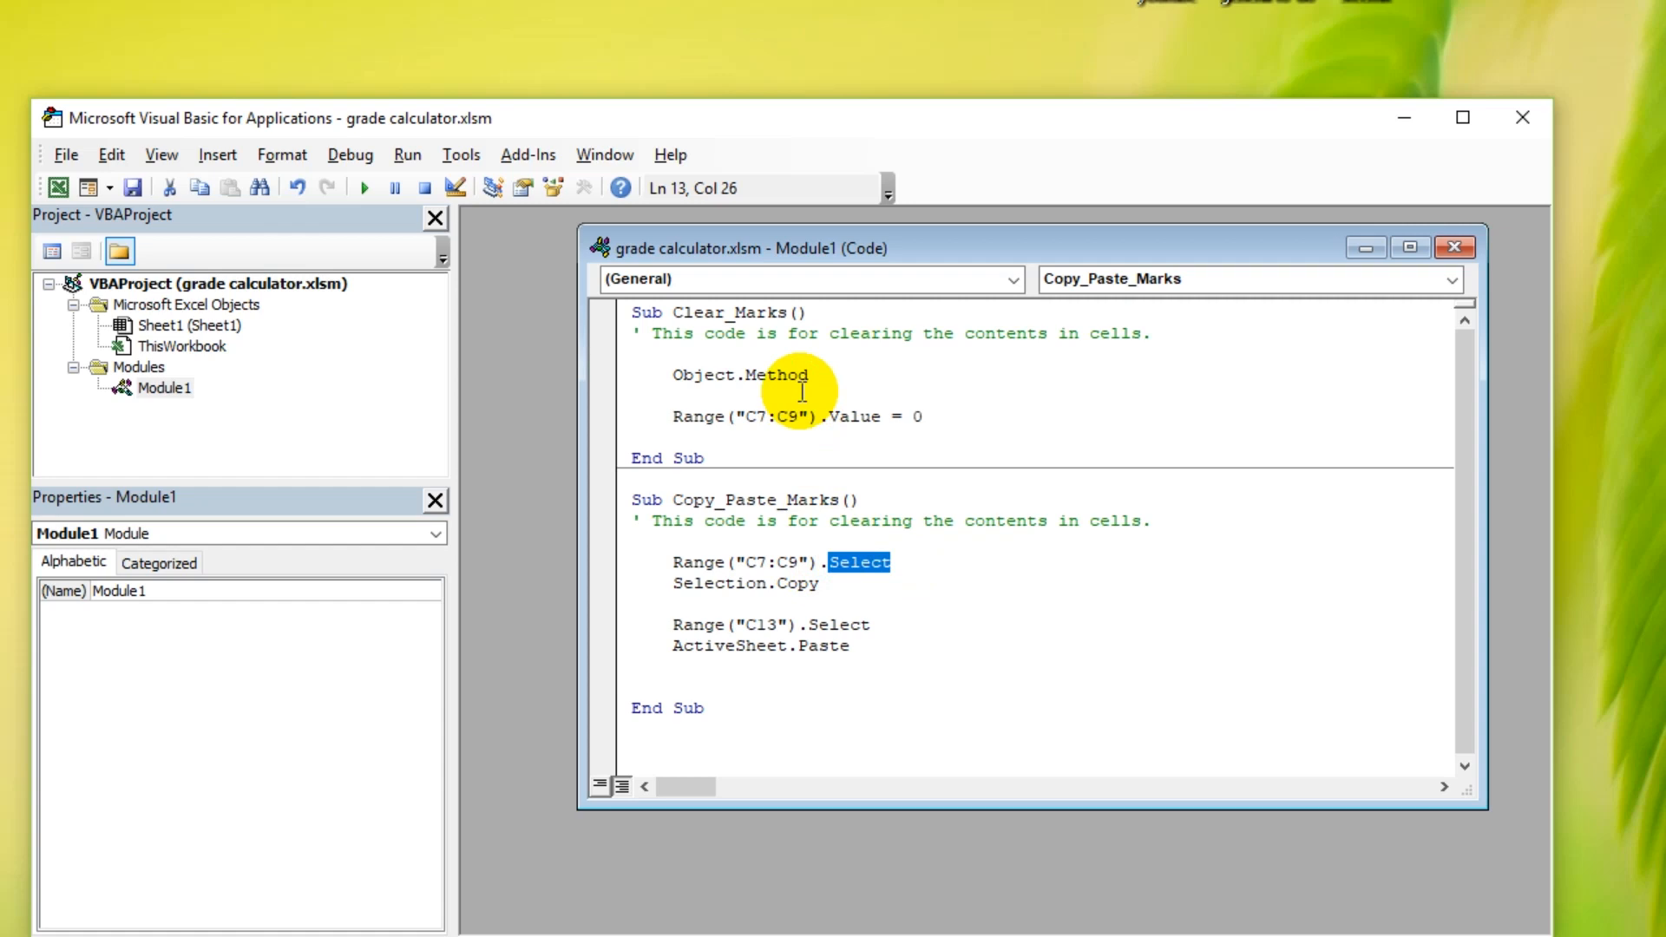
{"action": "double_click", "coordinate": [777, 375]}
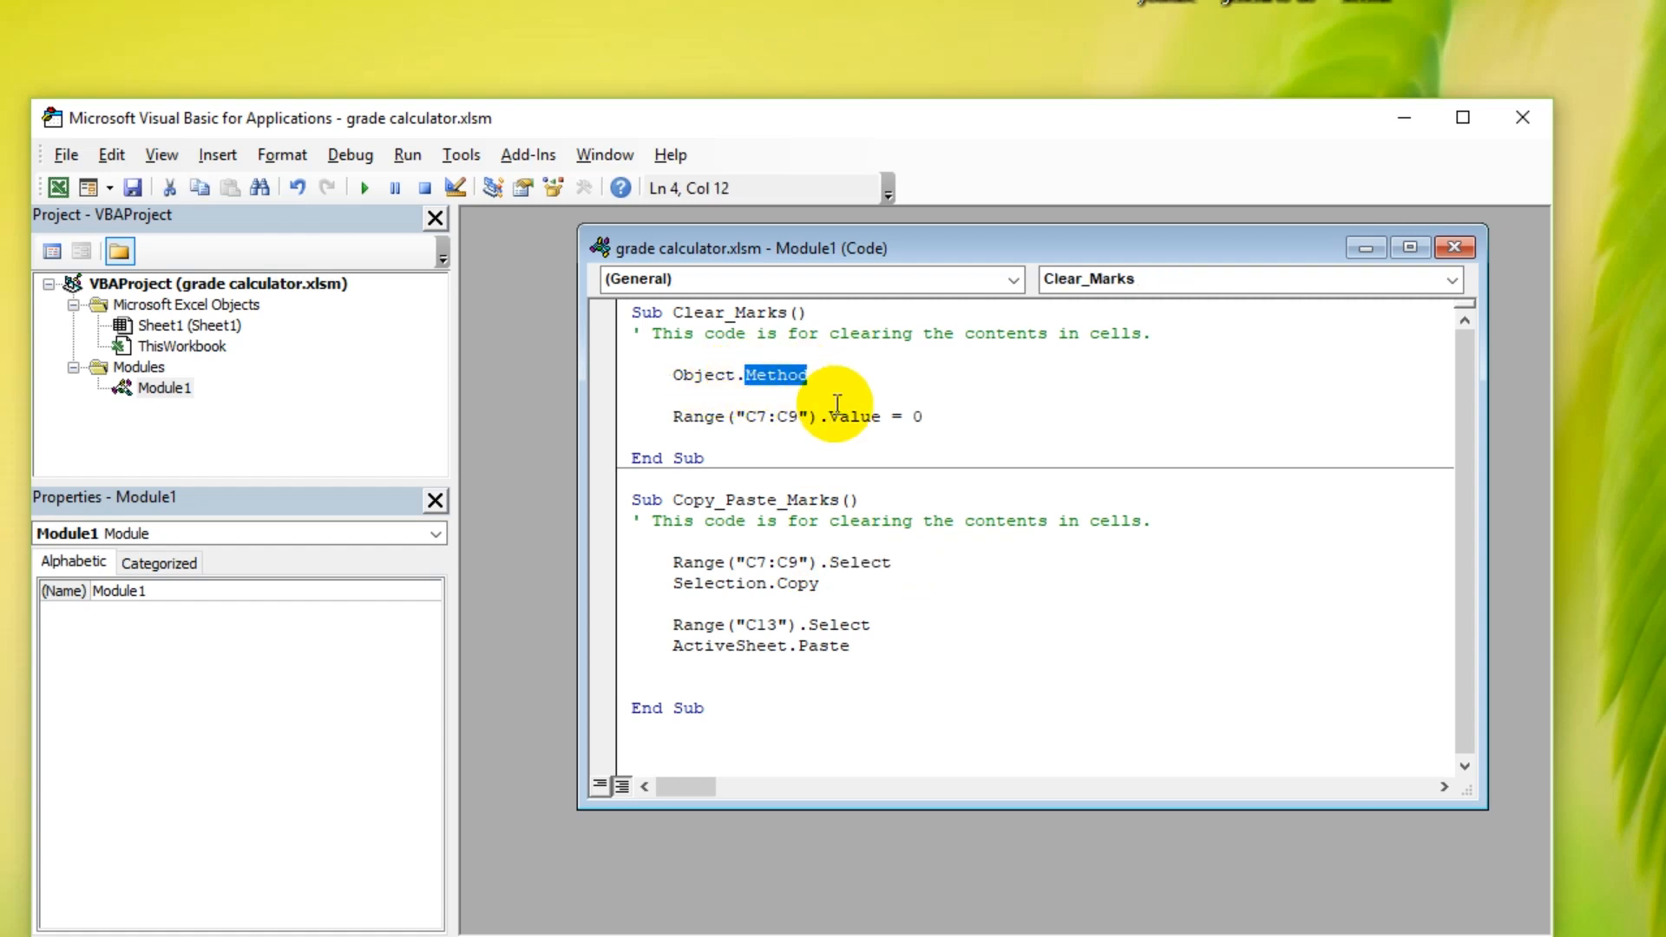
{"action": "type", "text": "Property ="}
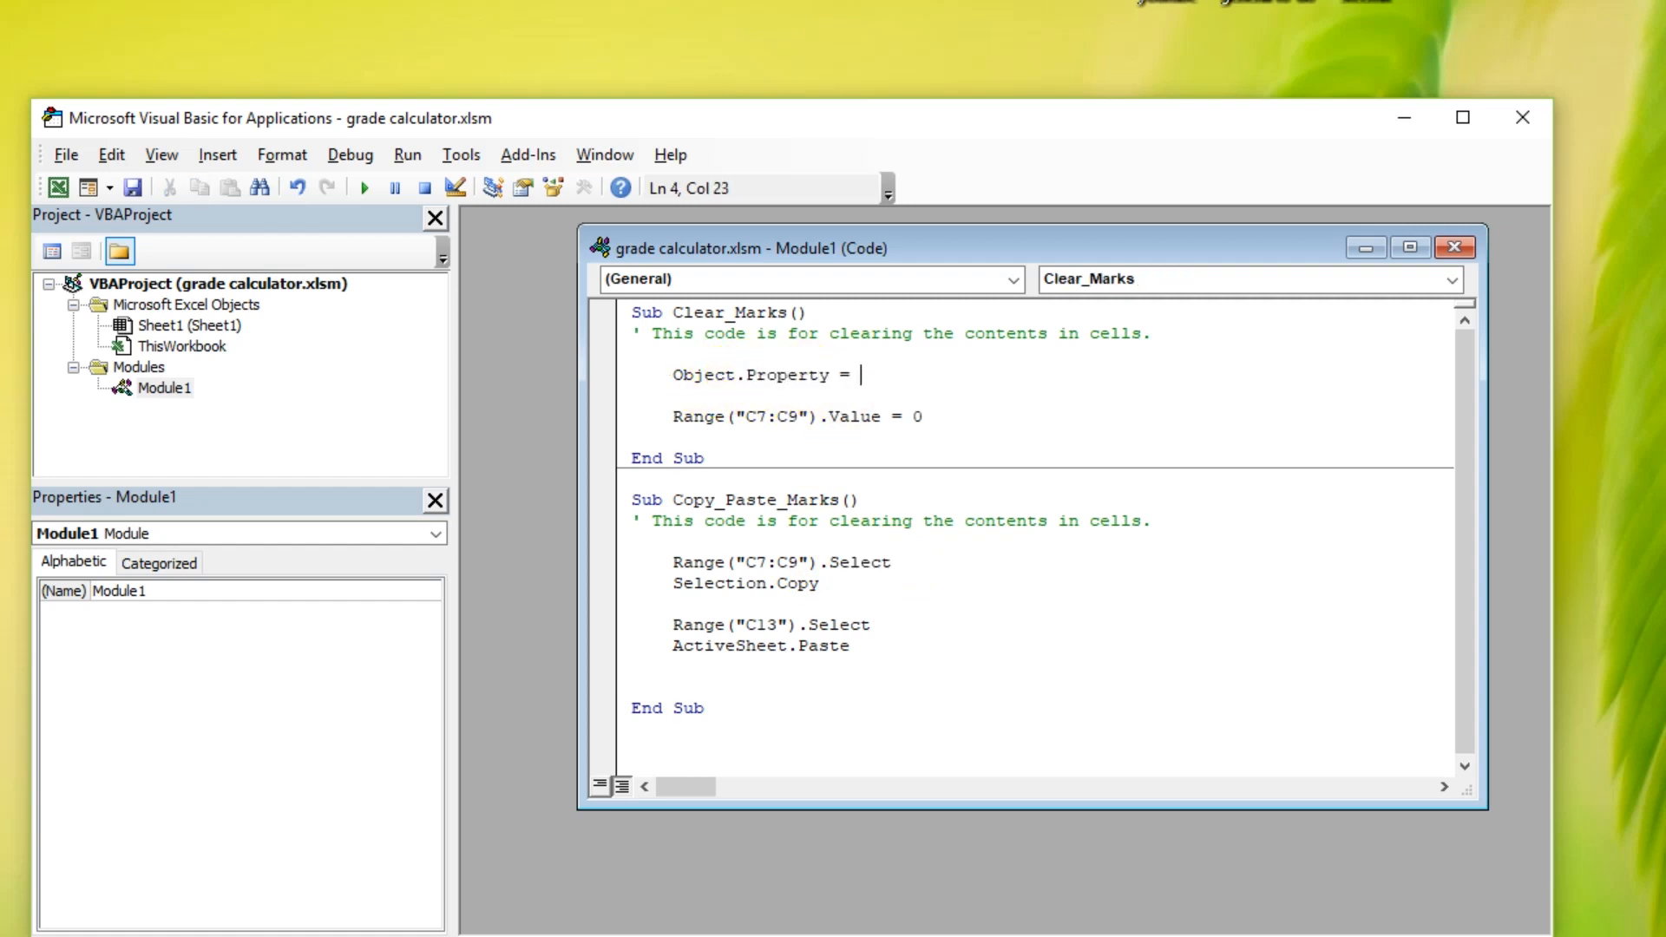
{"action": "type", "text": "Value"}
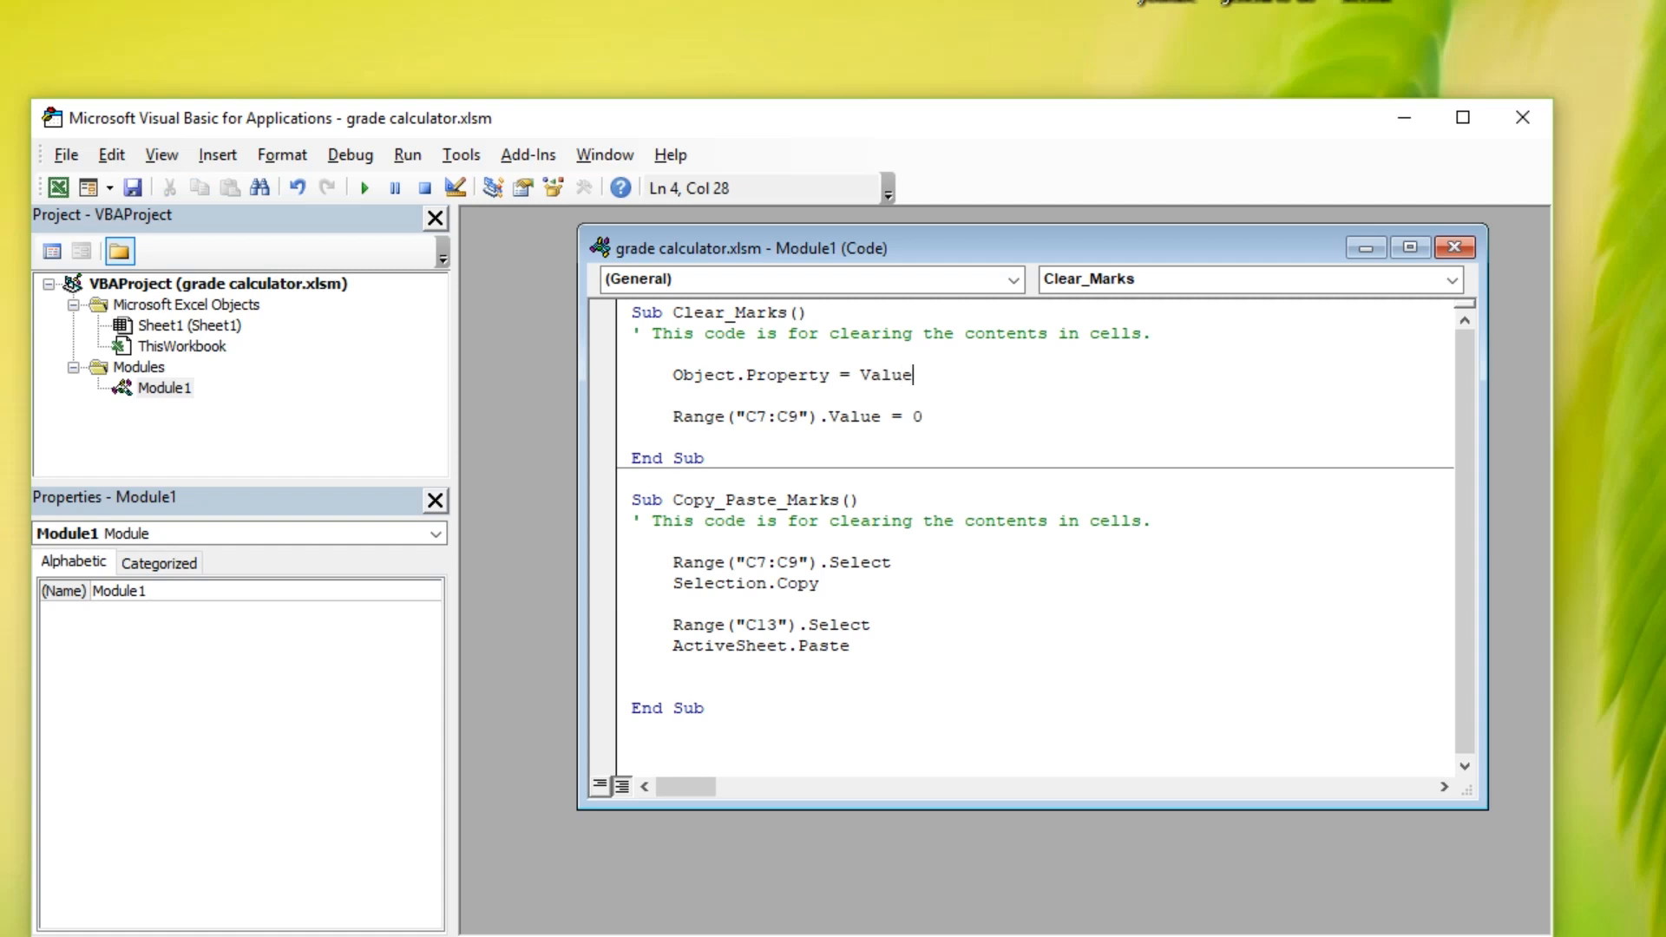
{"action": "double_click", "coordinate": [706, 375]}
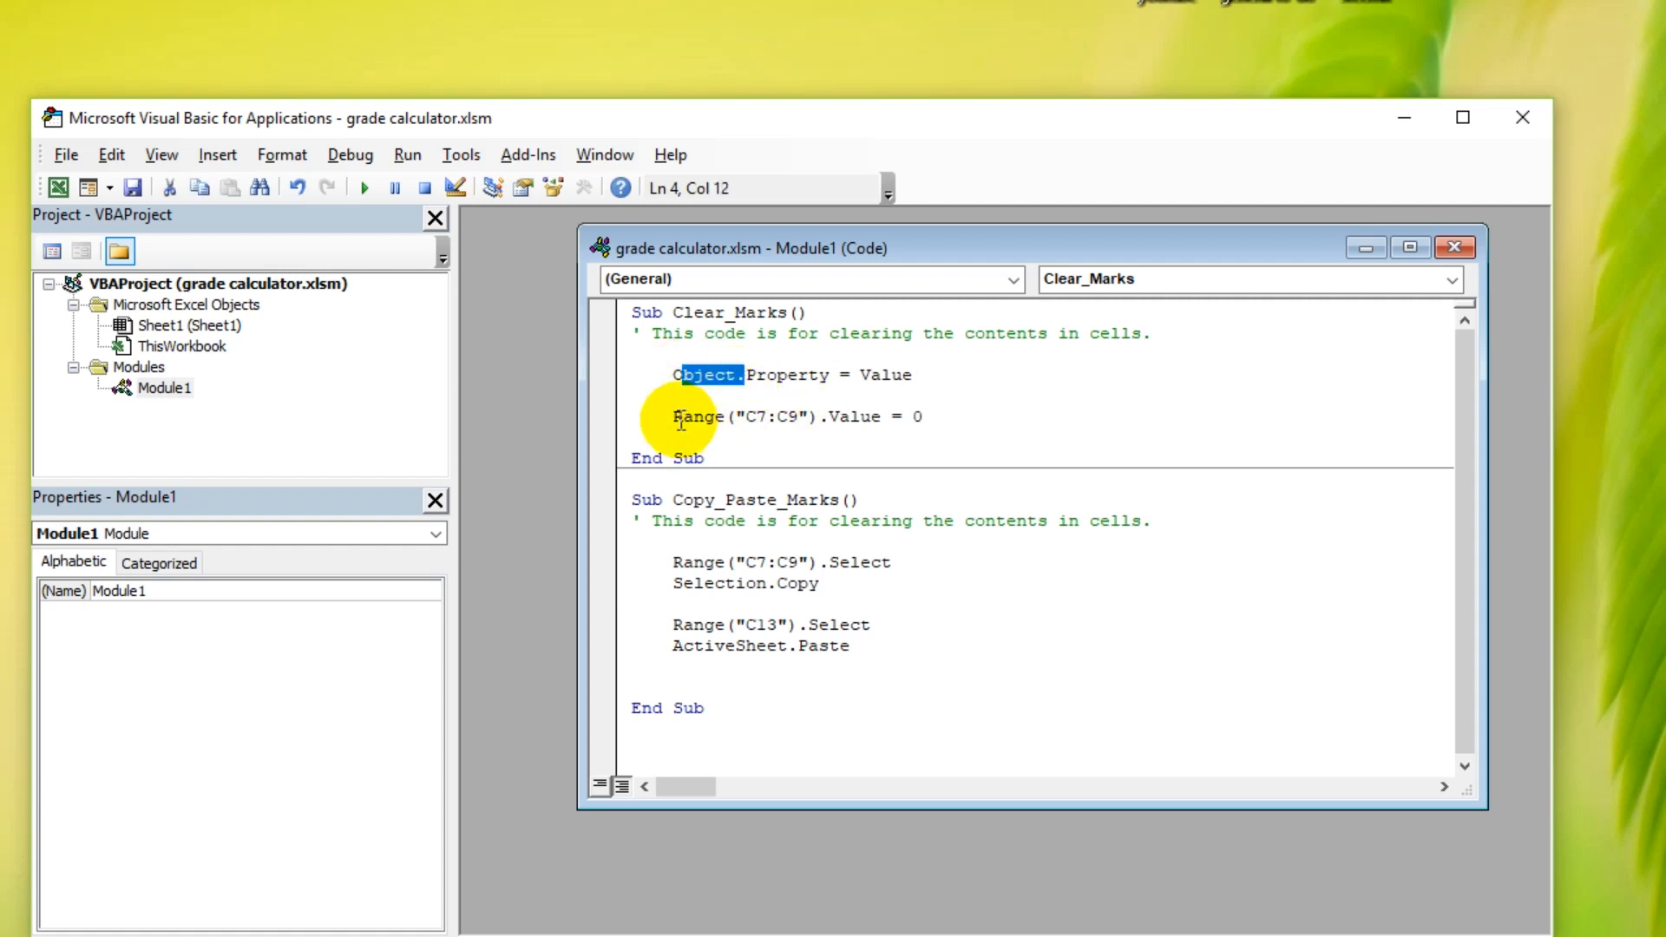
{"action": "left_click_drag", "start_coordinate": [670, 416], "coordinate": [829, 416]}
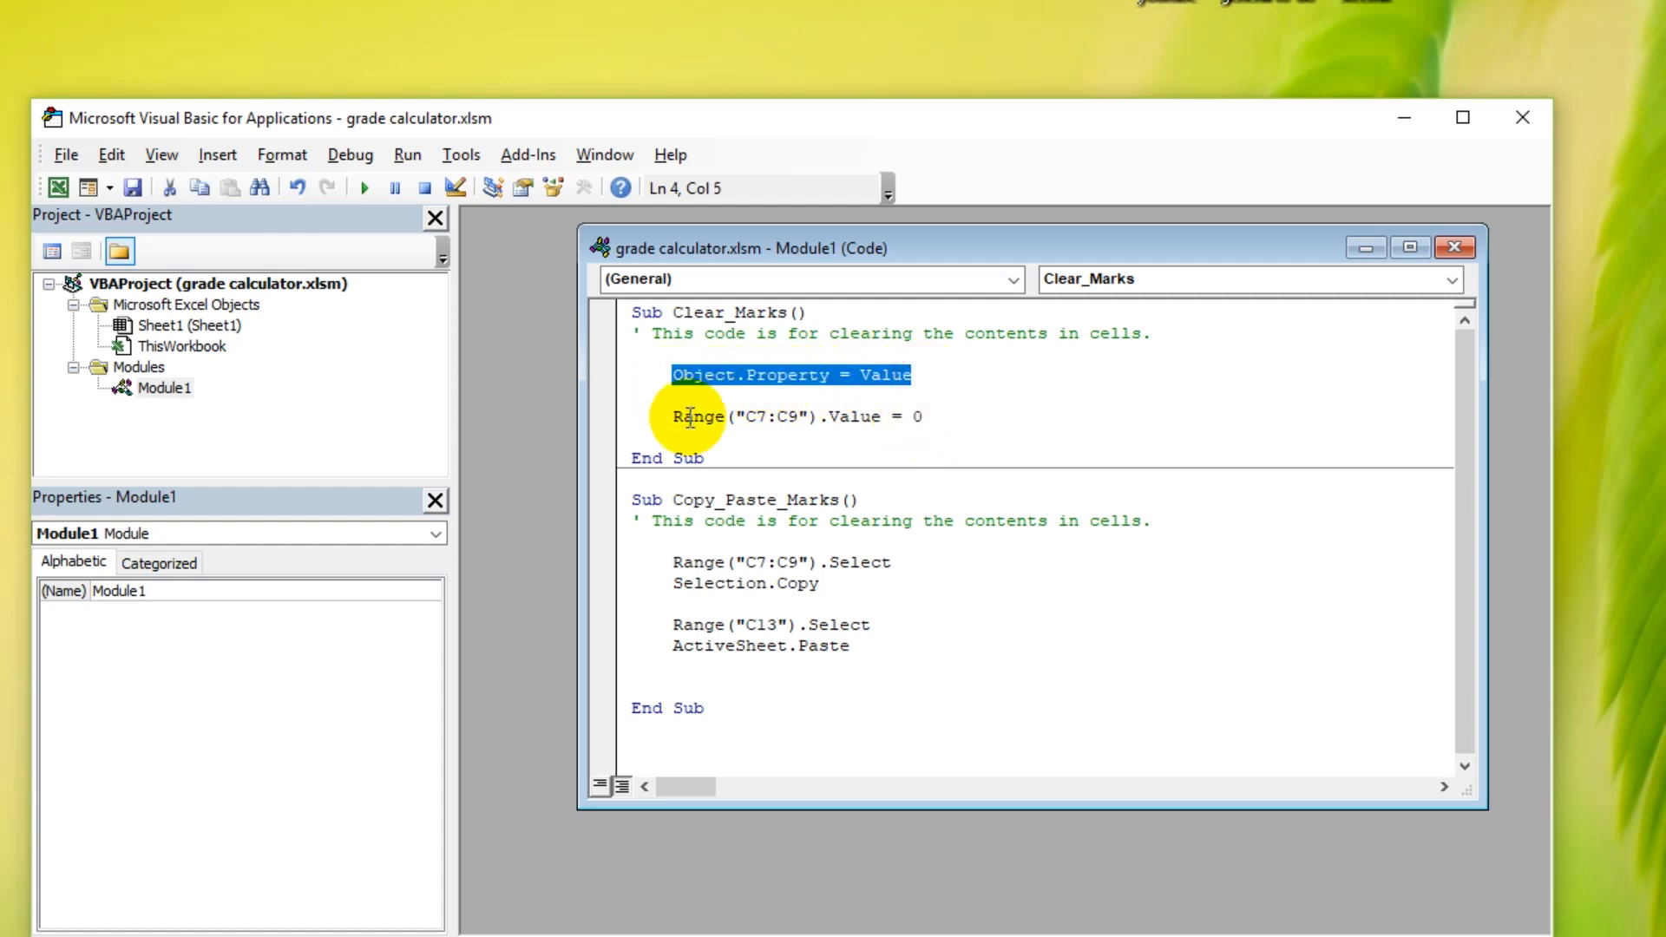
{"action": "key", "text": "Delete"}
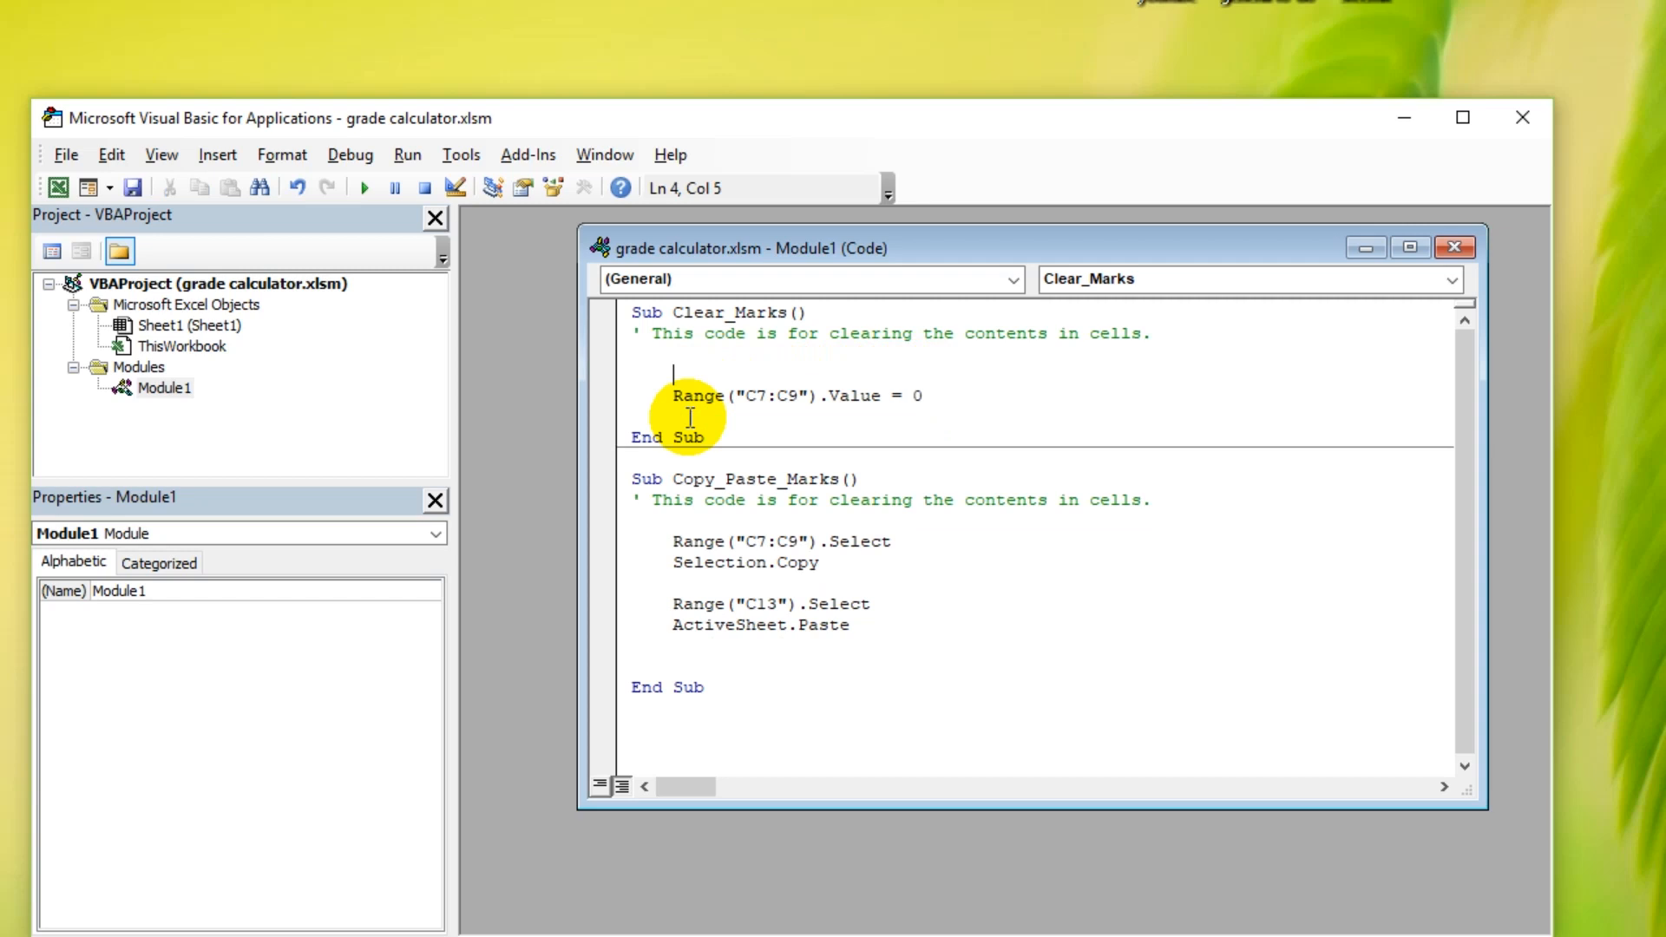
Step: Change the clearing line to Range("C7").Value = "NA"
{"action": "left_click", "coordinate": [649, 369]}
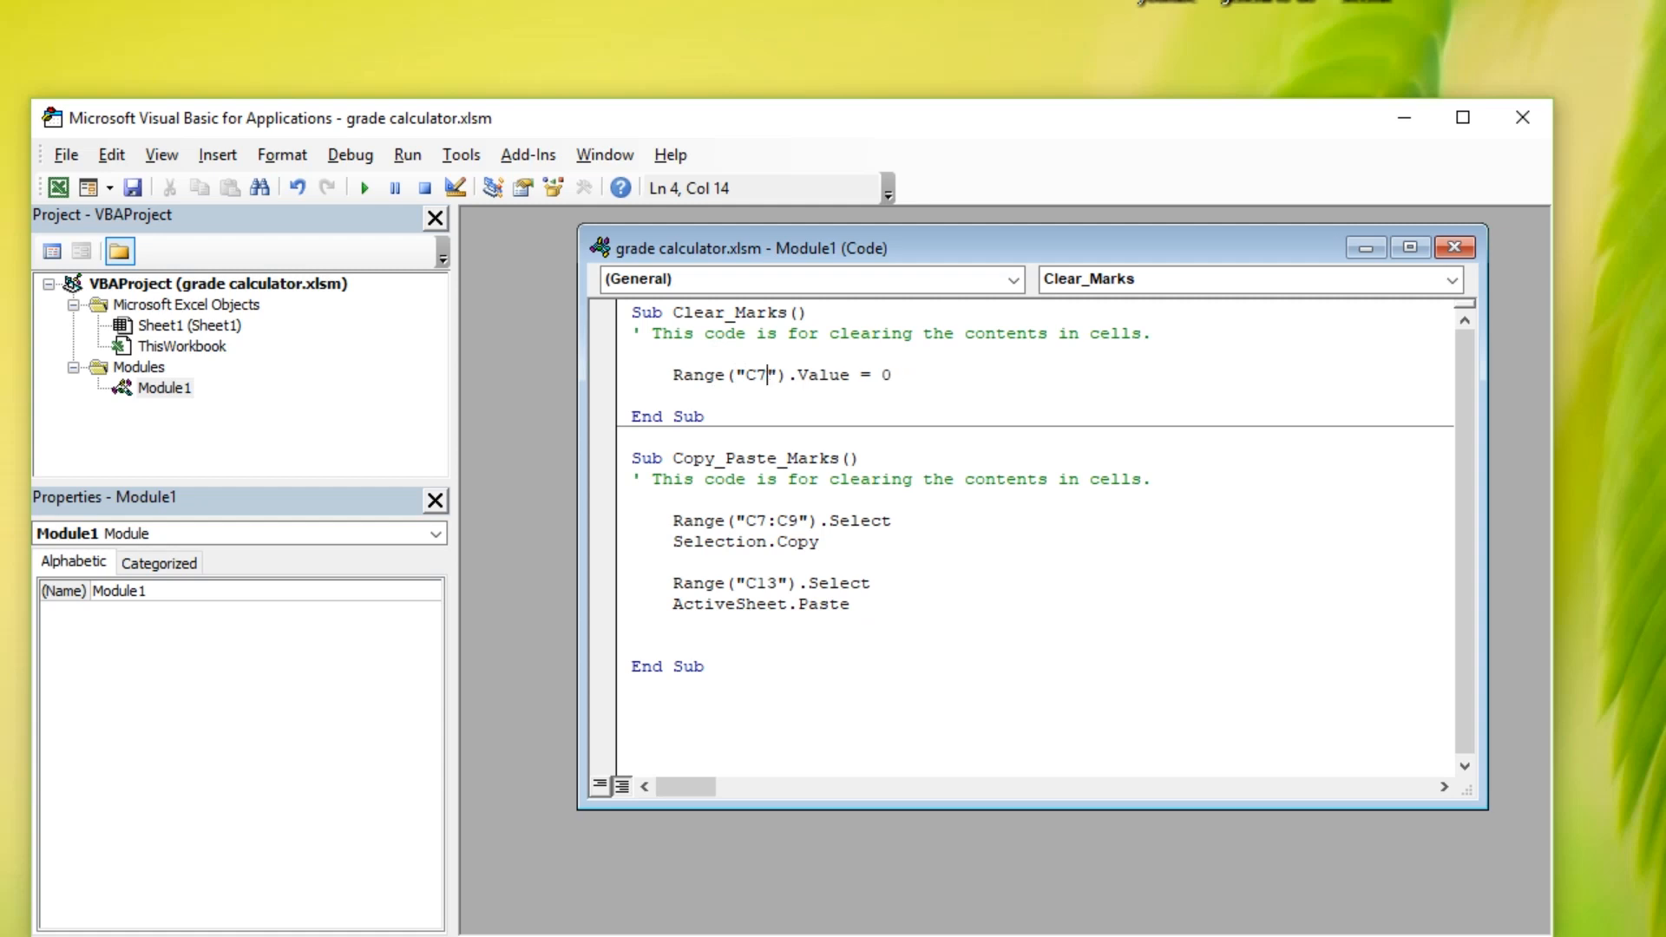
{"action": "type", "text": "\""}
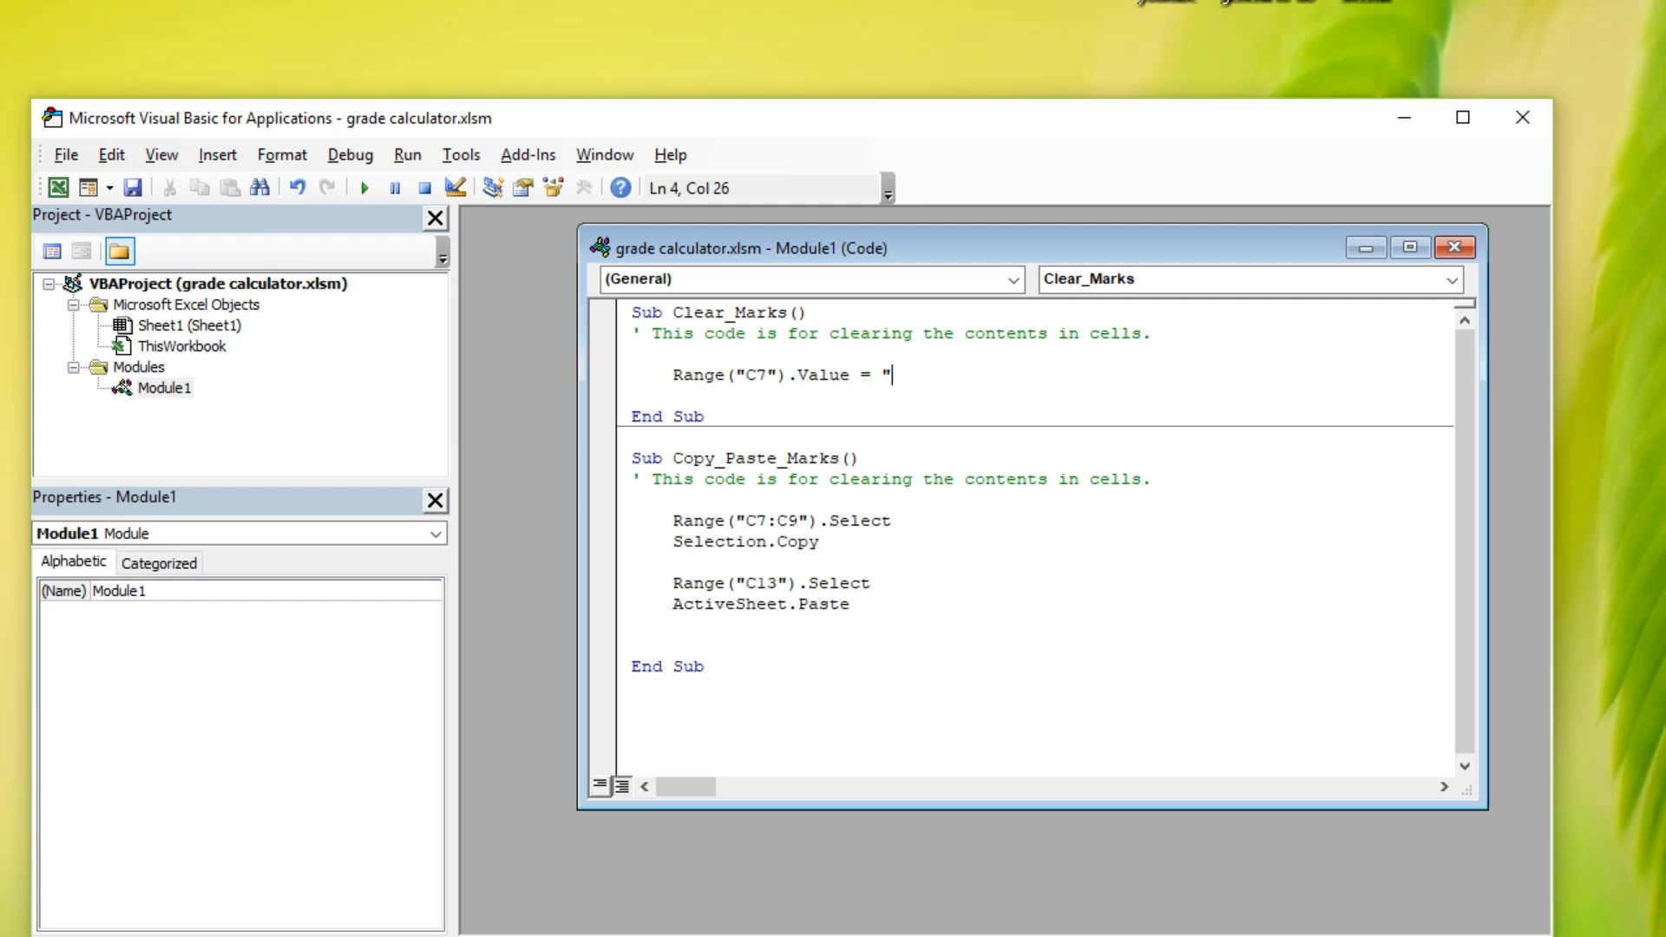
{"action": "type", "text": "NA"}
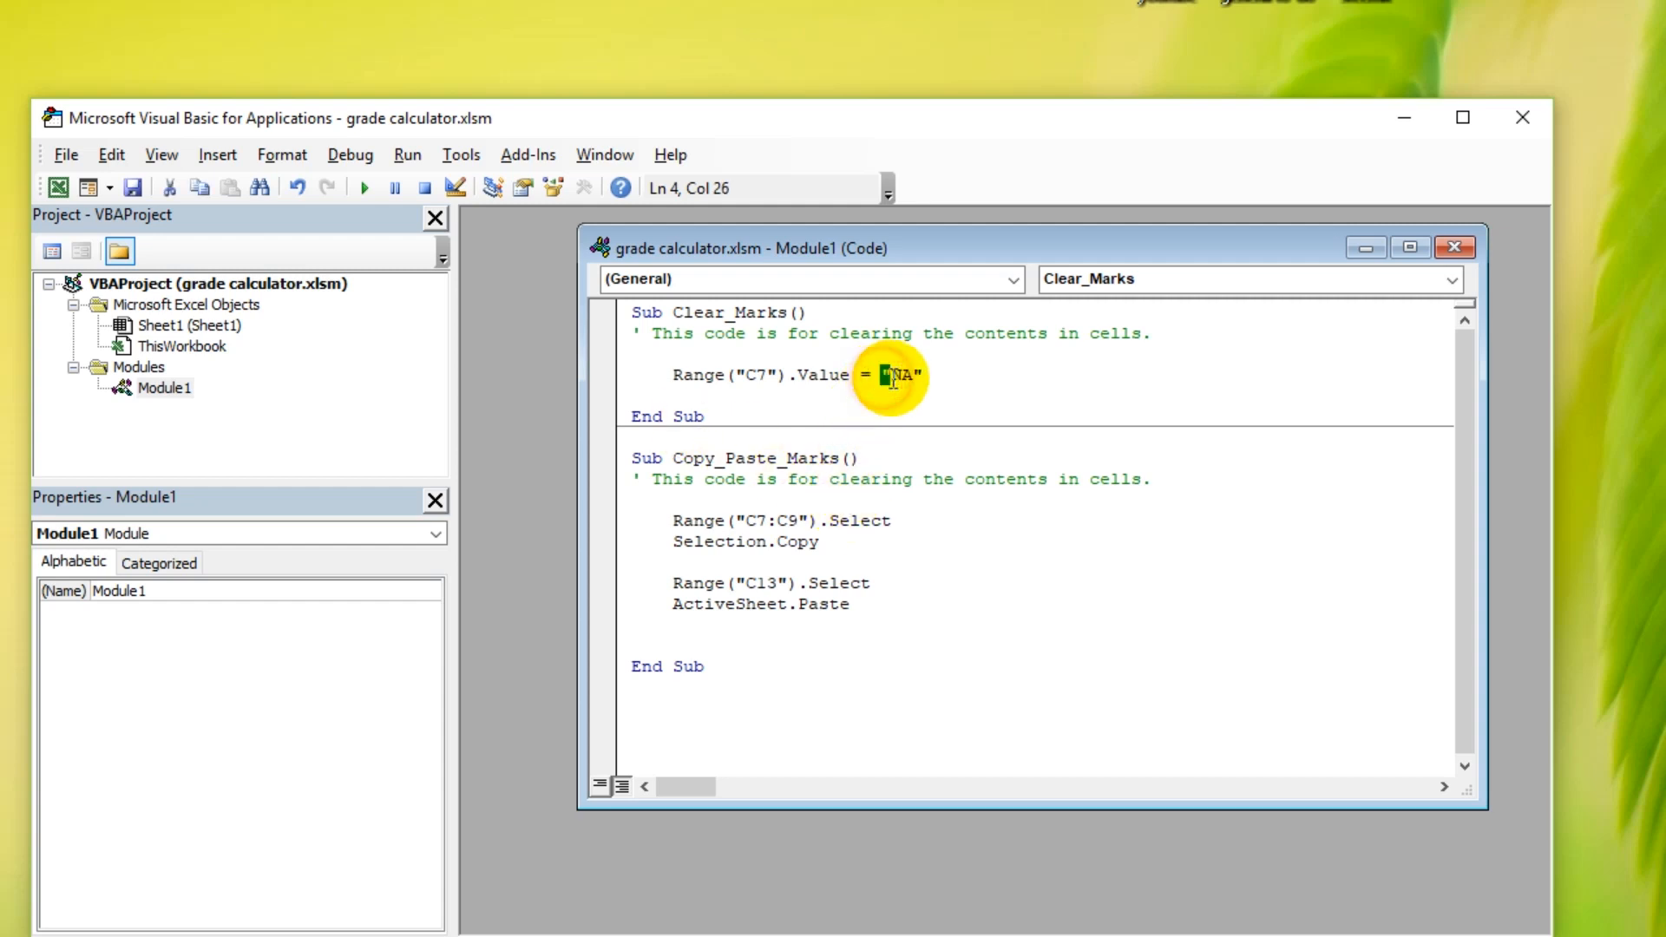
{"action": "type", "text": "NA"}
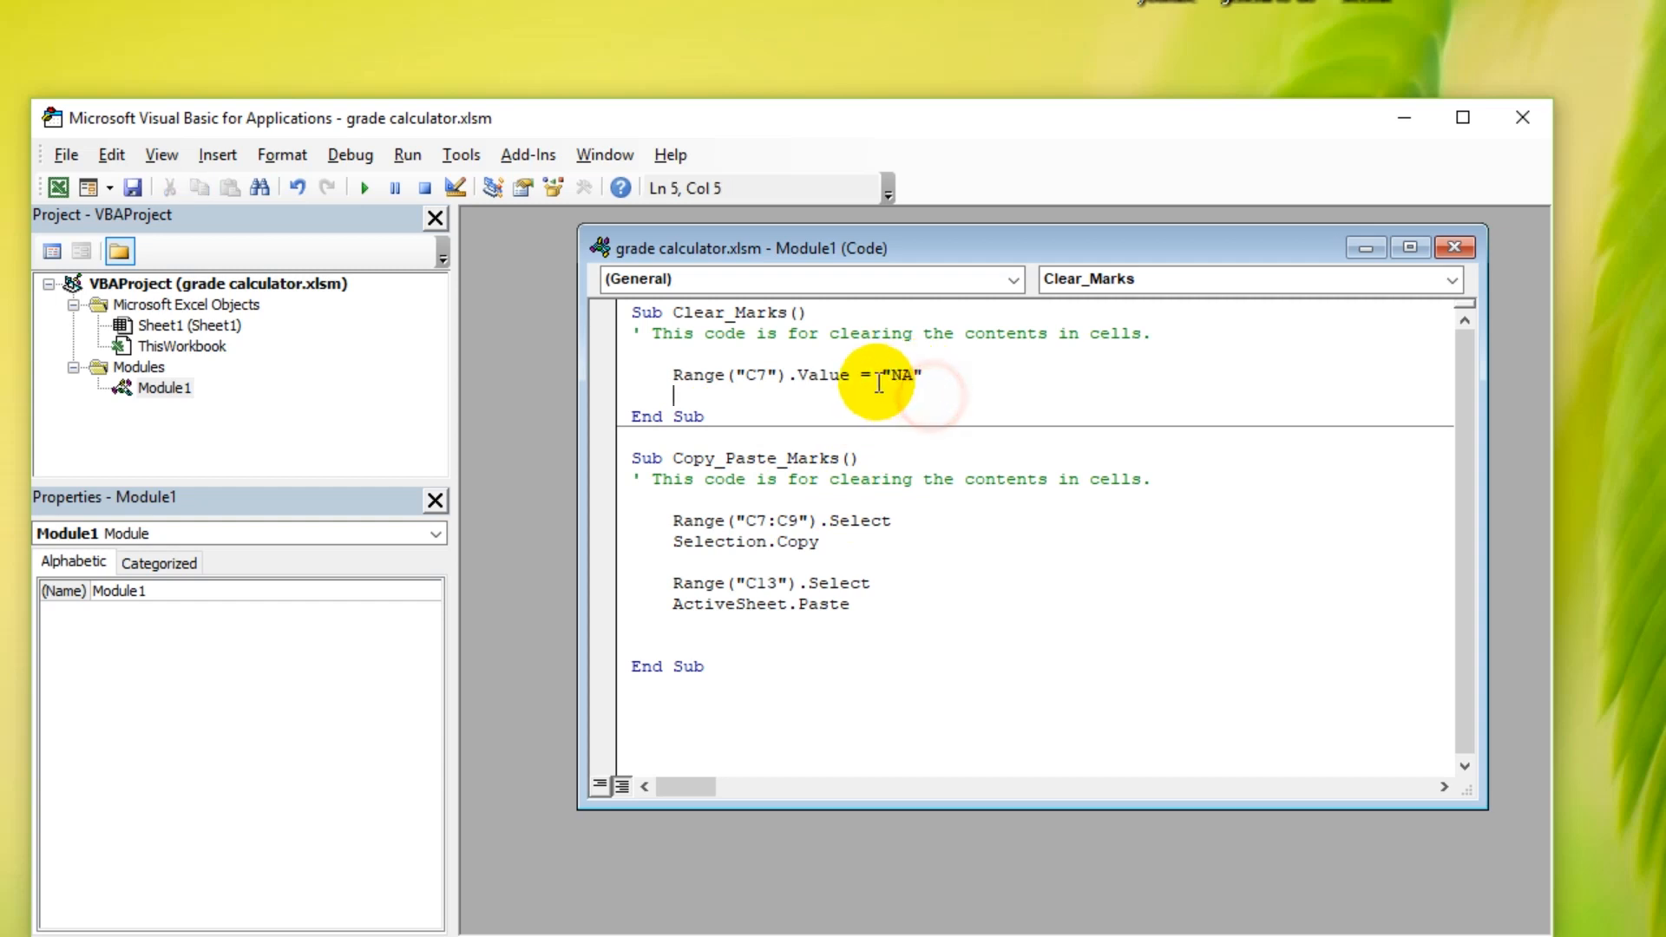
{"action": "double_click", "coordinate": [891, 376]}
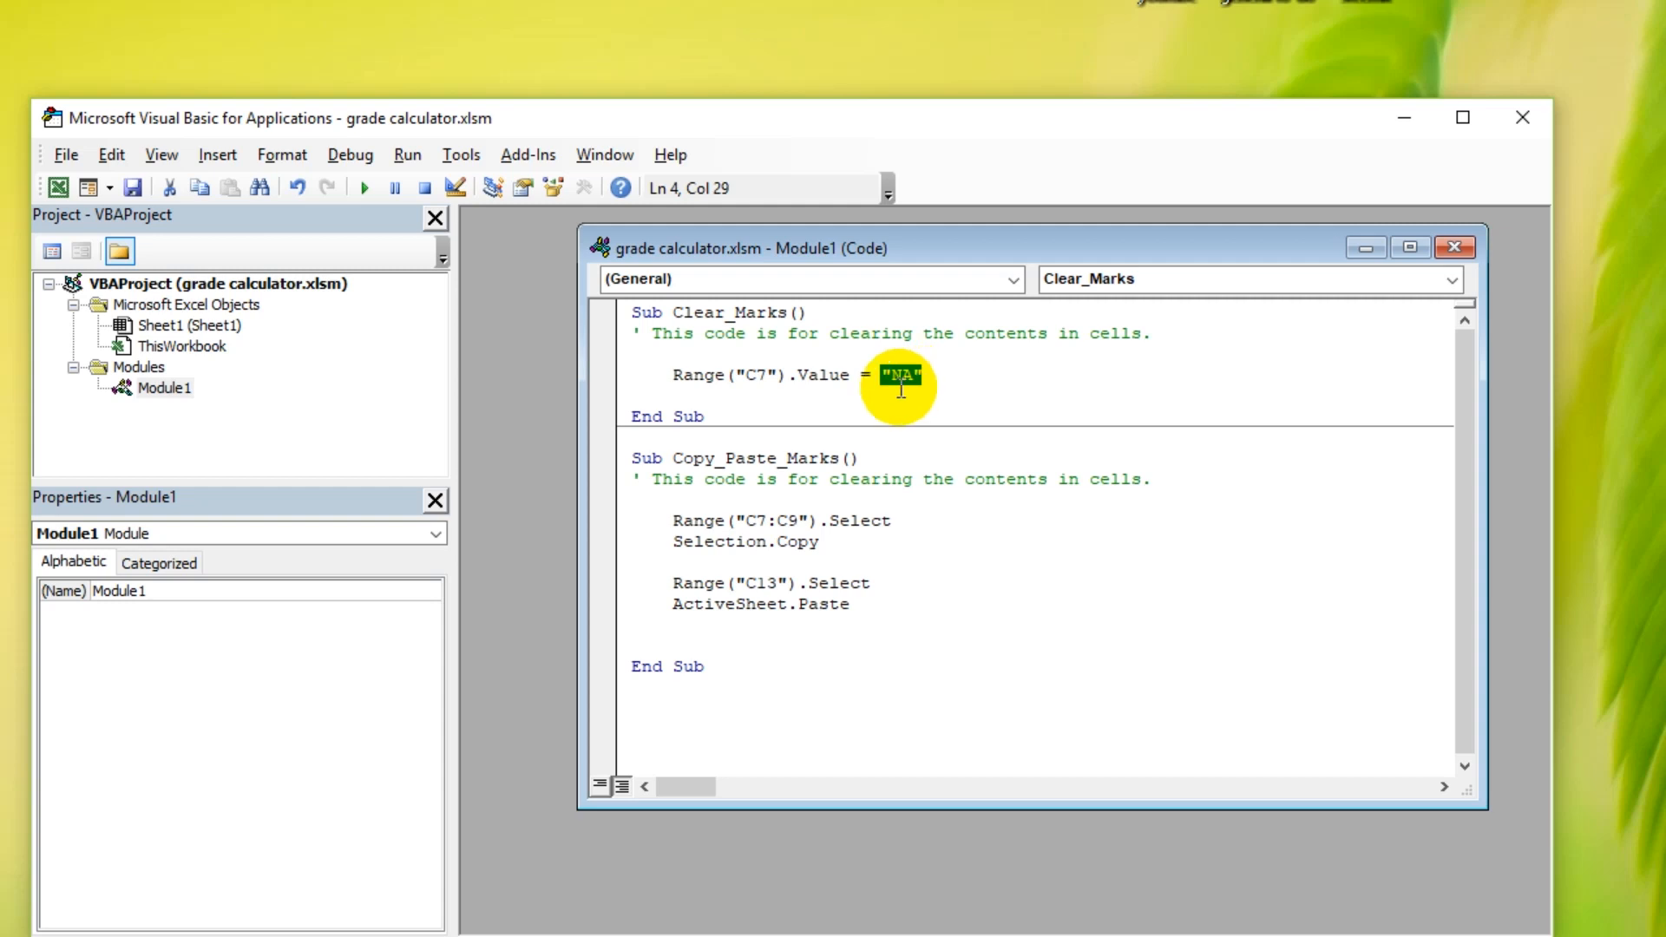
{"action": "left_click", "coordinate": [869, 399]}
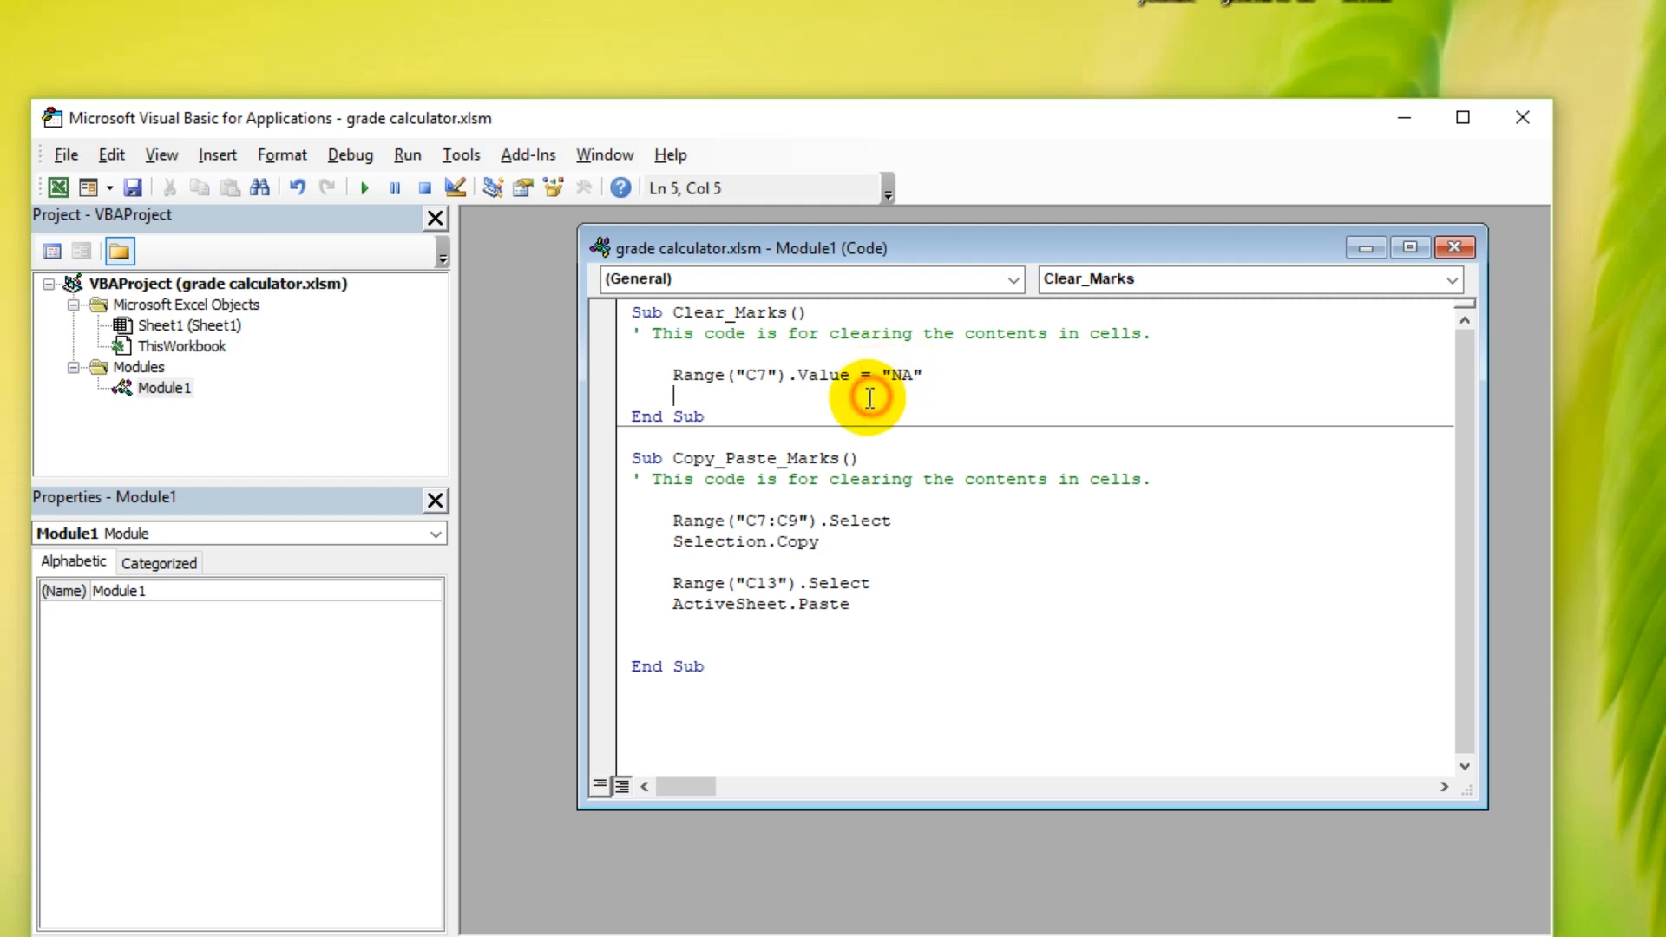
{"action": "mouse_move", "coordinate": [1456, 247]}
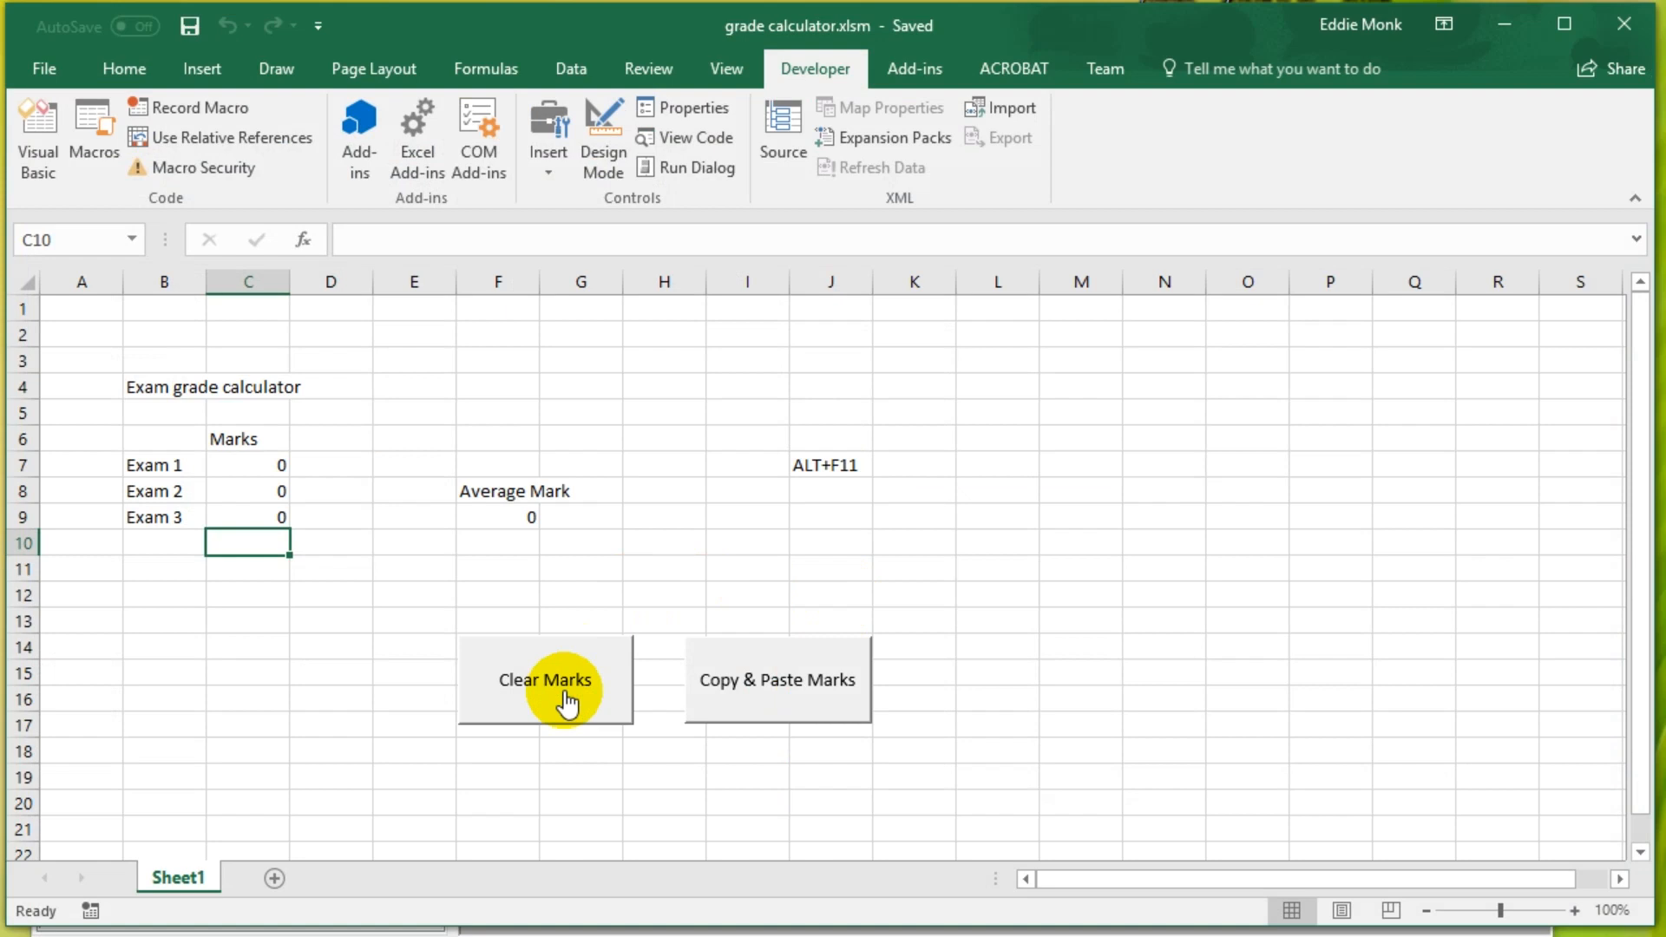
Step: Run Clear Marks so C7 reads NA, then return to the macro code
{"action": "left_click", "coordinate": [543, 678]}
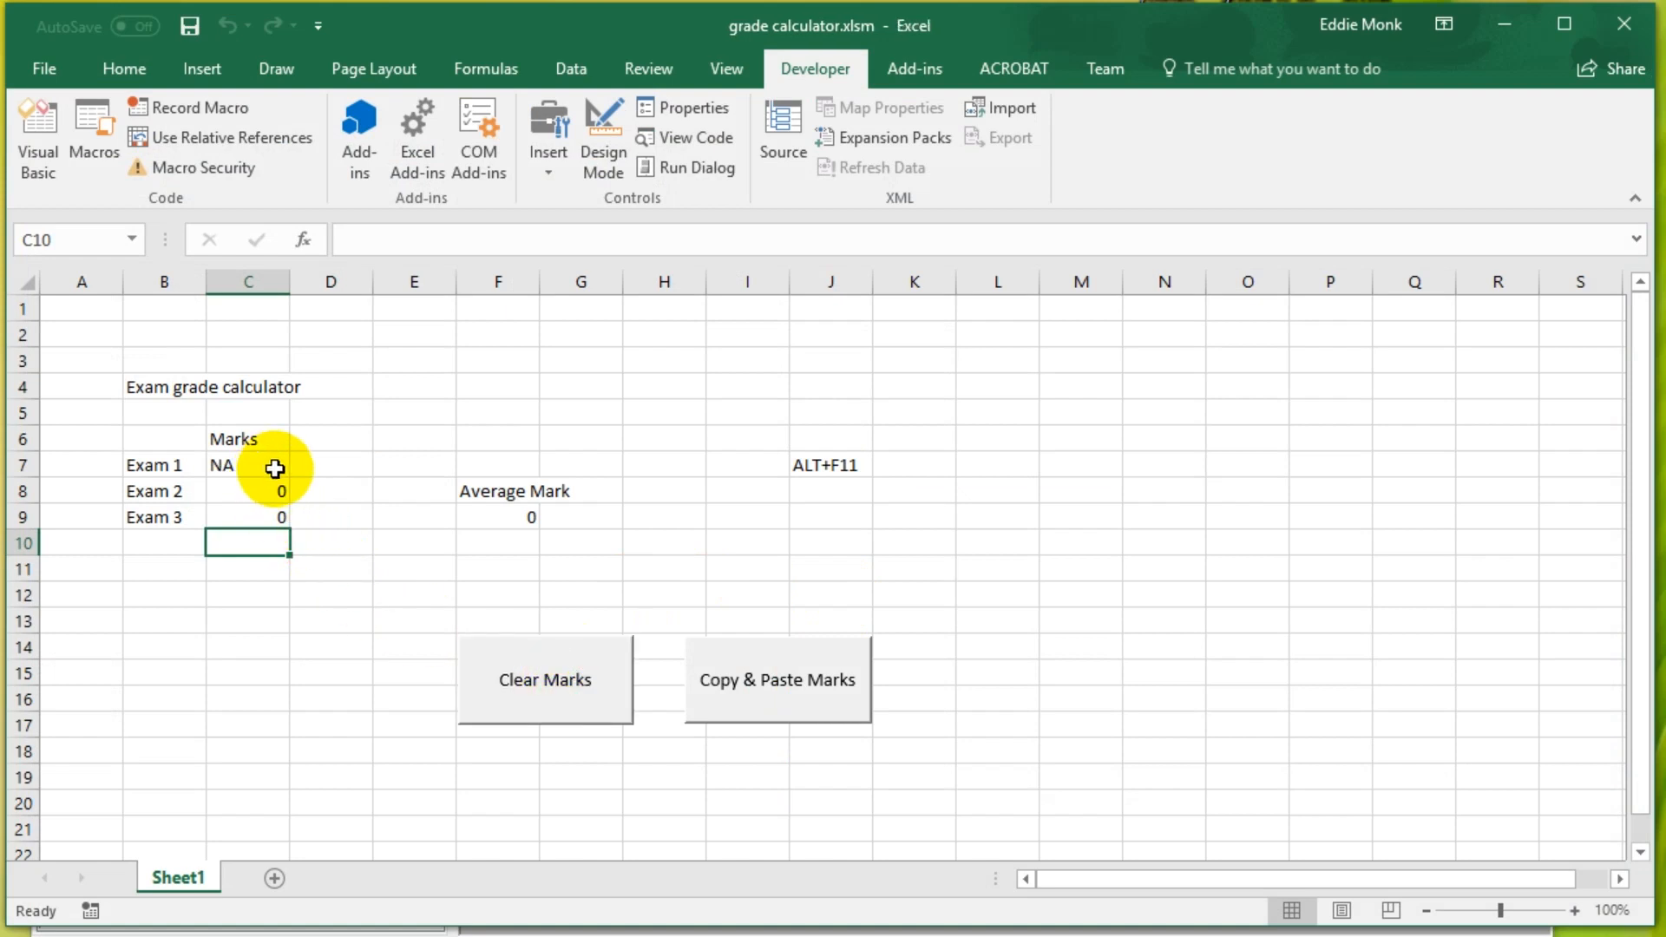
{"action": "left_click", "coordinate": [248, 465]}
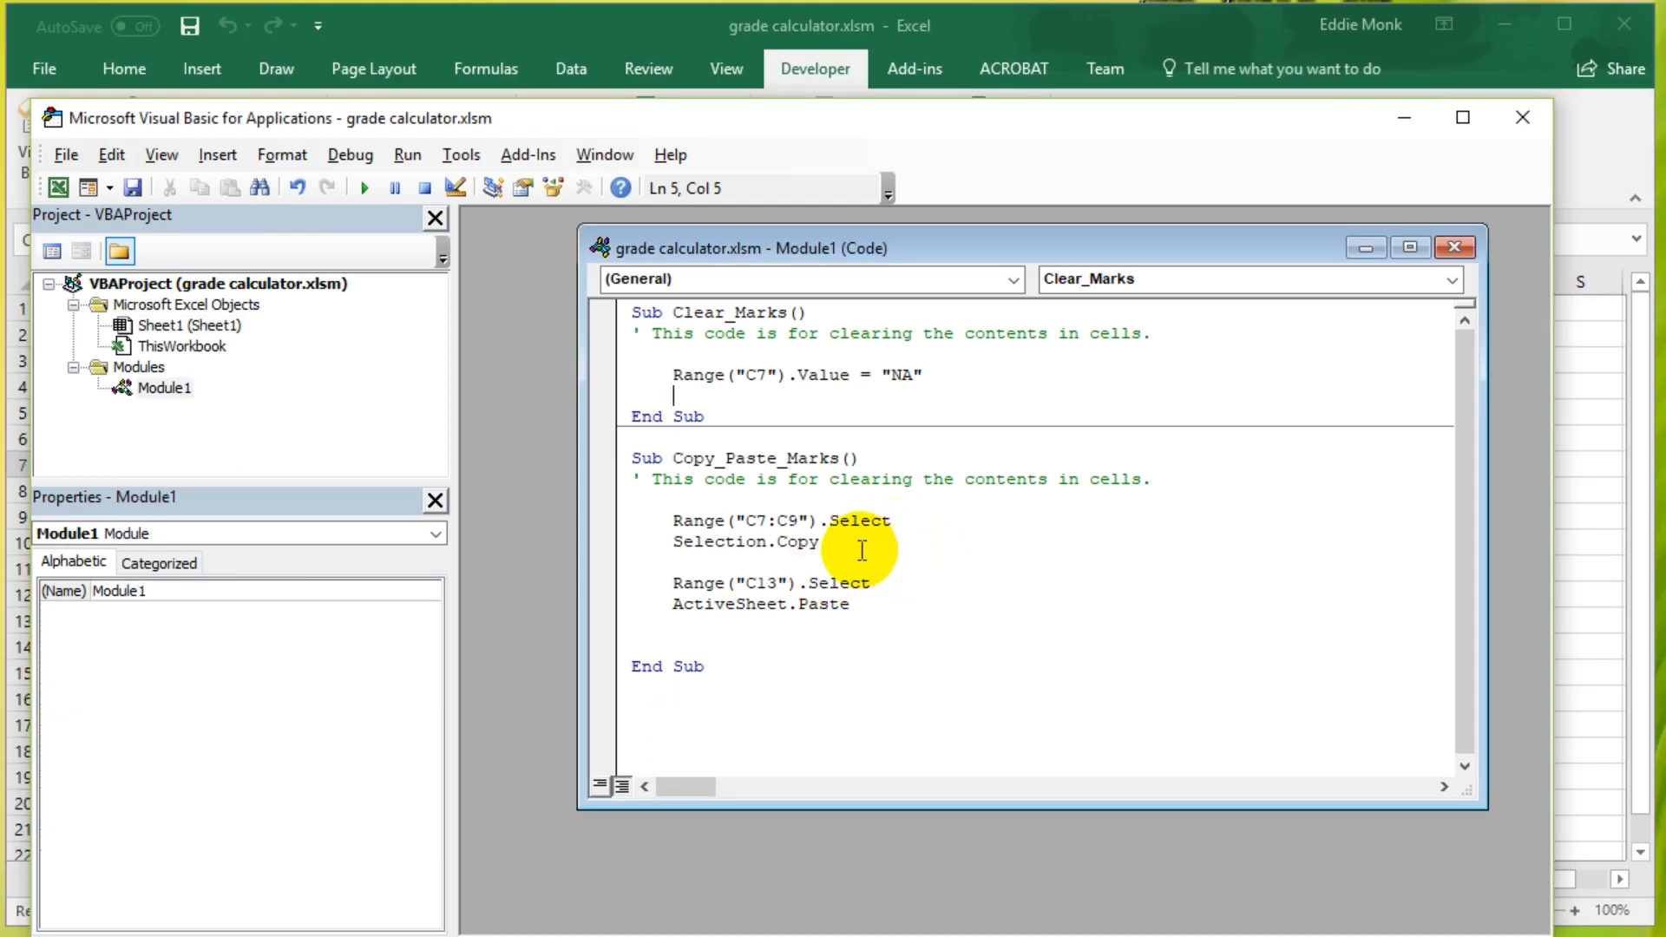
{"action": "mouse_move", "coordinate": [791, 470]}
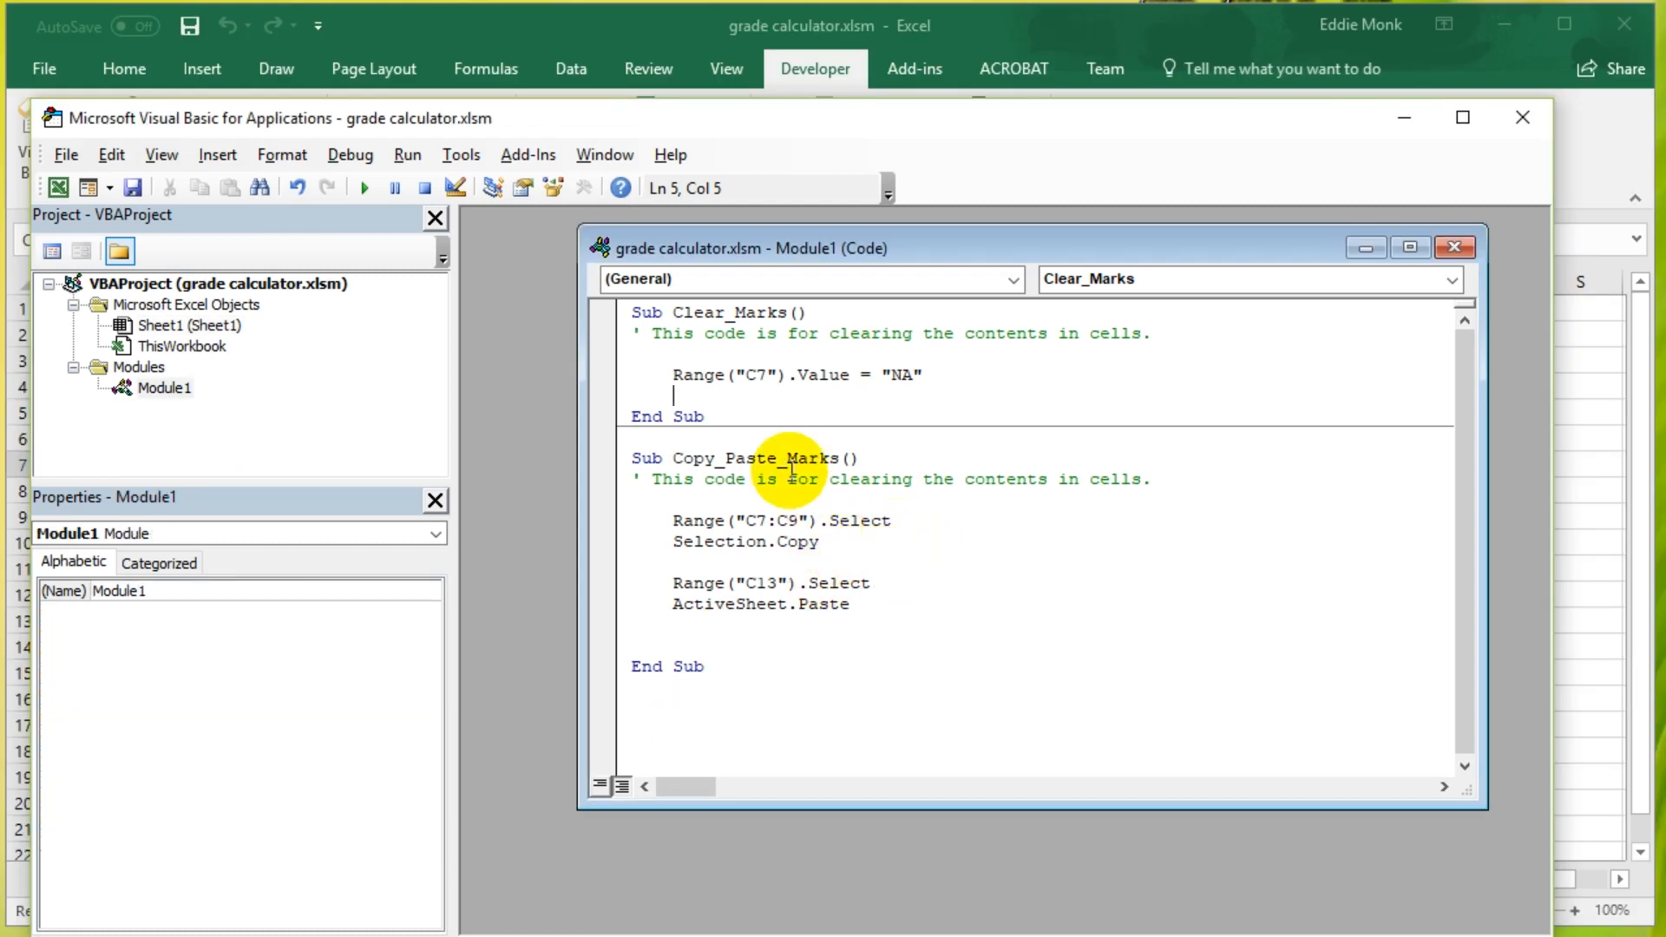
Step: Write Range("C13:C15").Value = in Copy_Paste_Marks and dismiss the compile error
{"action": "double_click", "coordinate": [895, 375]}
{"action": "type", "text": "0"}
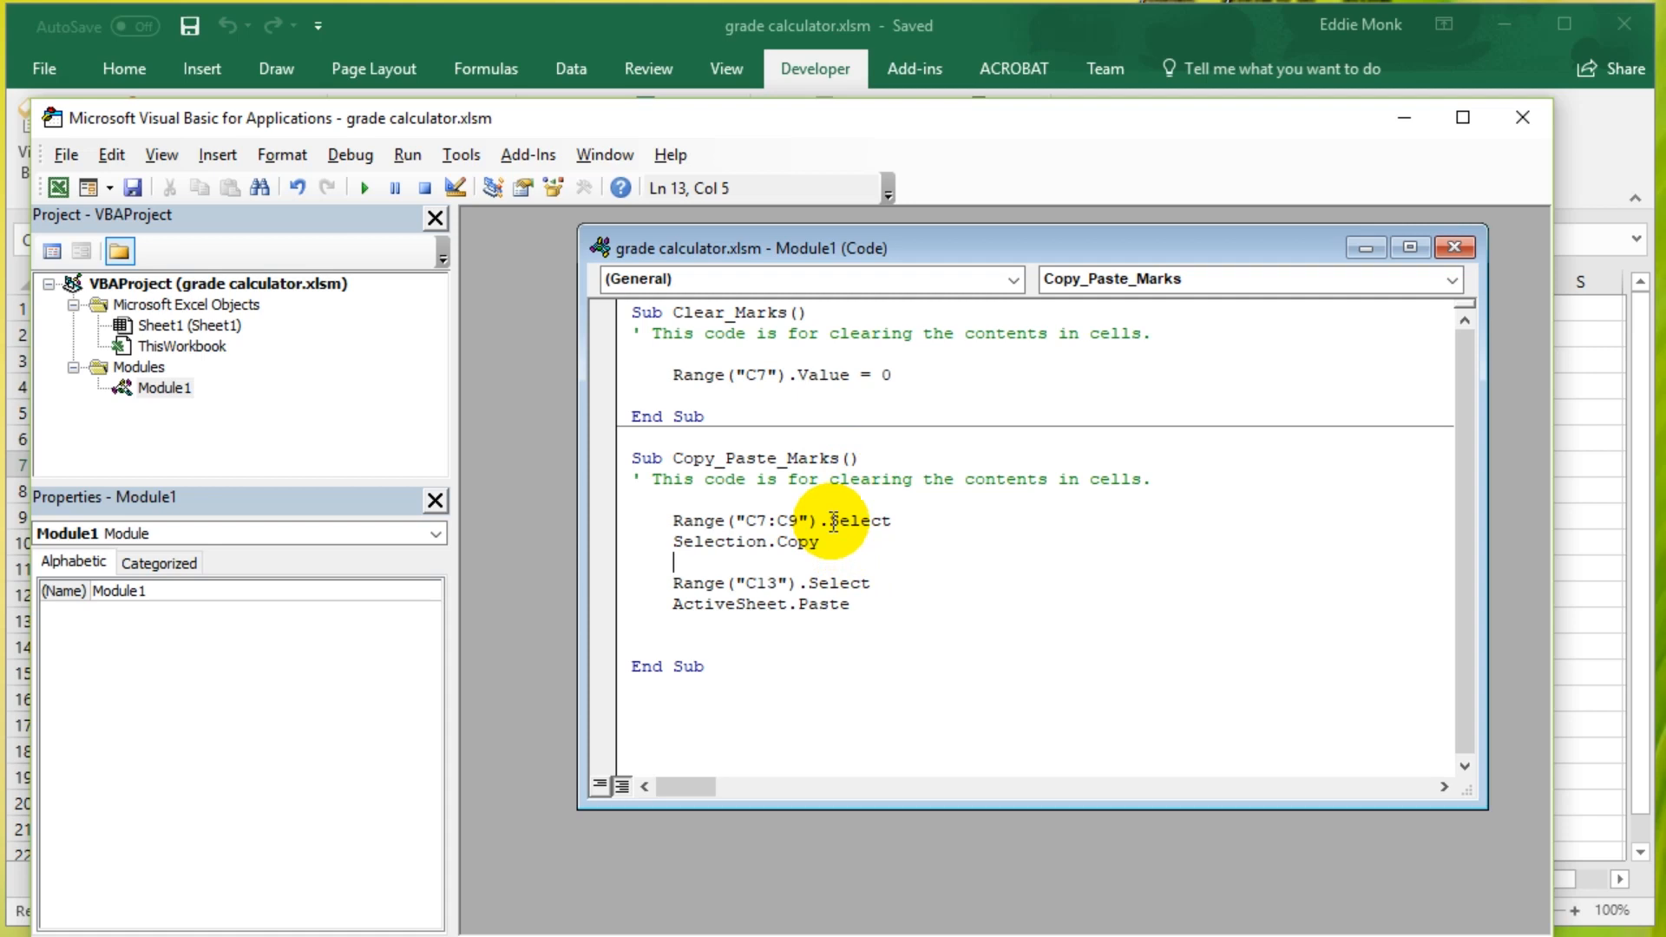
{"action": "left_click_drag", "start_coordinate": [871, 521], "coordinate": [817, 541]}
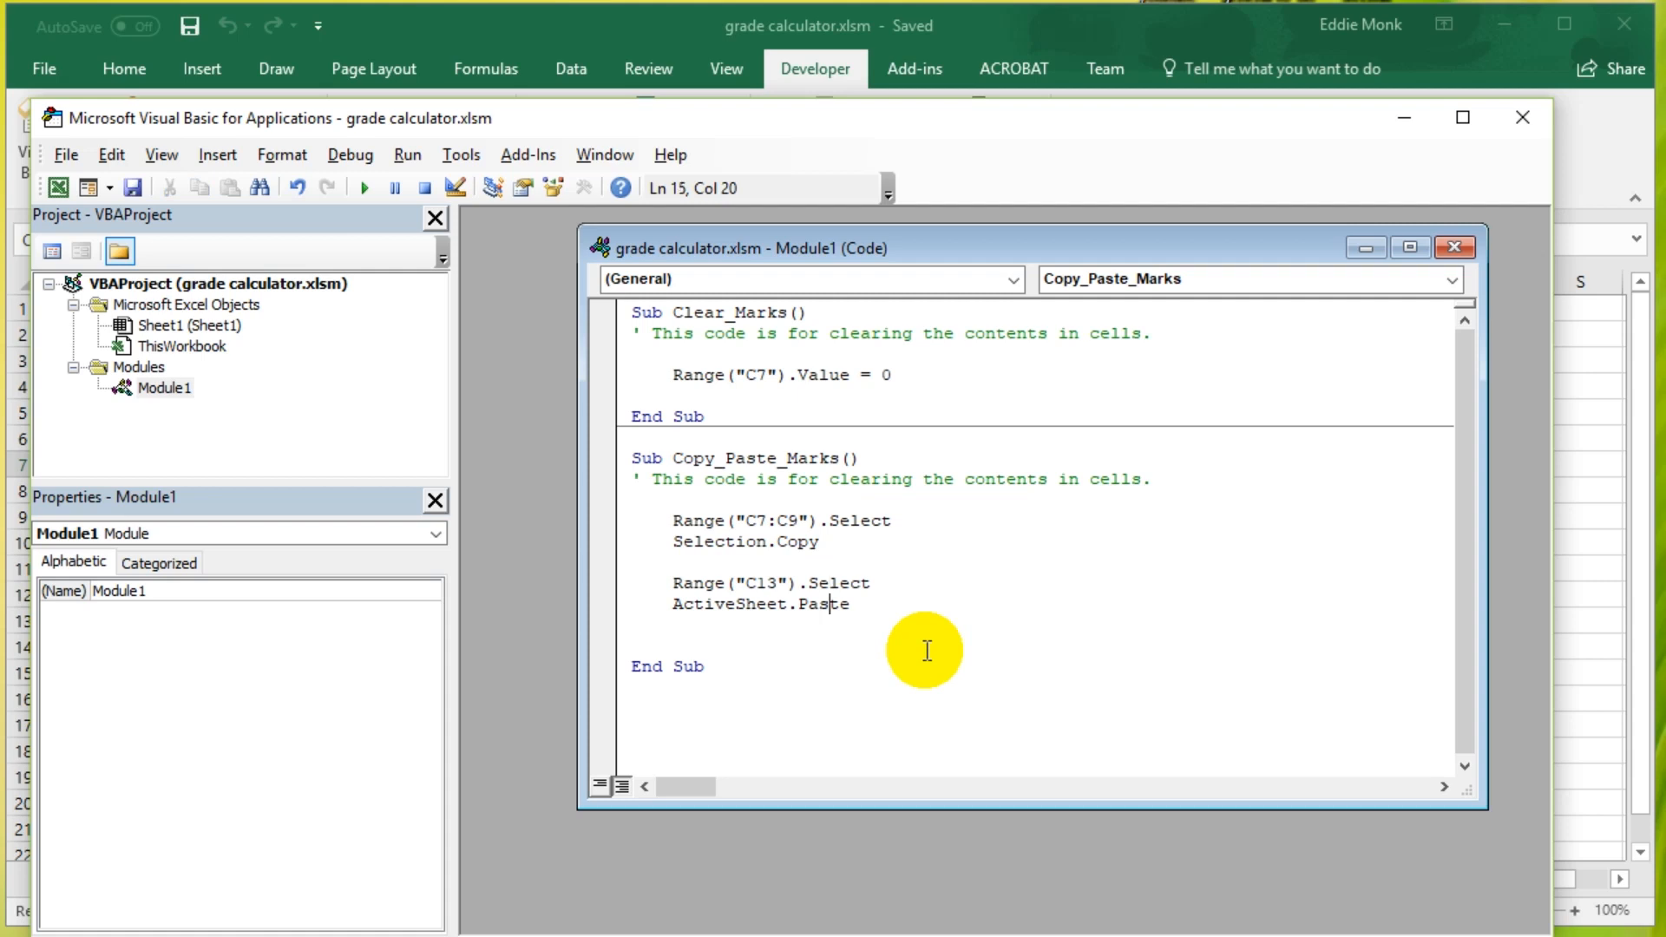
{"action": "type", "text": "Range(\"C"}
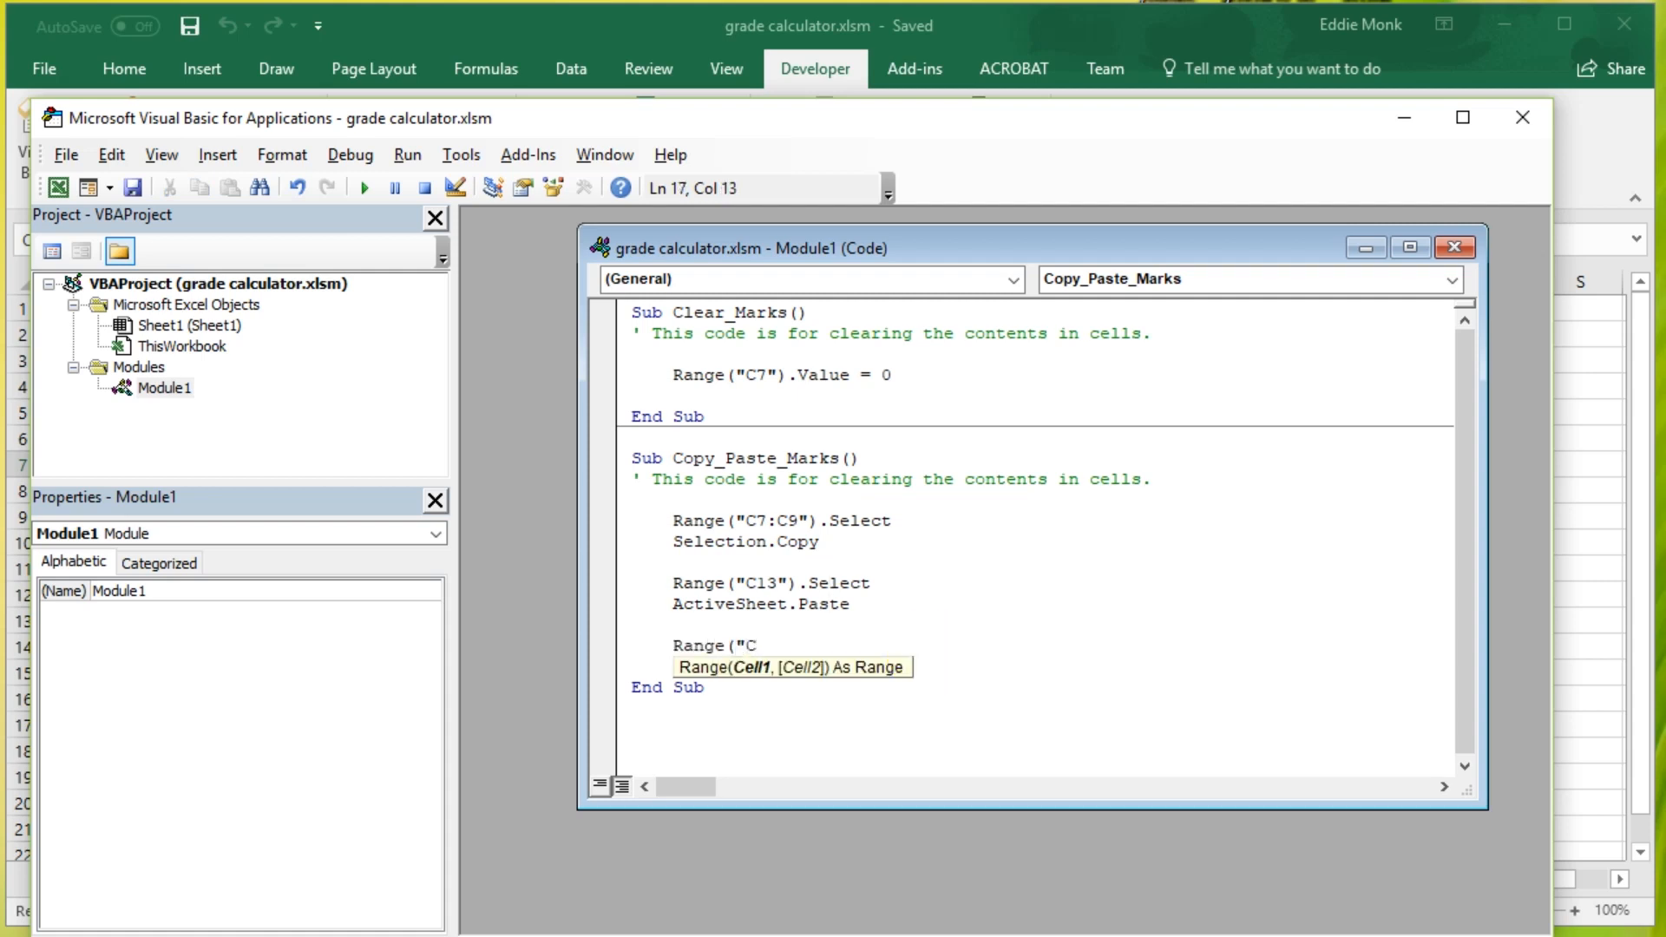
{"action": "type", "text": "13:"}
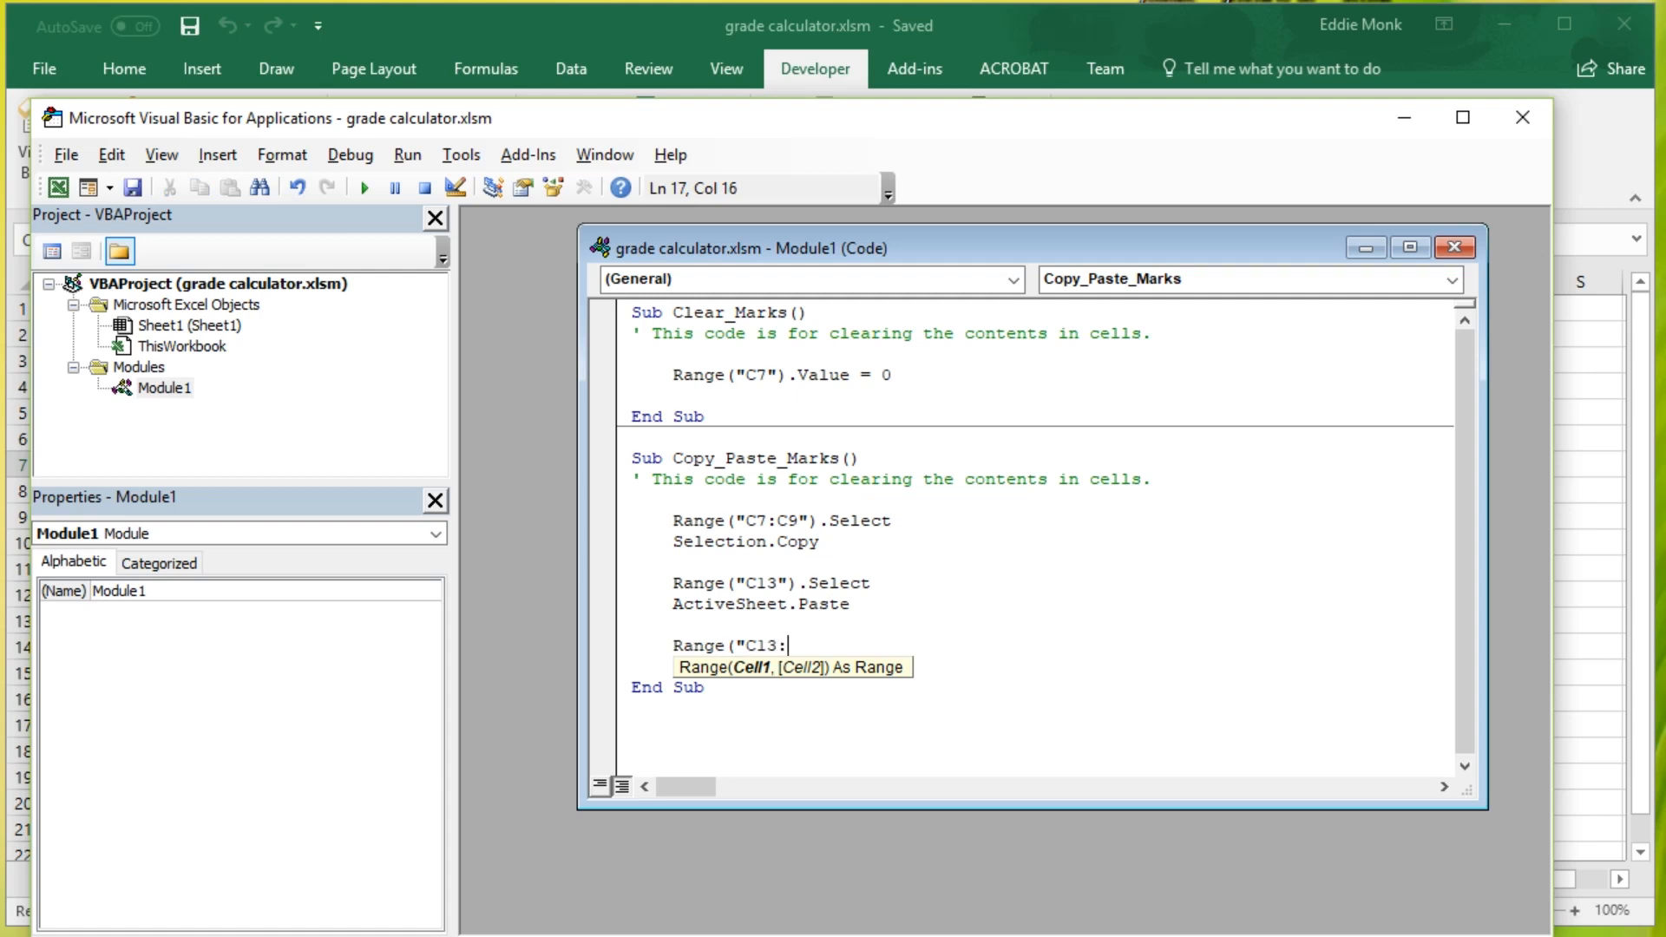
{"action": "type", "text": "C1"}
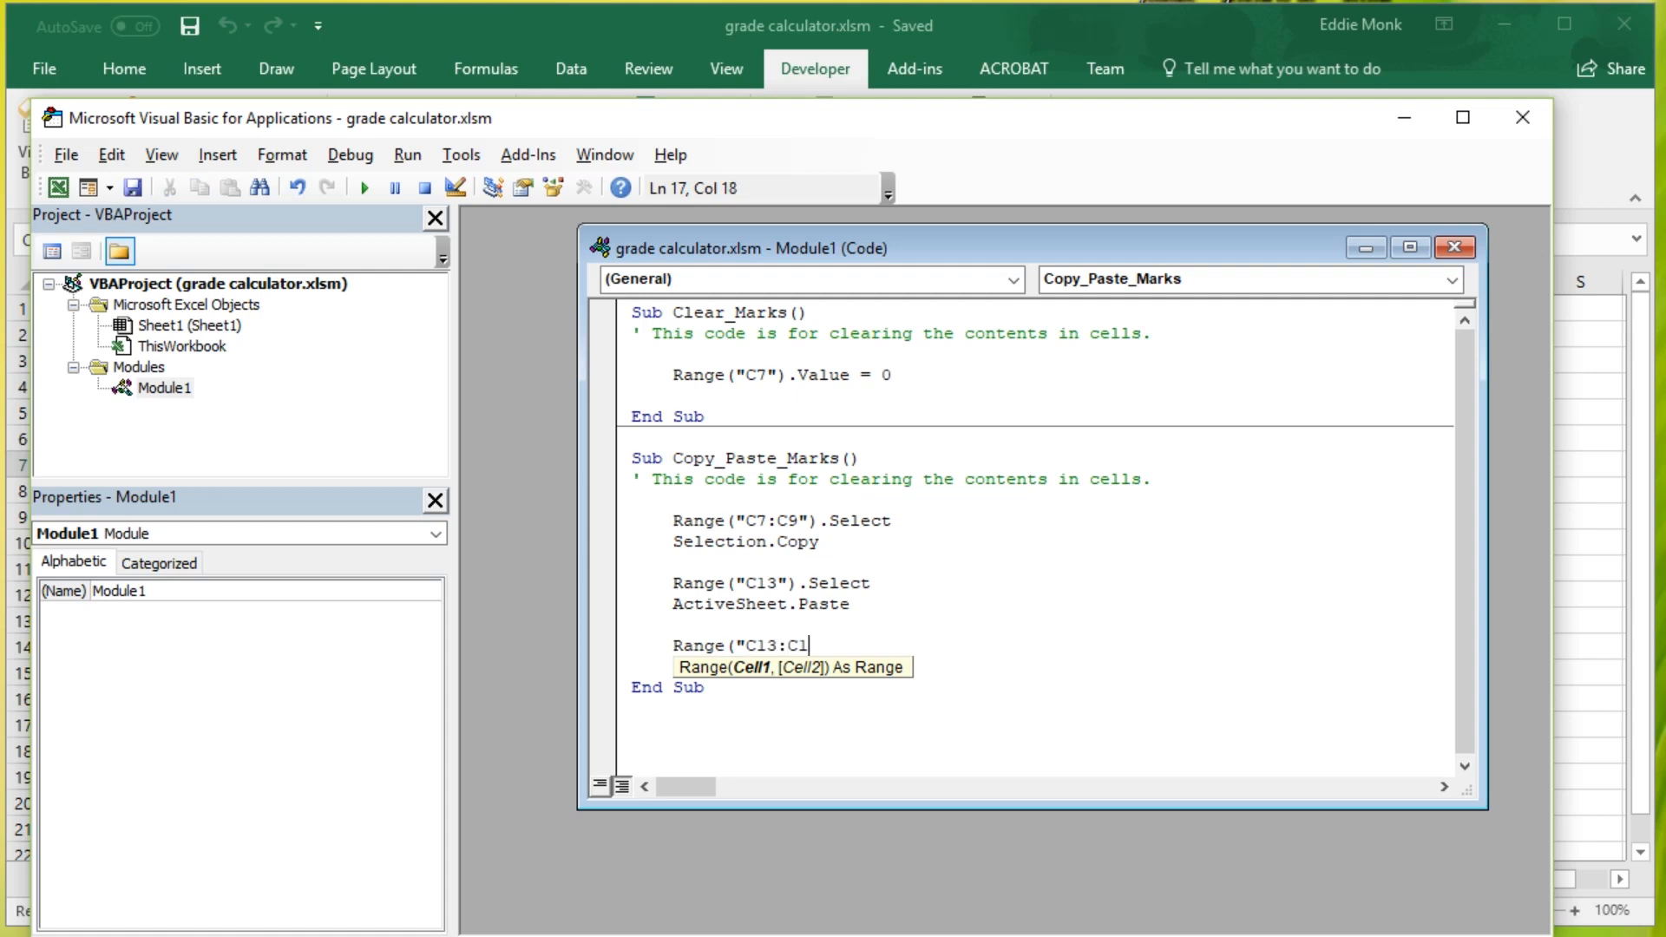
{"action": "type", "text": "5\")."}
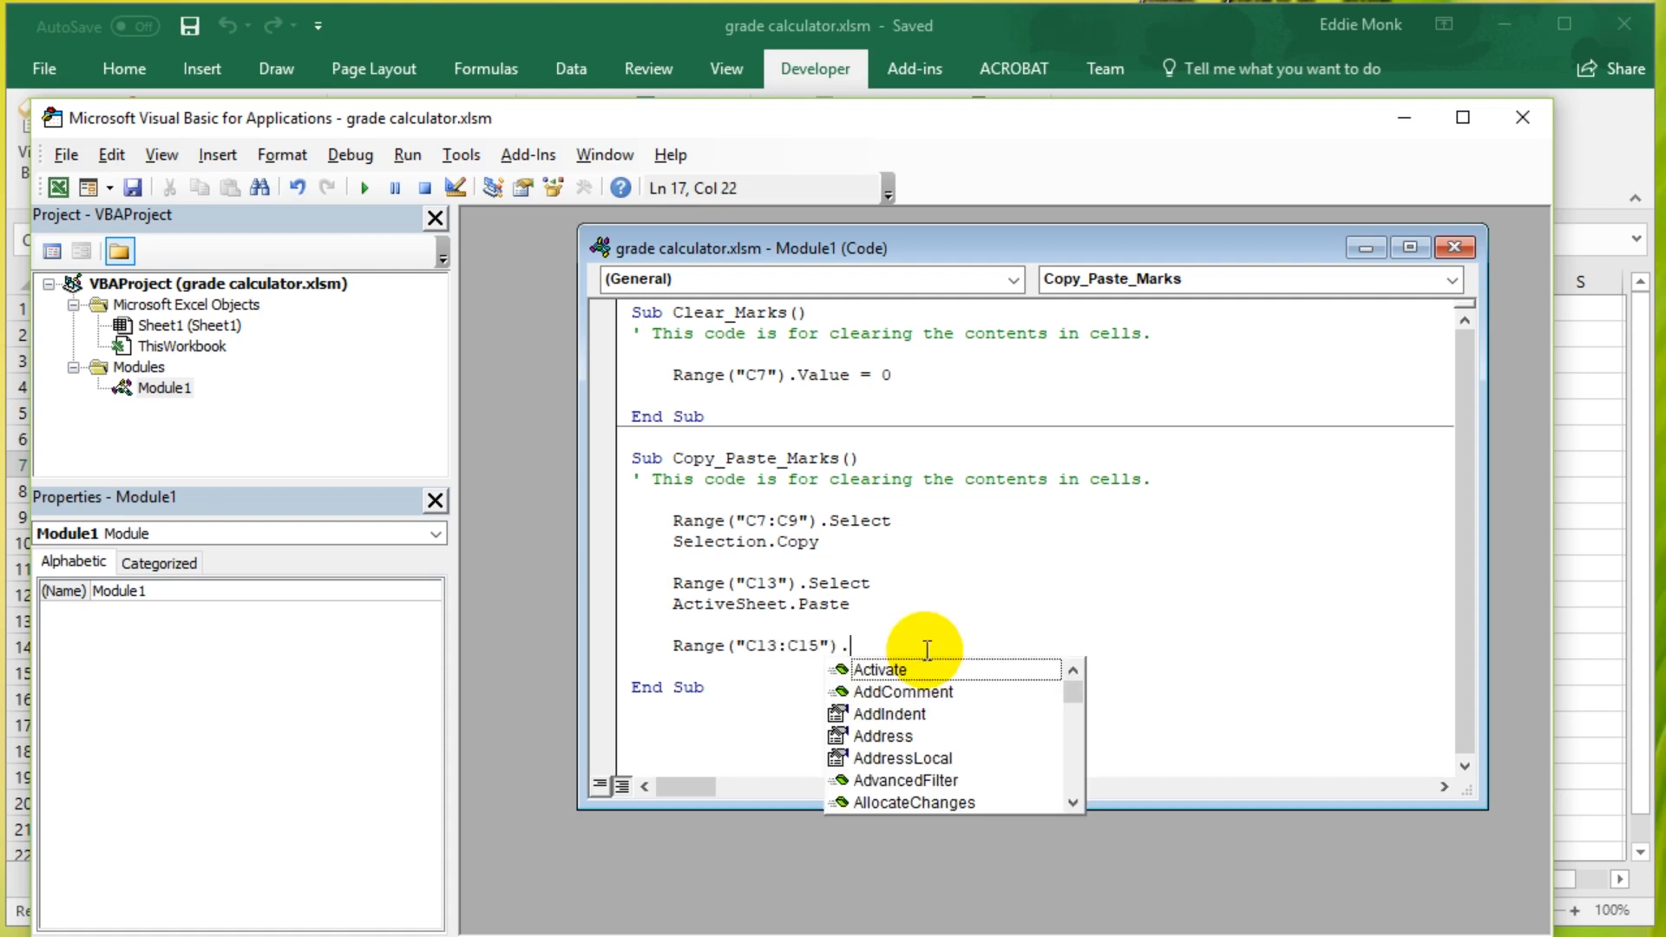
{"action": "type", "text": "Value ="}
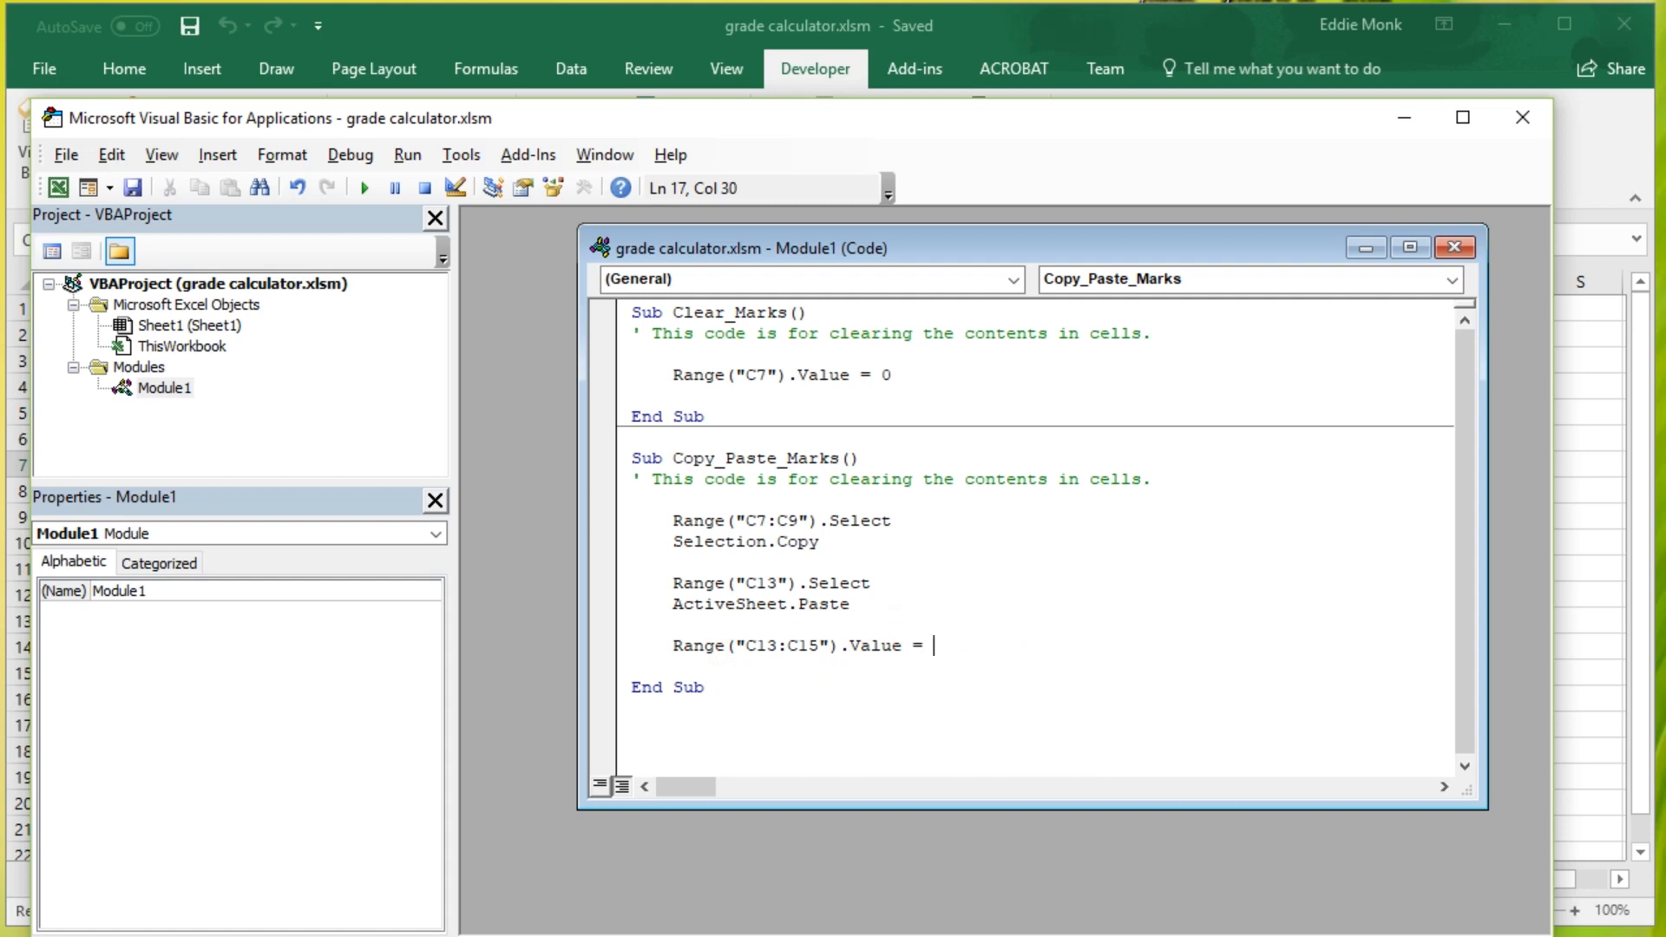
{"action": "left_click", "coordinate": [363, 187]}
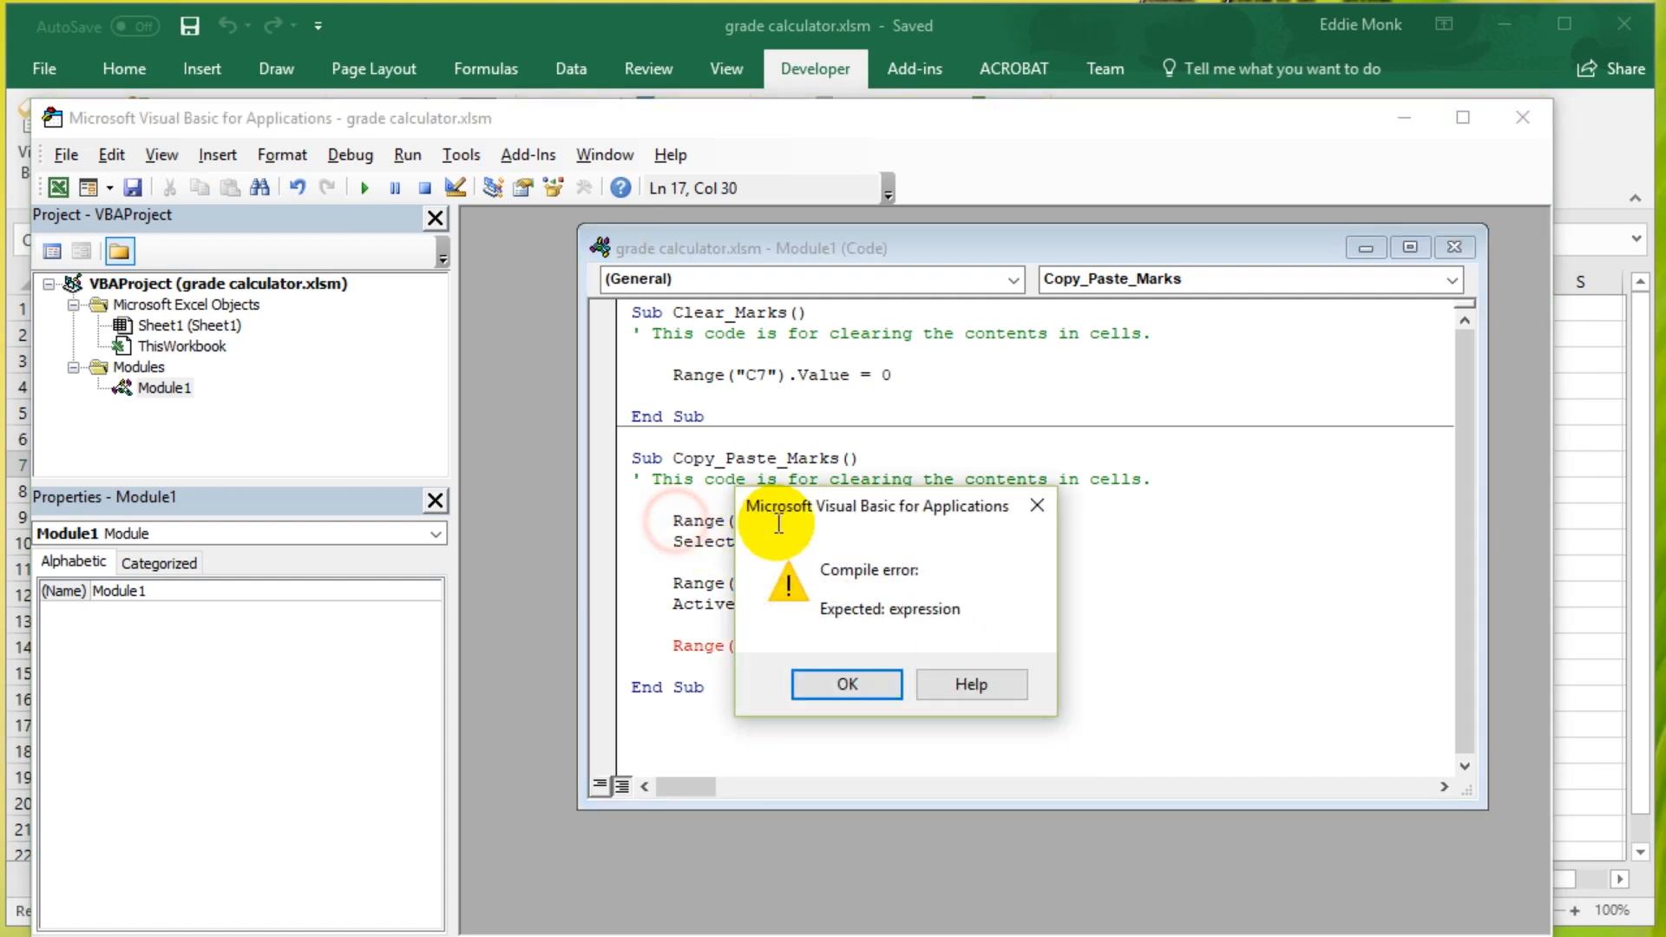
{"action": "left_click", "coordinate": [845, 683]}
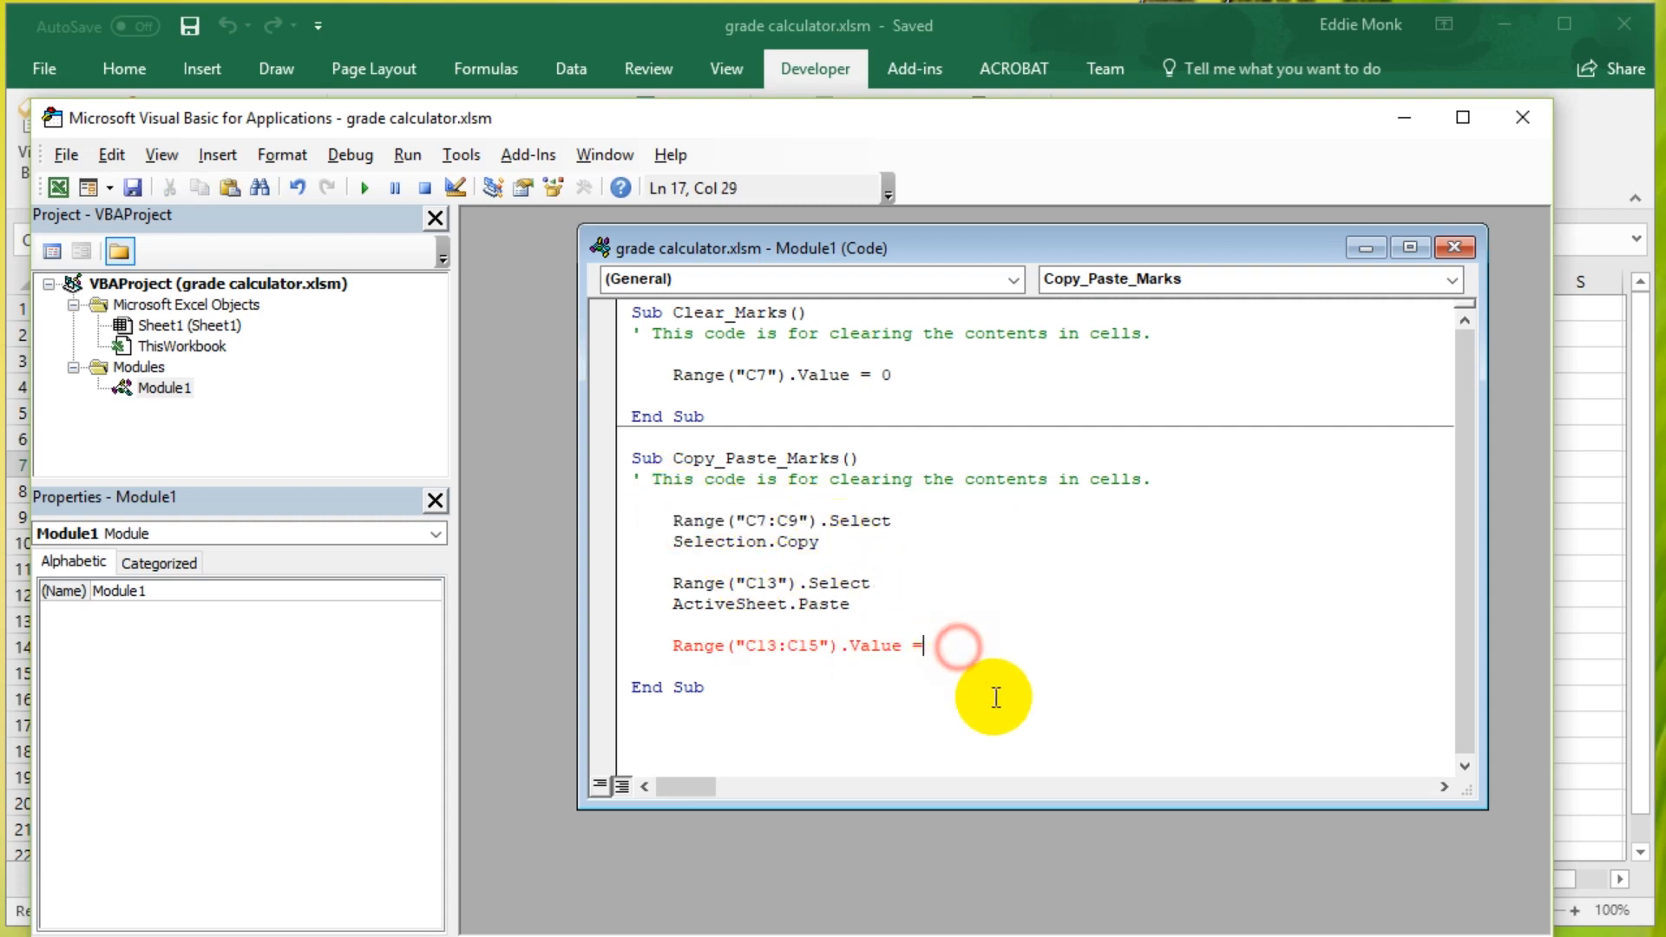
Step: Complete the line with Range("C7:C9") and delete the old Select, Copy and Paste lines
{"action": "type", "text": "Range(\"C7:C9\")"}
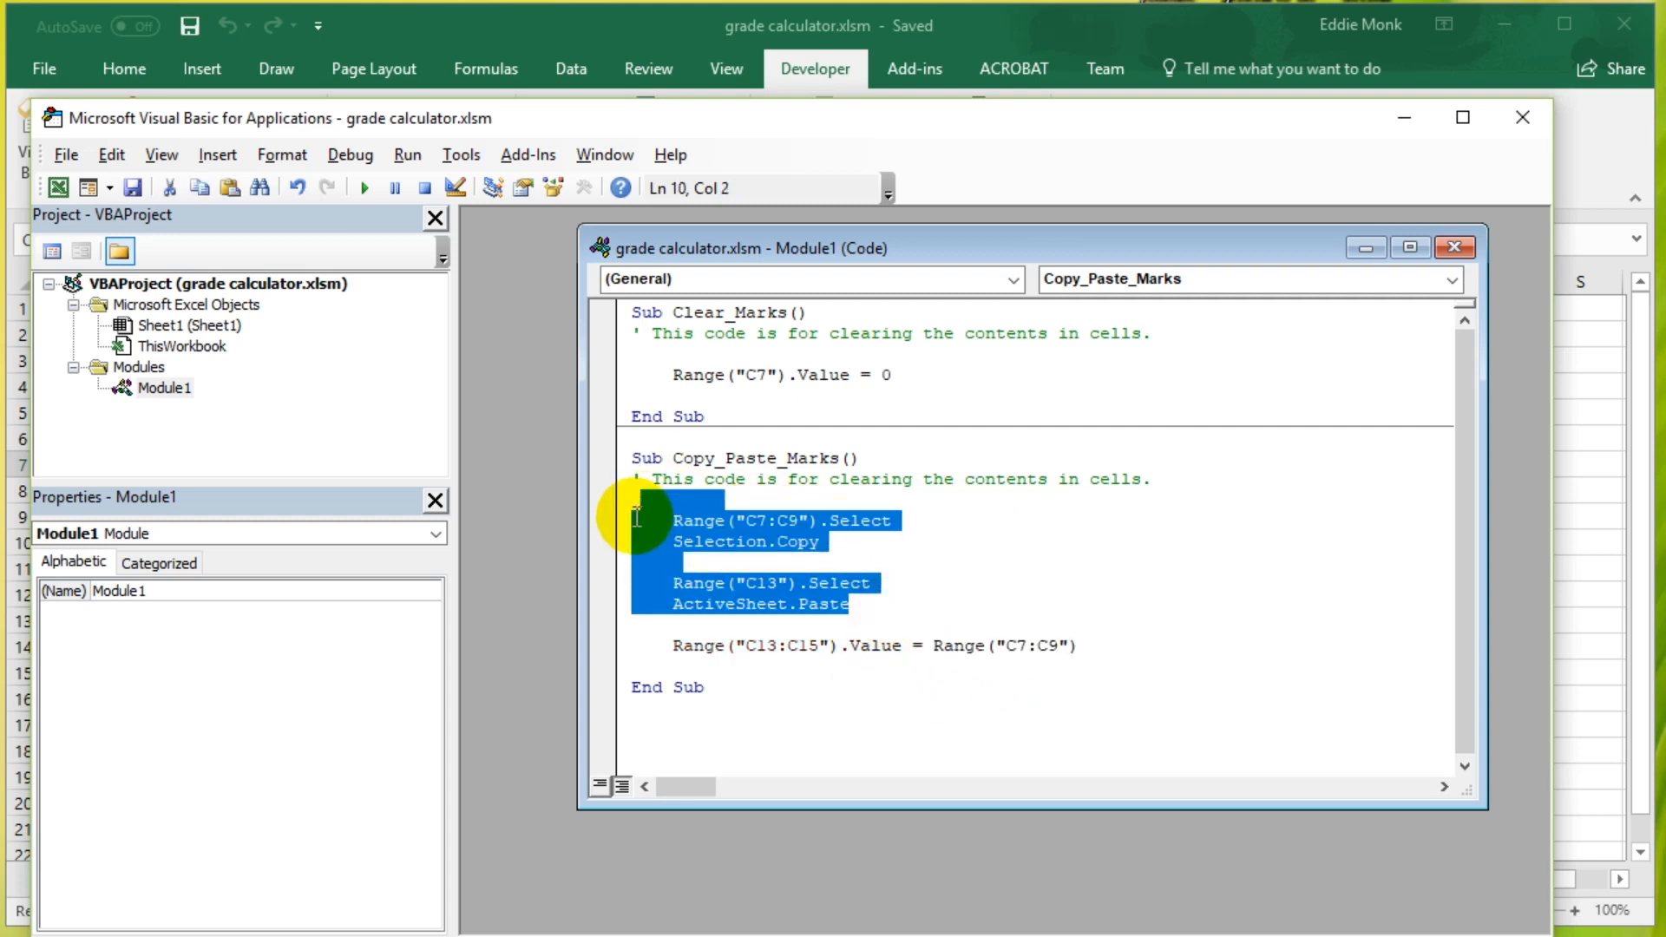
{"action": "key", "text": "Delete"}
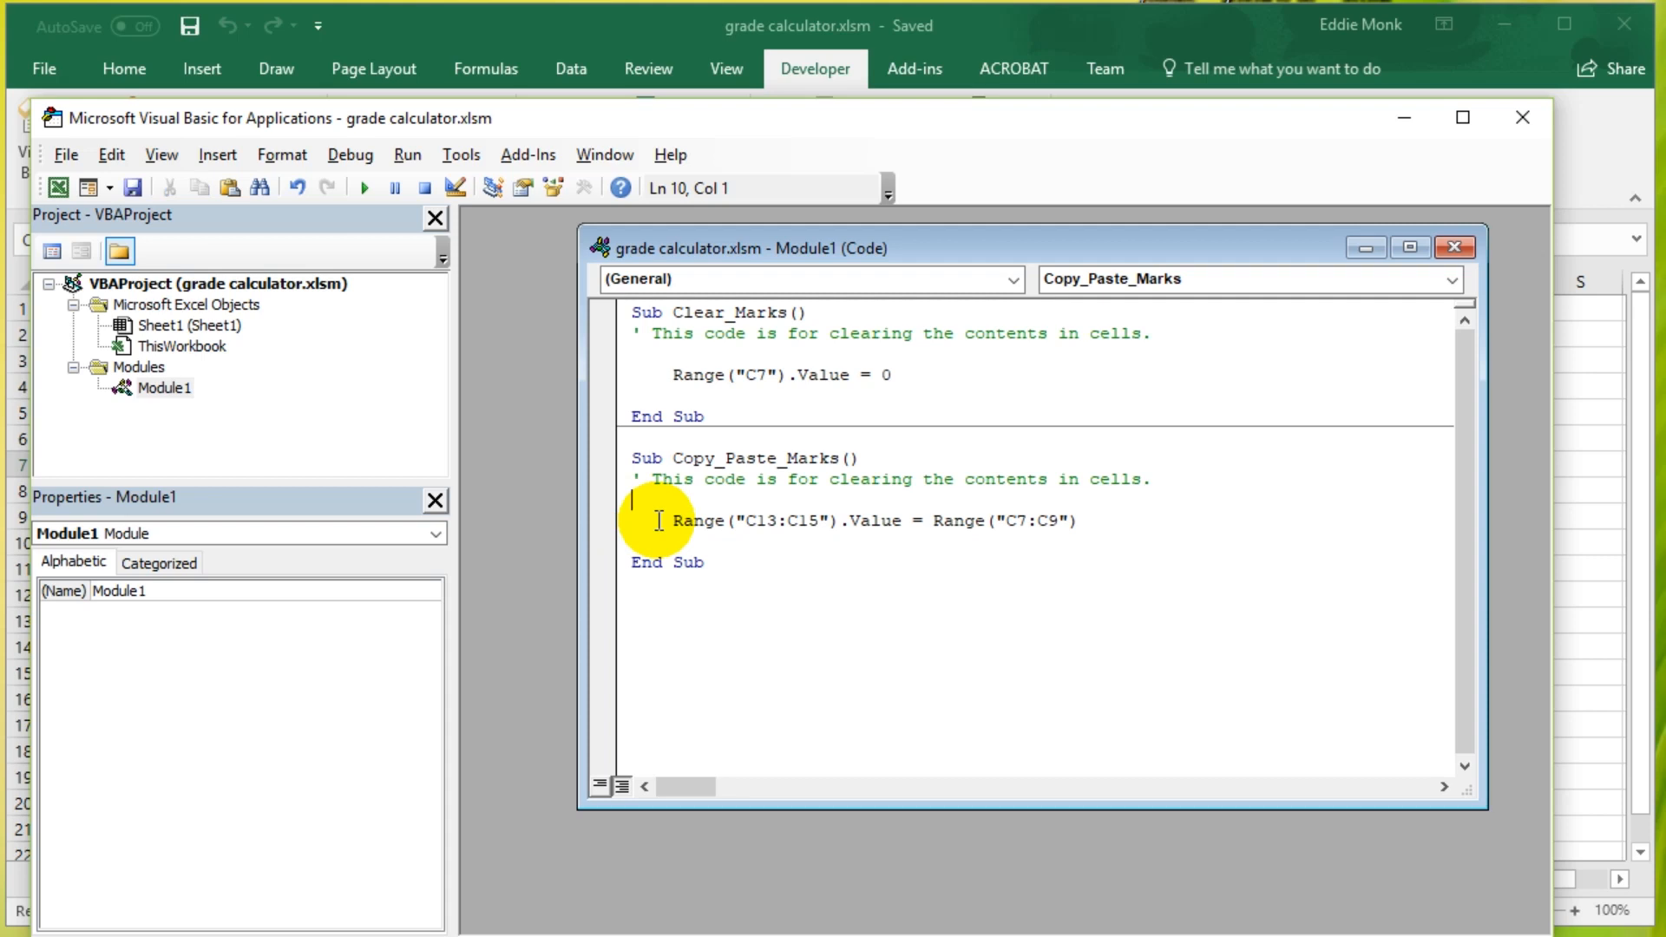
Step: Reword the comment to "copying and pasting values in cells." and append .Value to Range("C7:C9")
{"action": "double_click", "coordinate": [868, 479]}
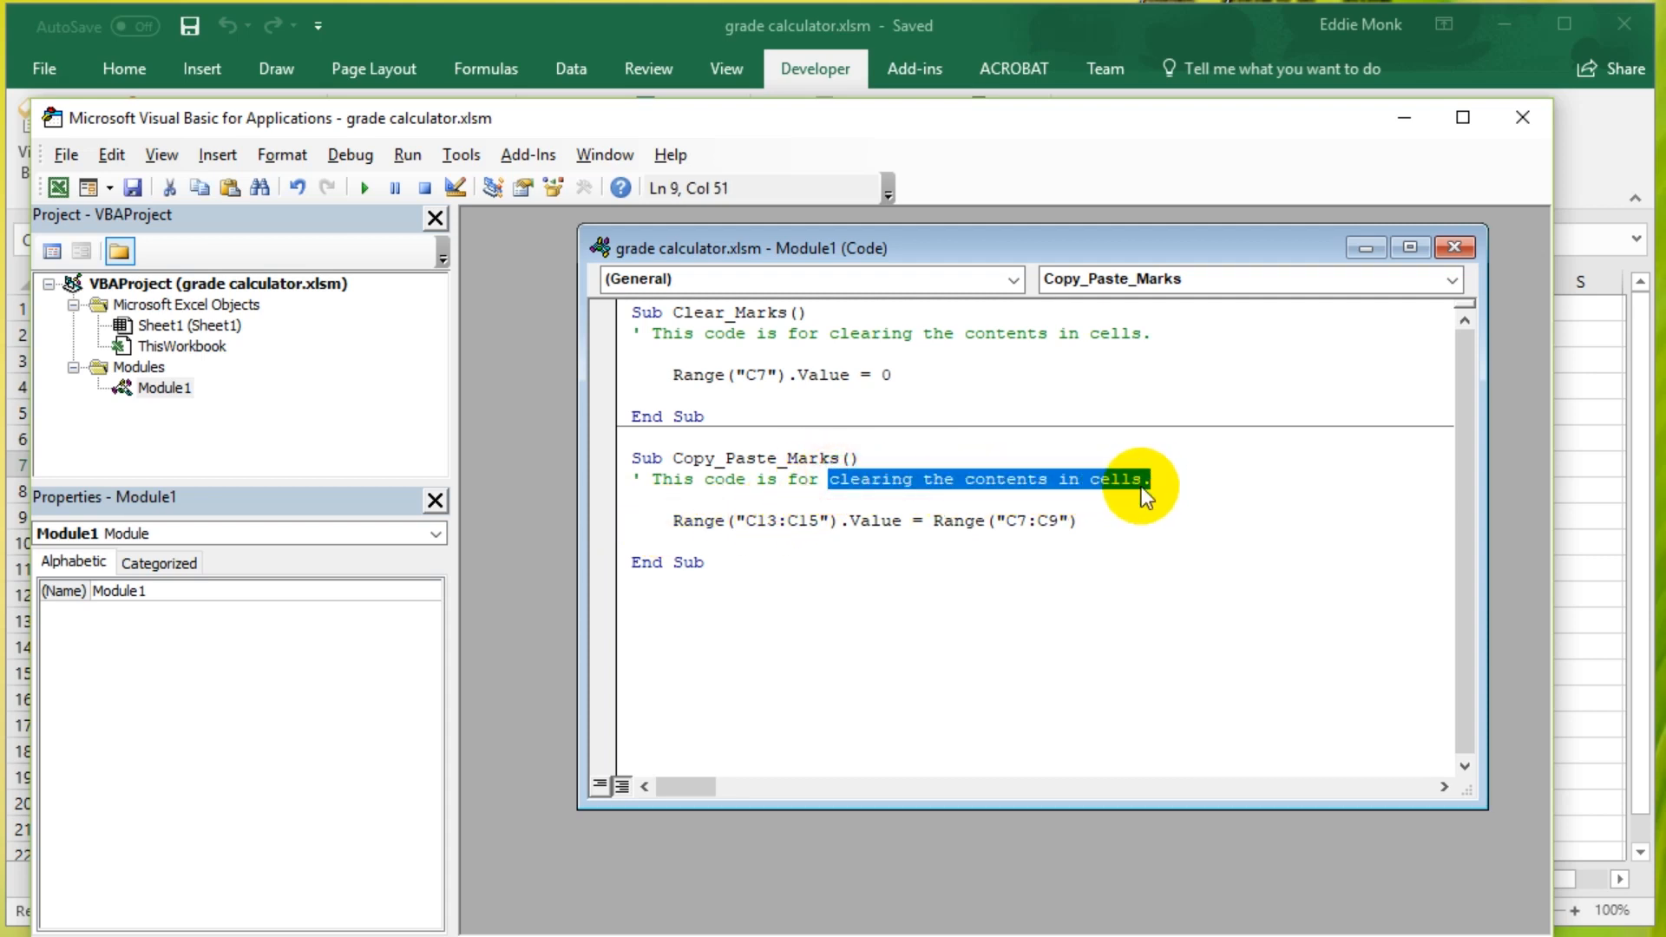
{"action": "type", "text": "copying and pas"}
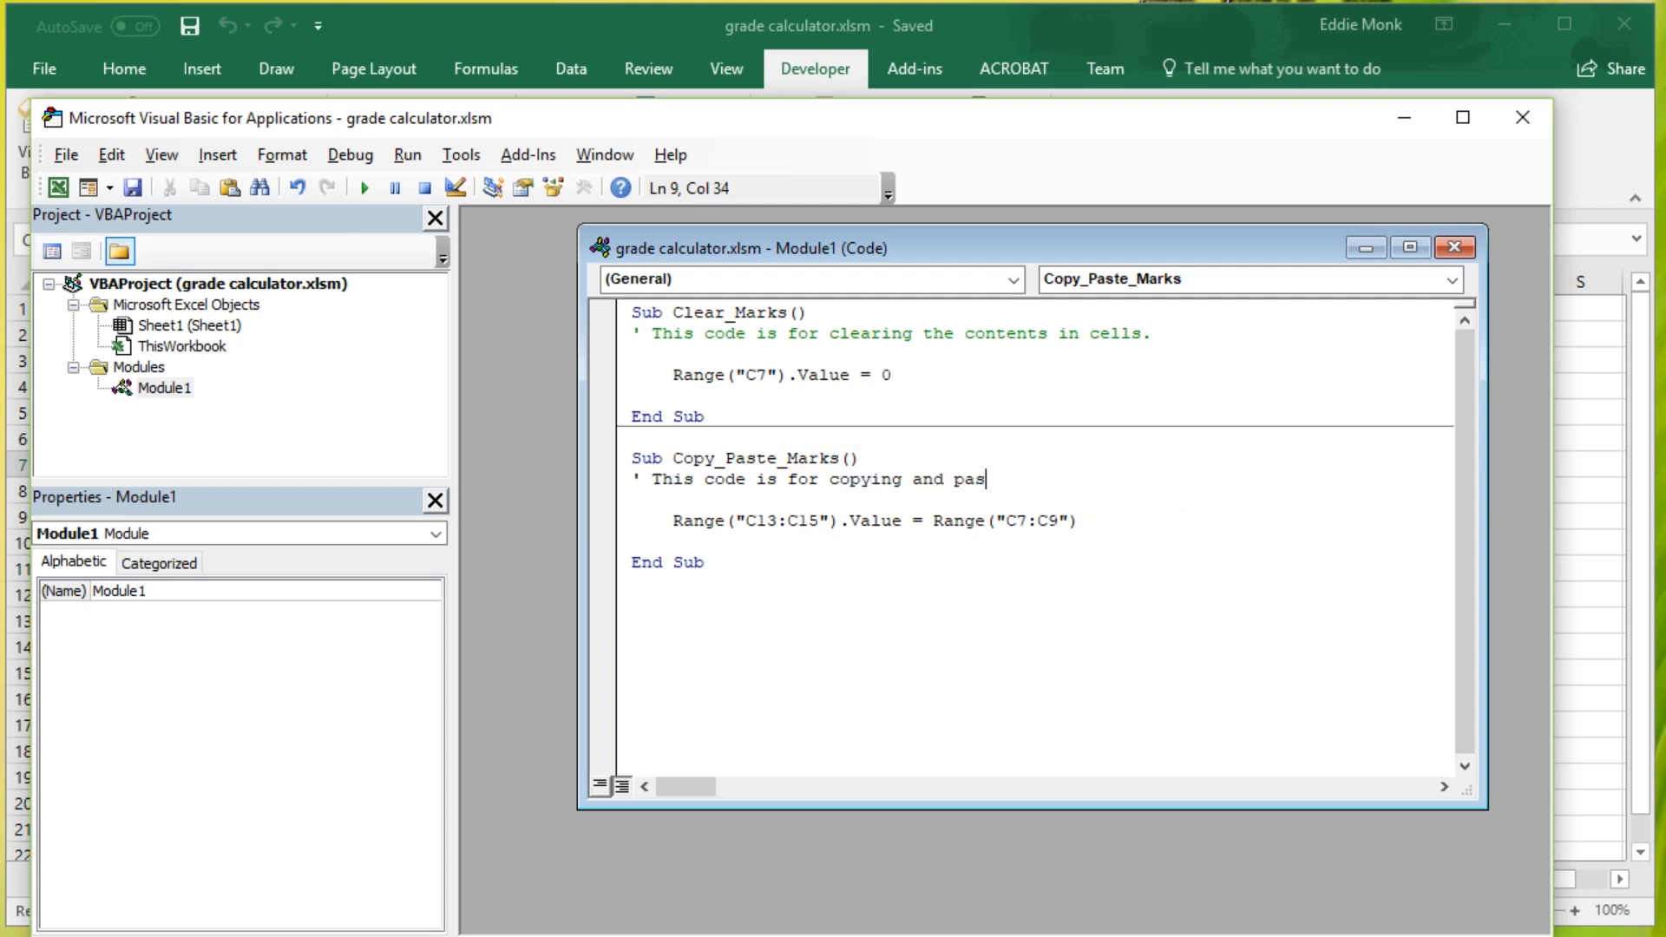
{"action": "type", "text": "ting values in cell"}
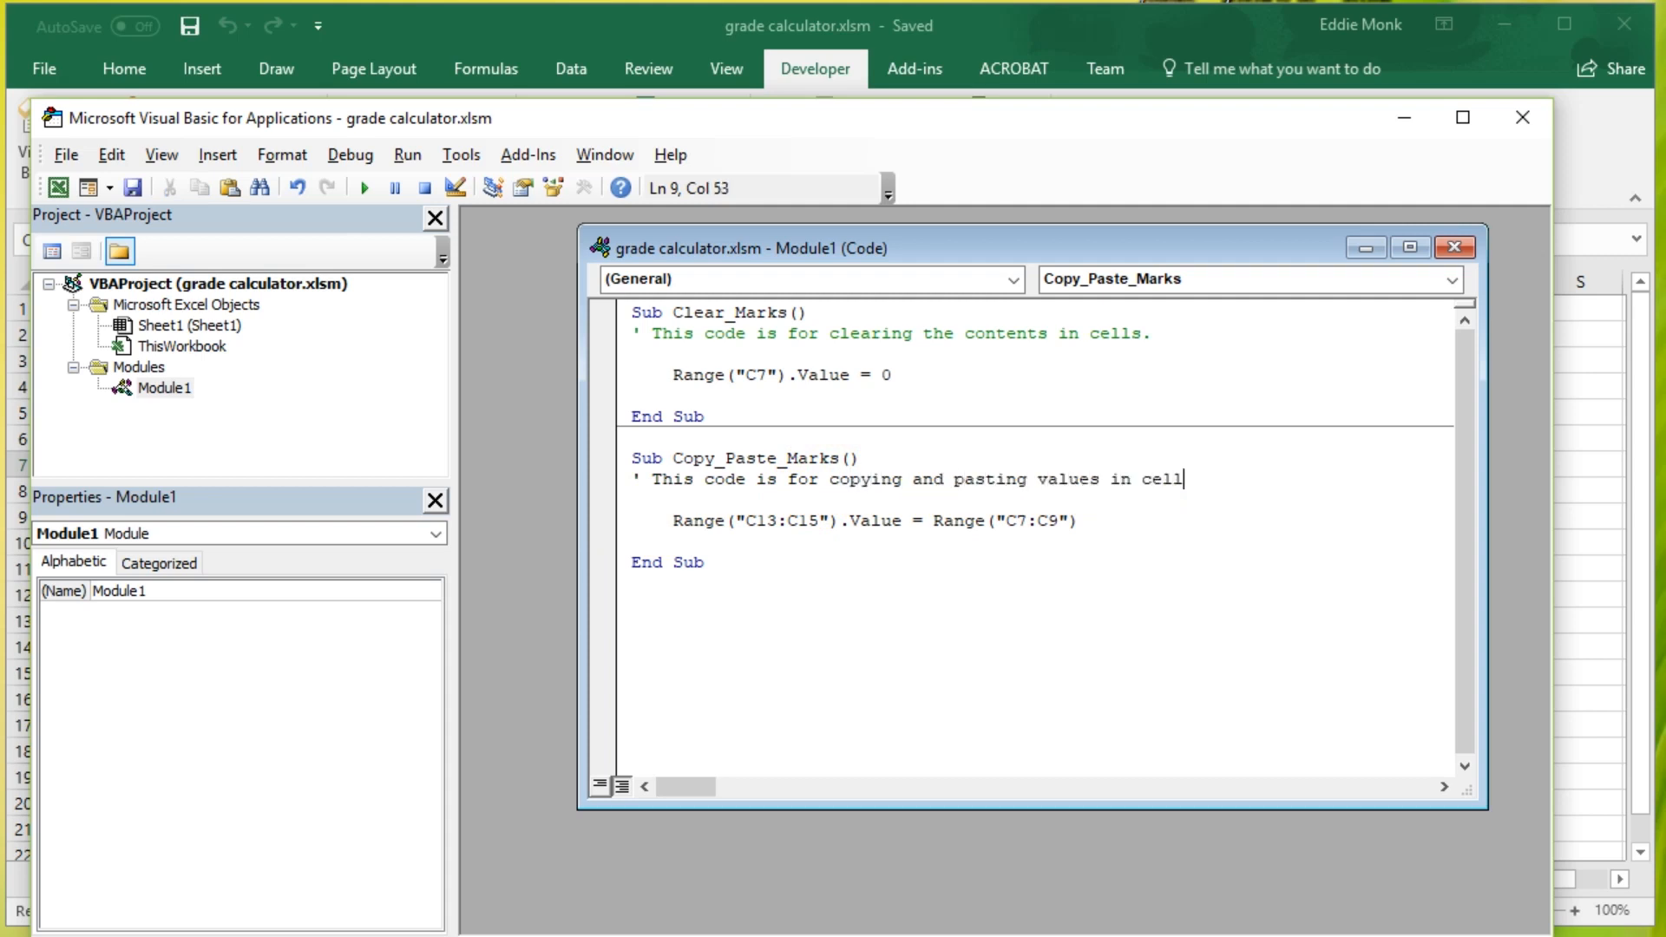
{"action": "type", "text": "s."}
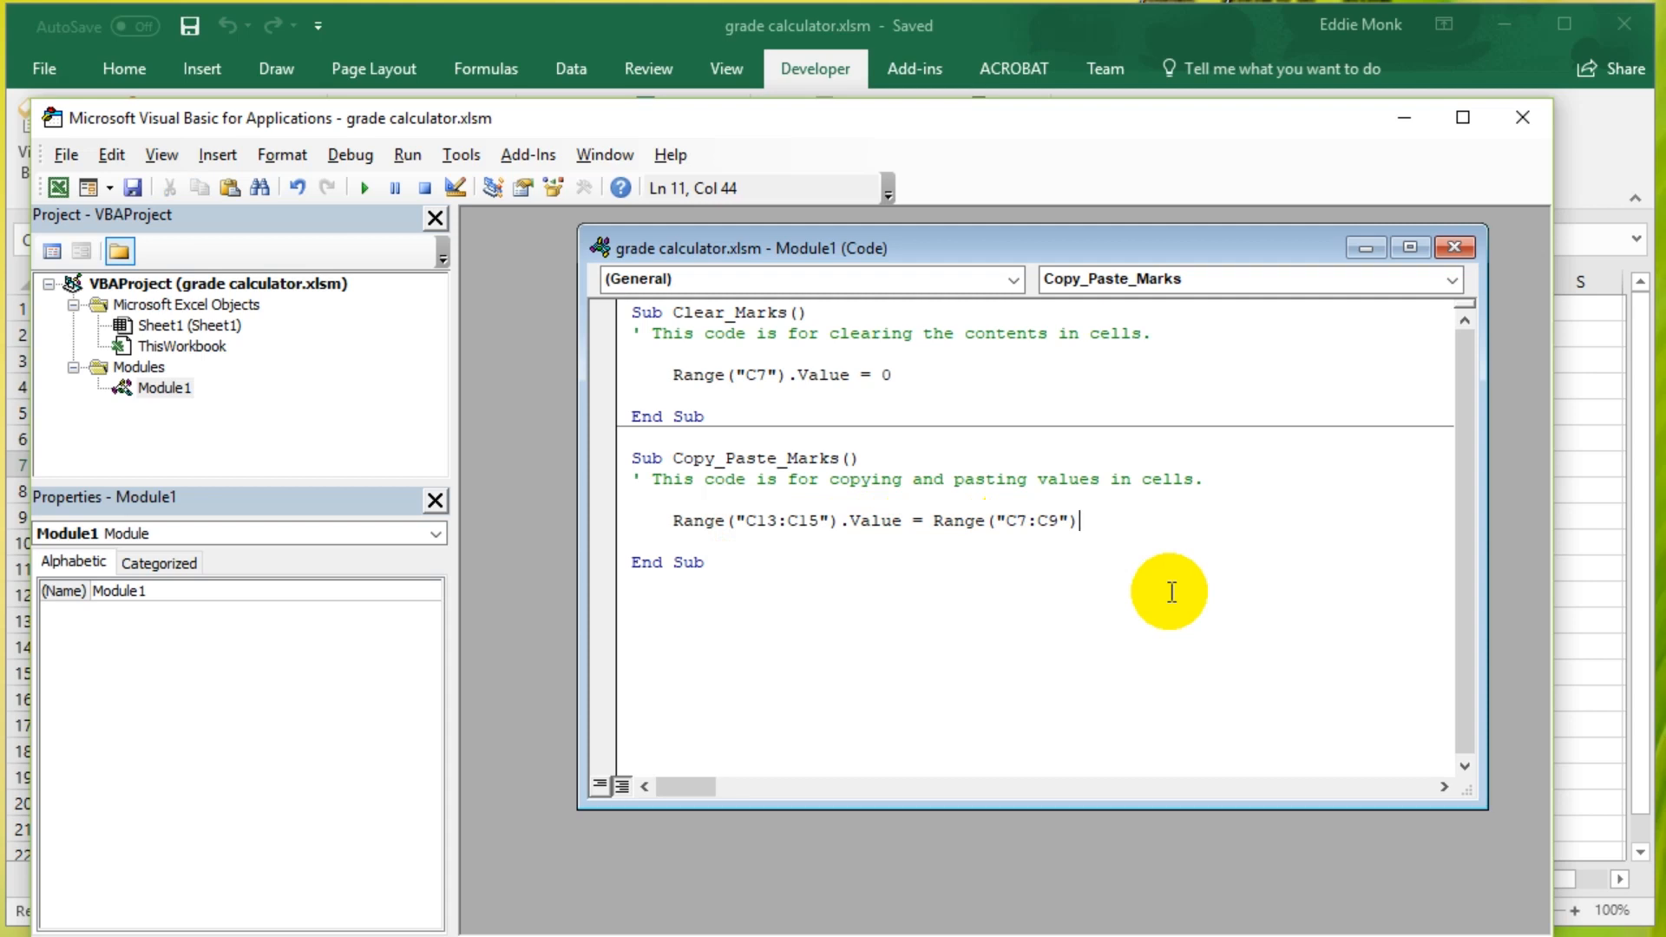
{"action": "type", "text": ".Value"}
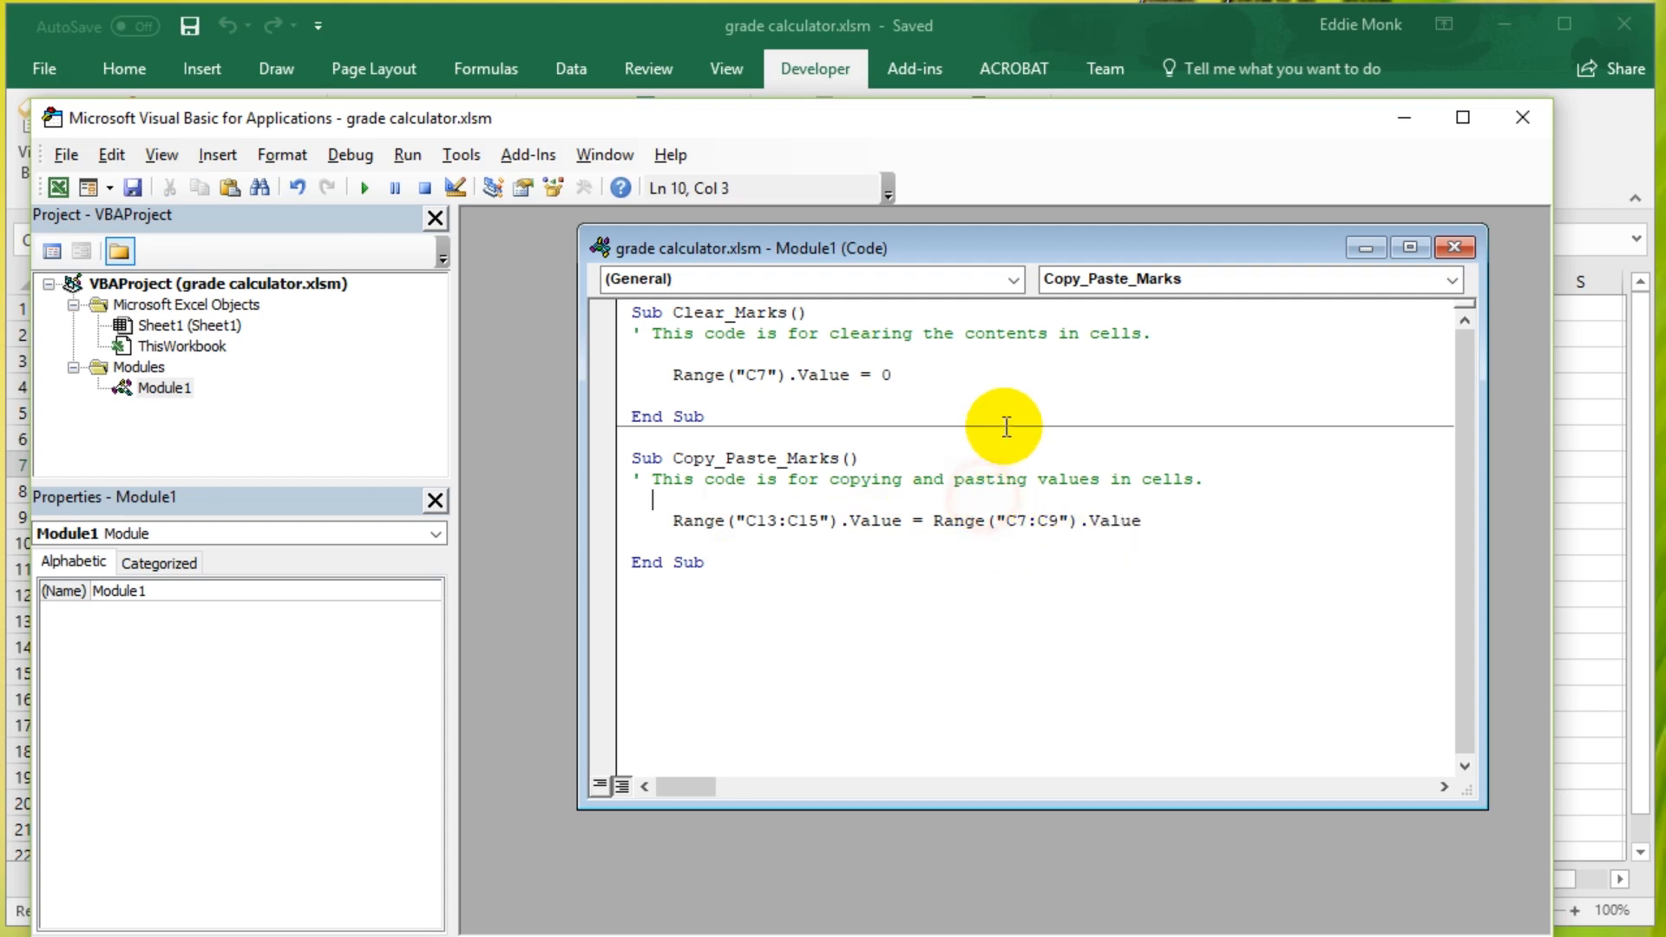
{"action": "mouse_move", "coordinate": [1551, 557]}
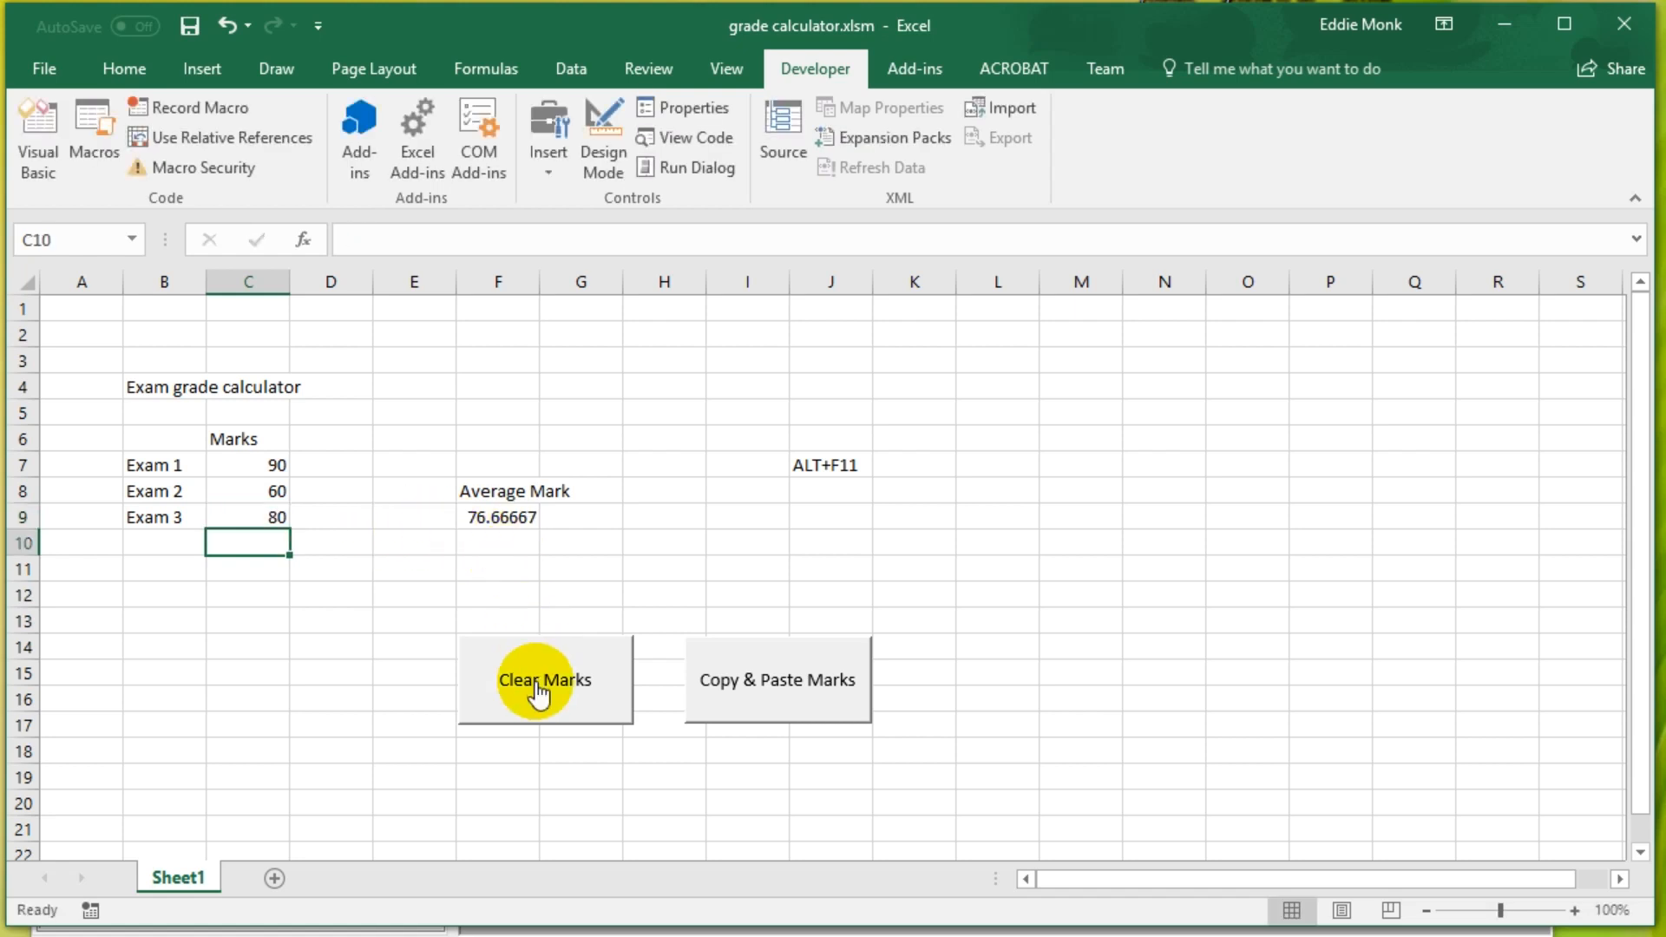
Step: Run Clear Marks to zero Exam 1's mark, then switch back to the VBA editor
{"action": "left_click", "coordinate": [543, 678]}
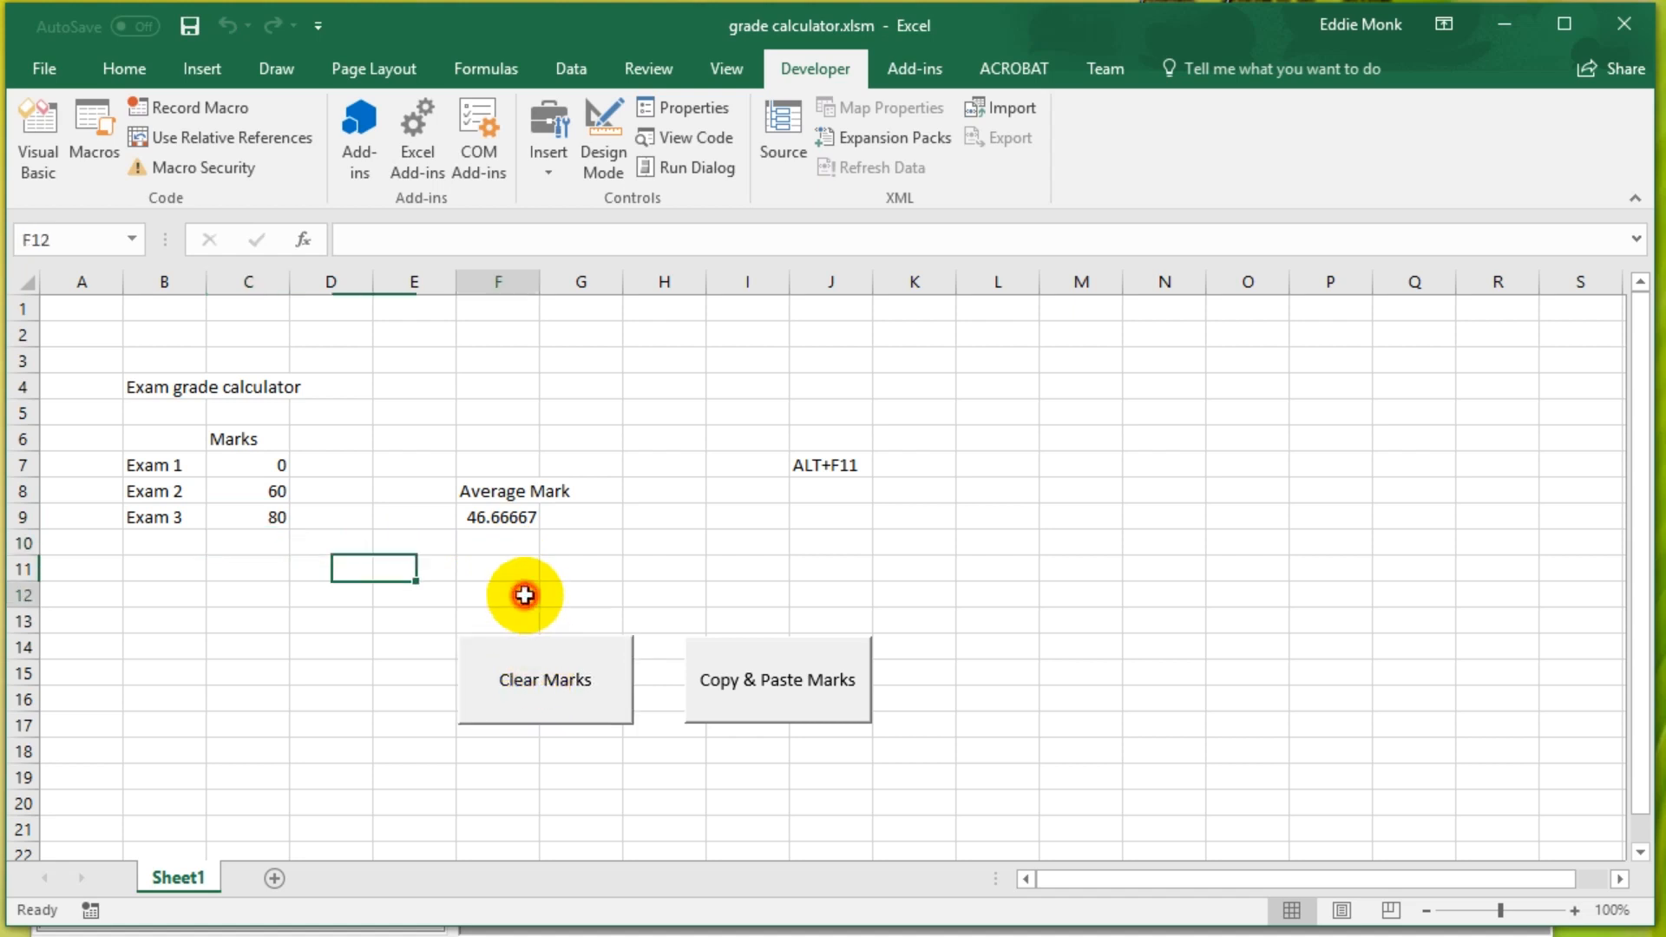
{"action": "key", "text": "Alt+F11"}
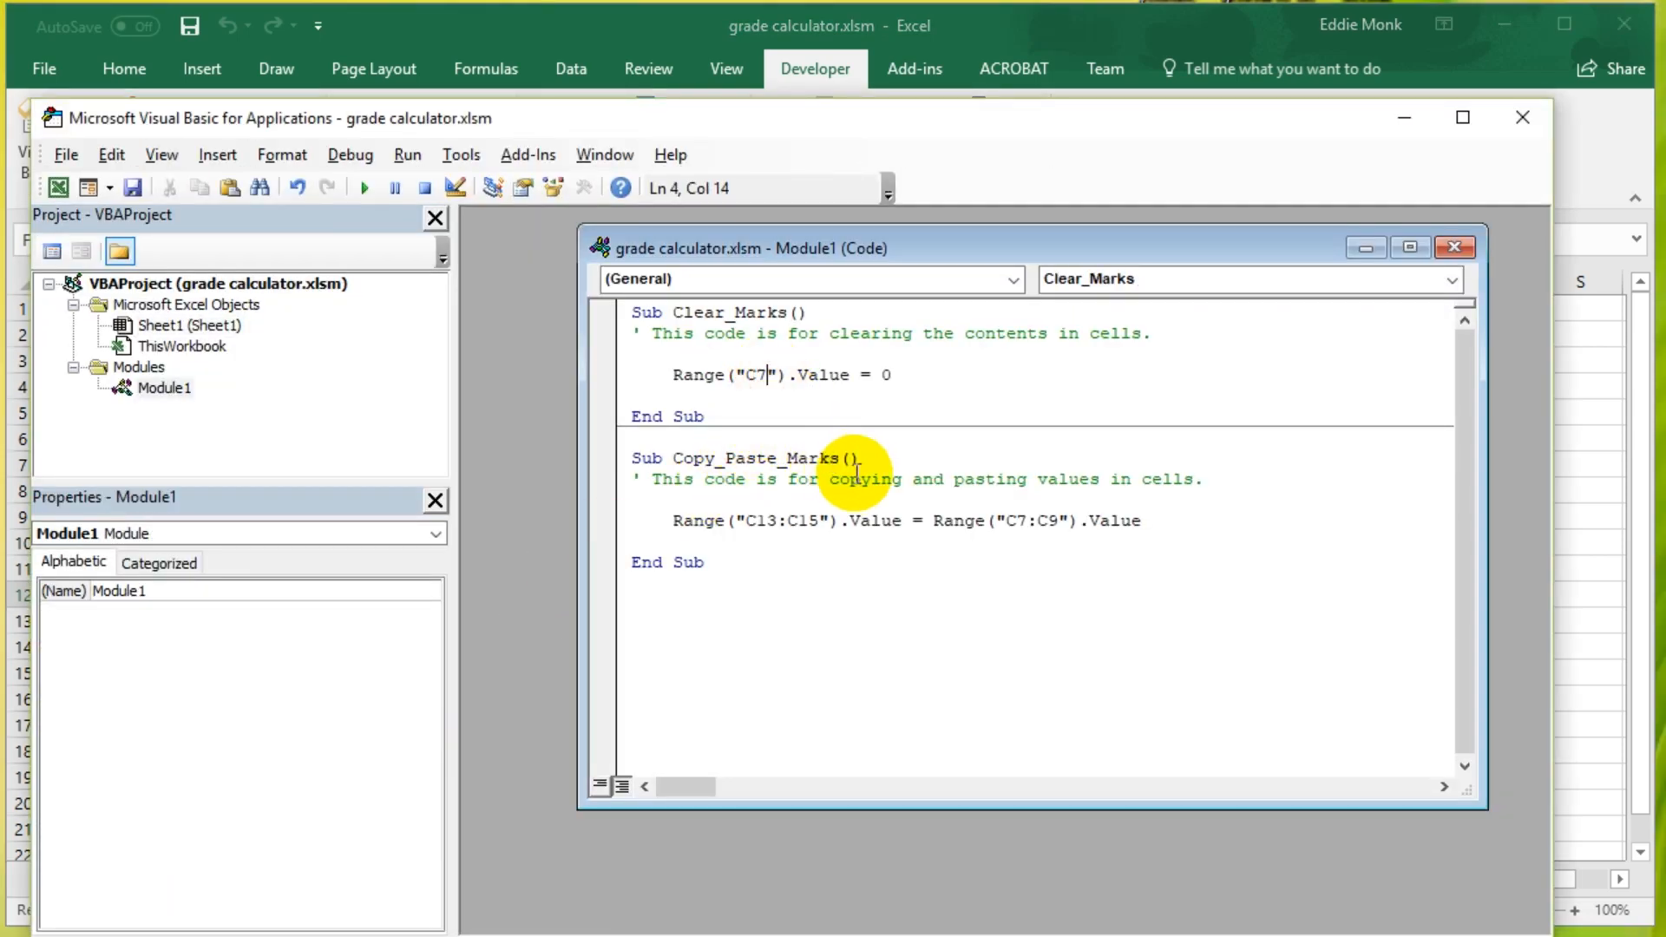
Step: Change the Clear_Marks range reference from C7 to C7:C9
{"action": "type", "text": ":C9"}
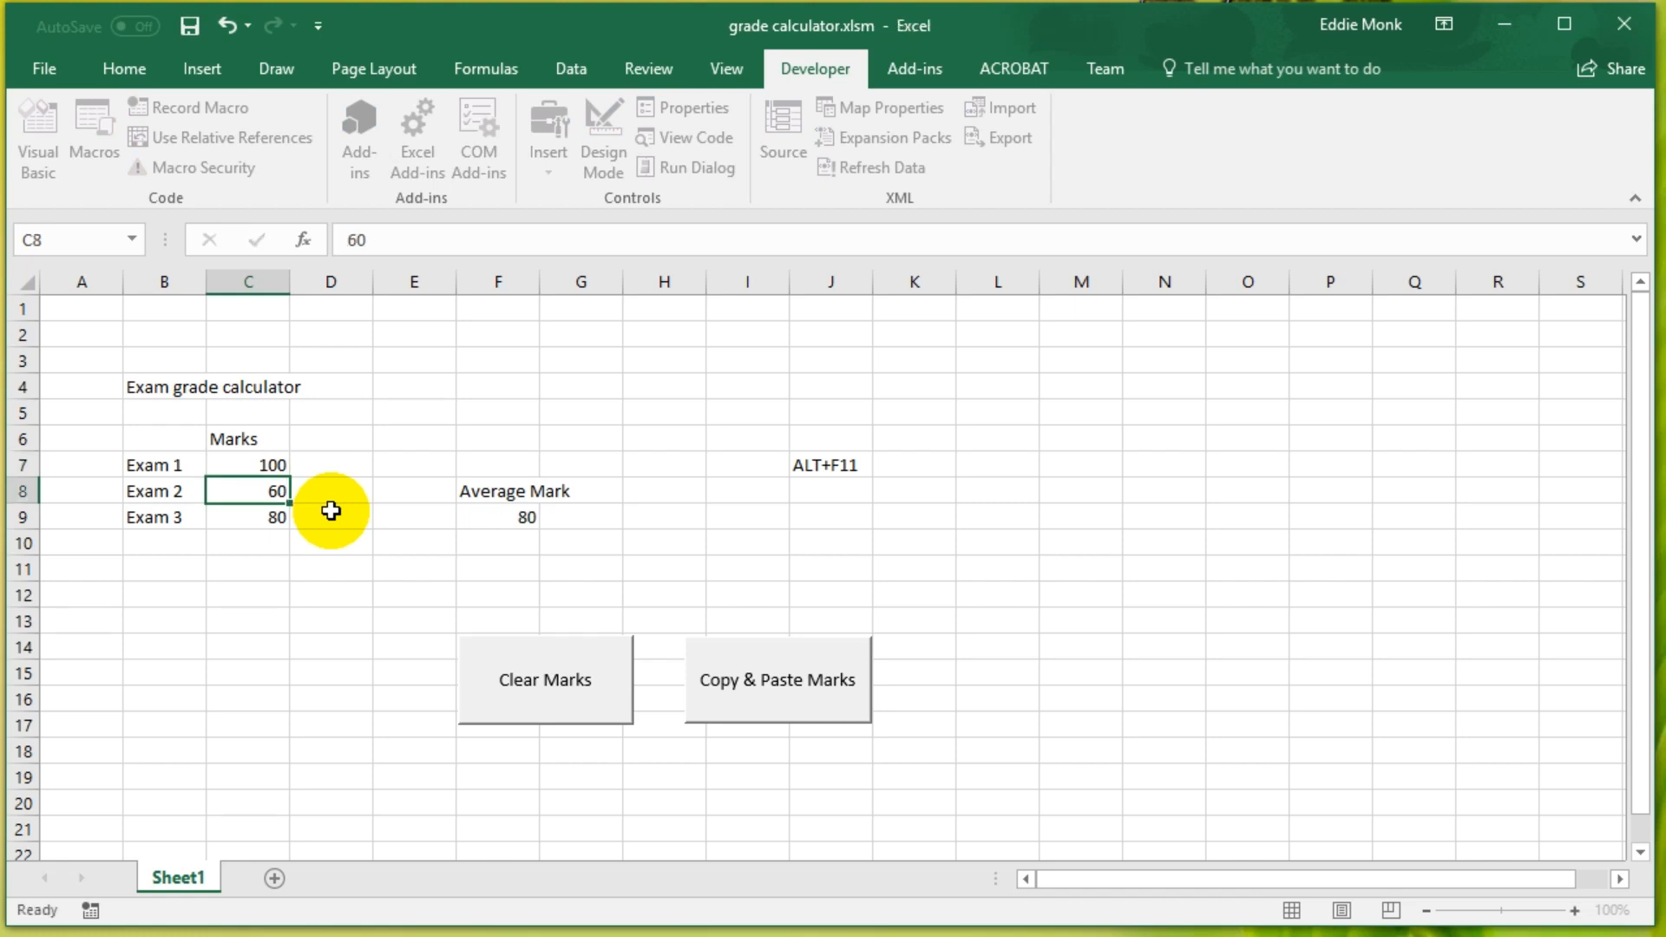
Step: Clear the marks, enter 51, 67 and 99, and copy them into C13:C15
{"action": "left_click", "coordinate": [543, 678]}
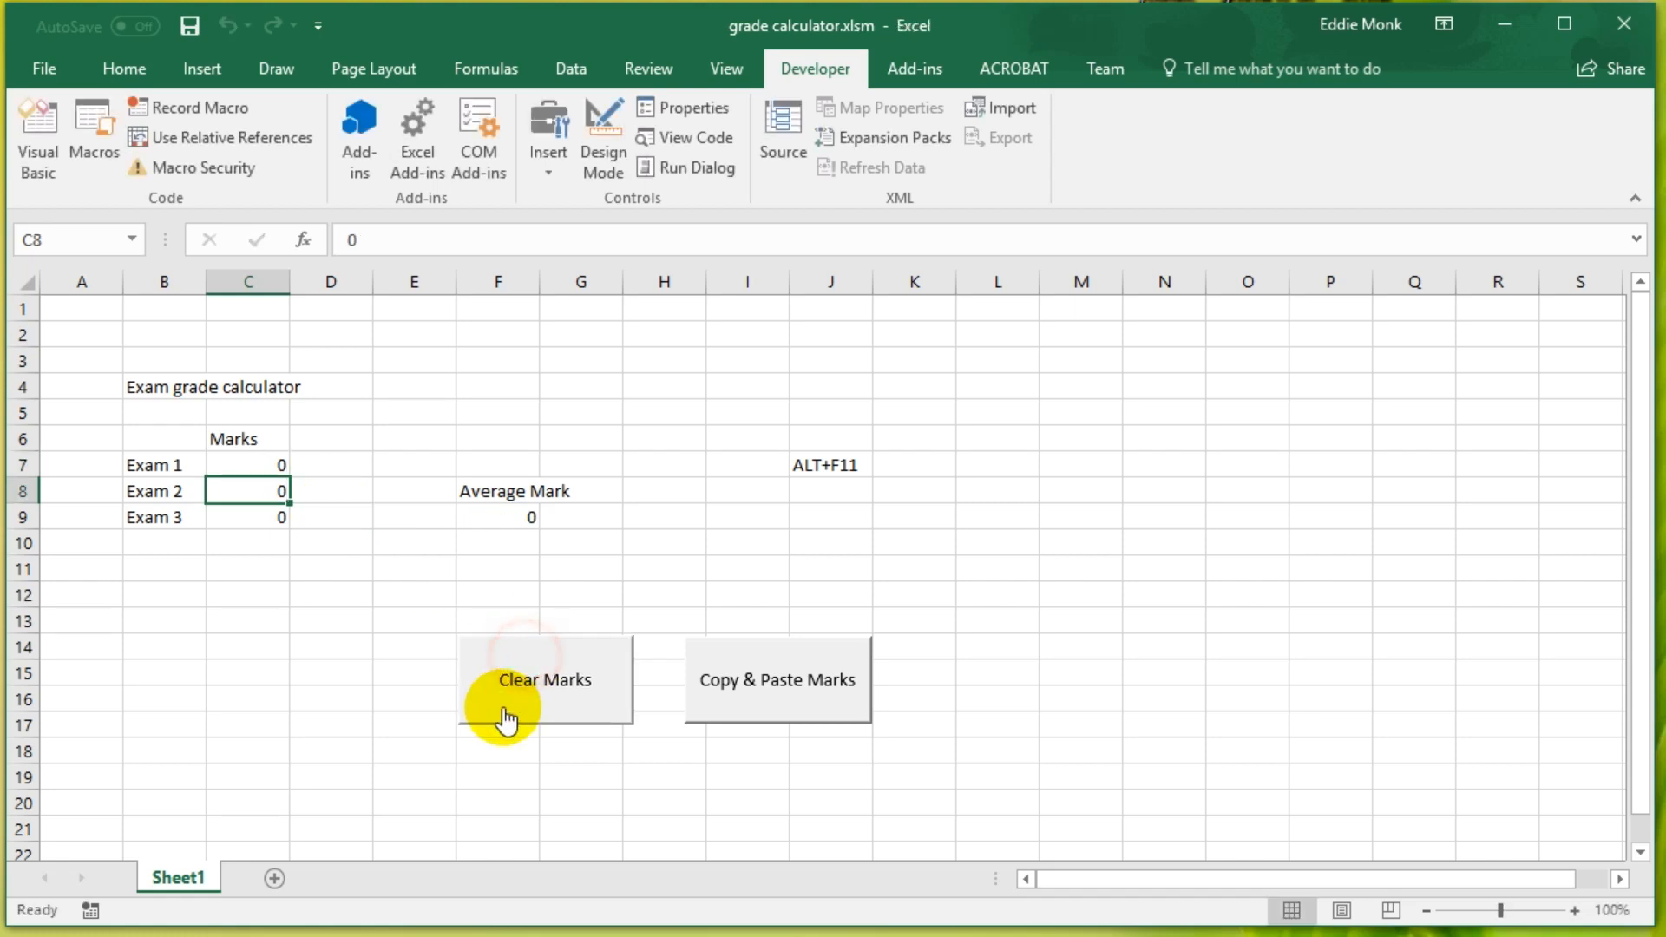
{"action": "mouse_move", "coordinate": [774, 703]}
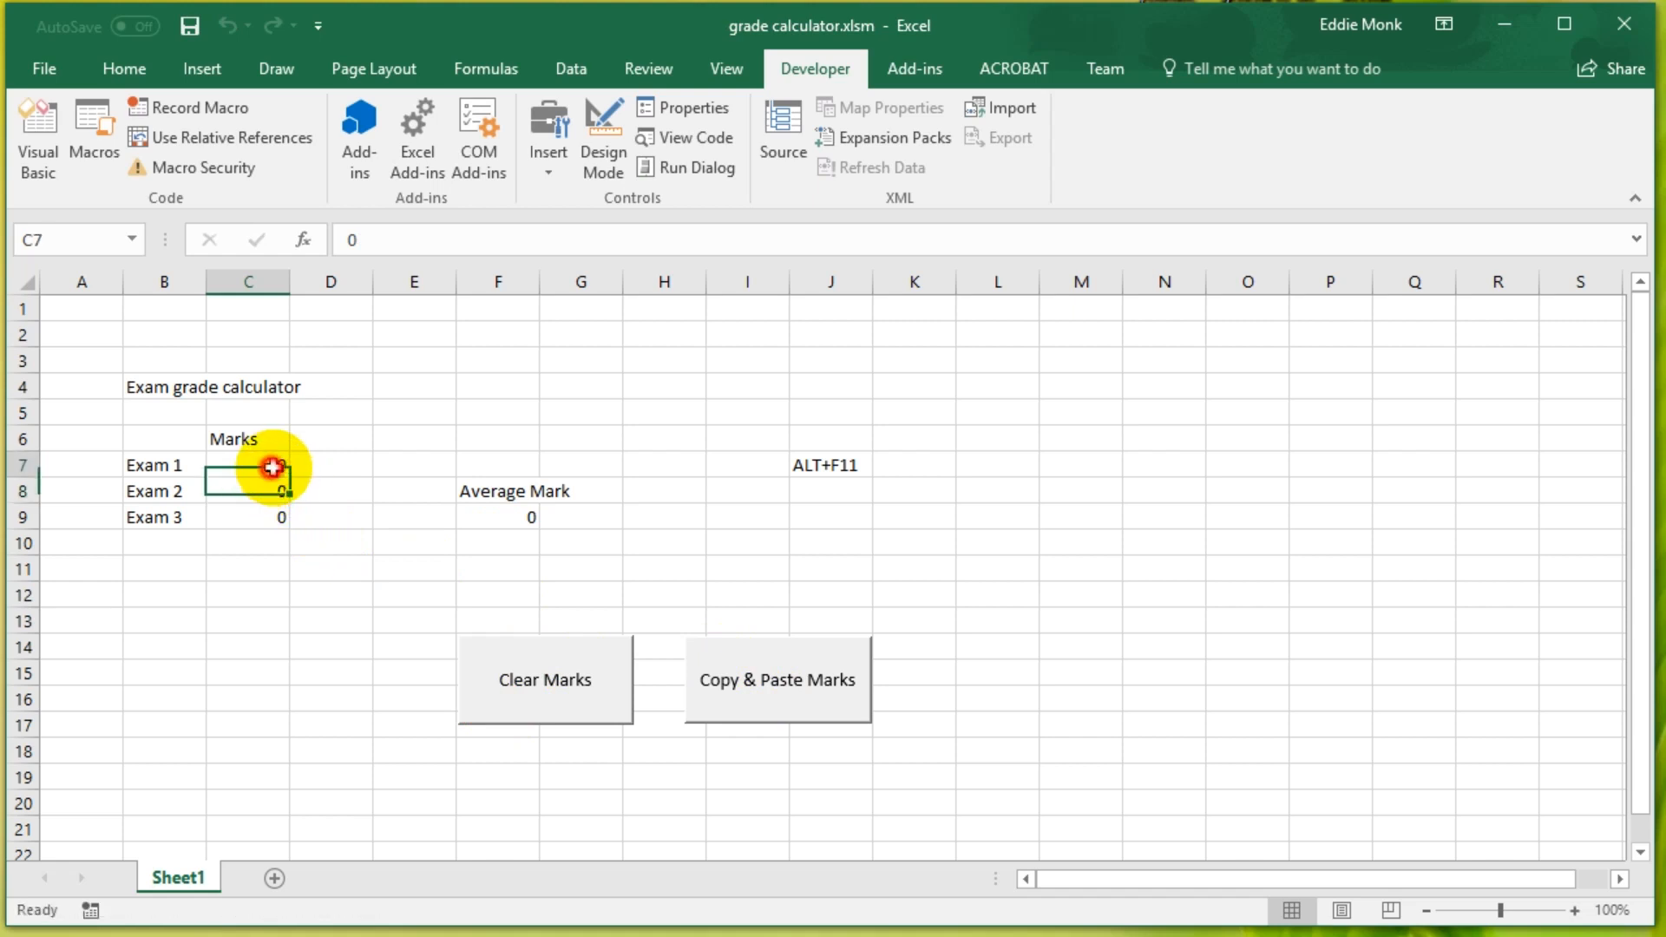
{"action": "type", "text": "510"}
{"action": "left_click", "coordinate": [246, 489]}
{"action": "type", "text": "67"}
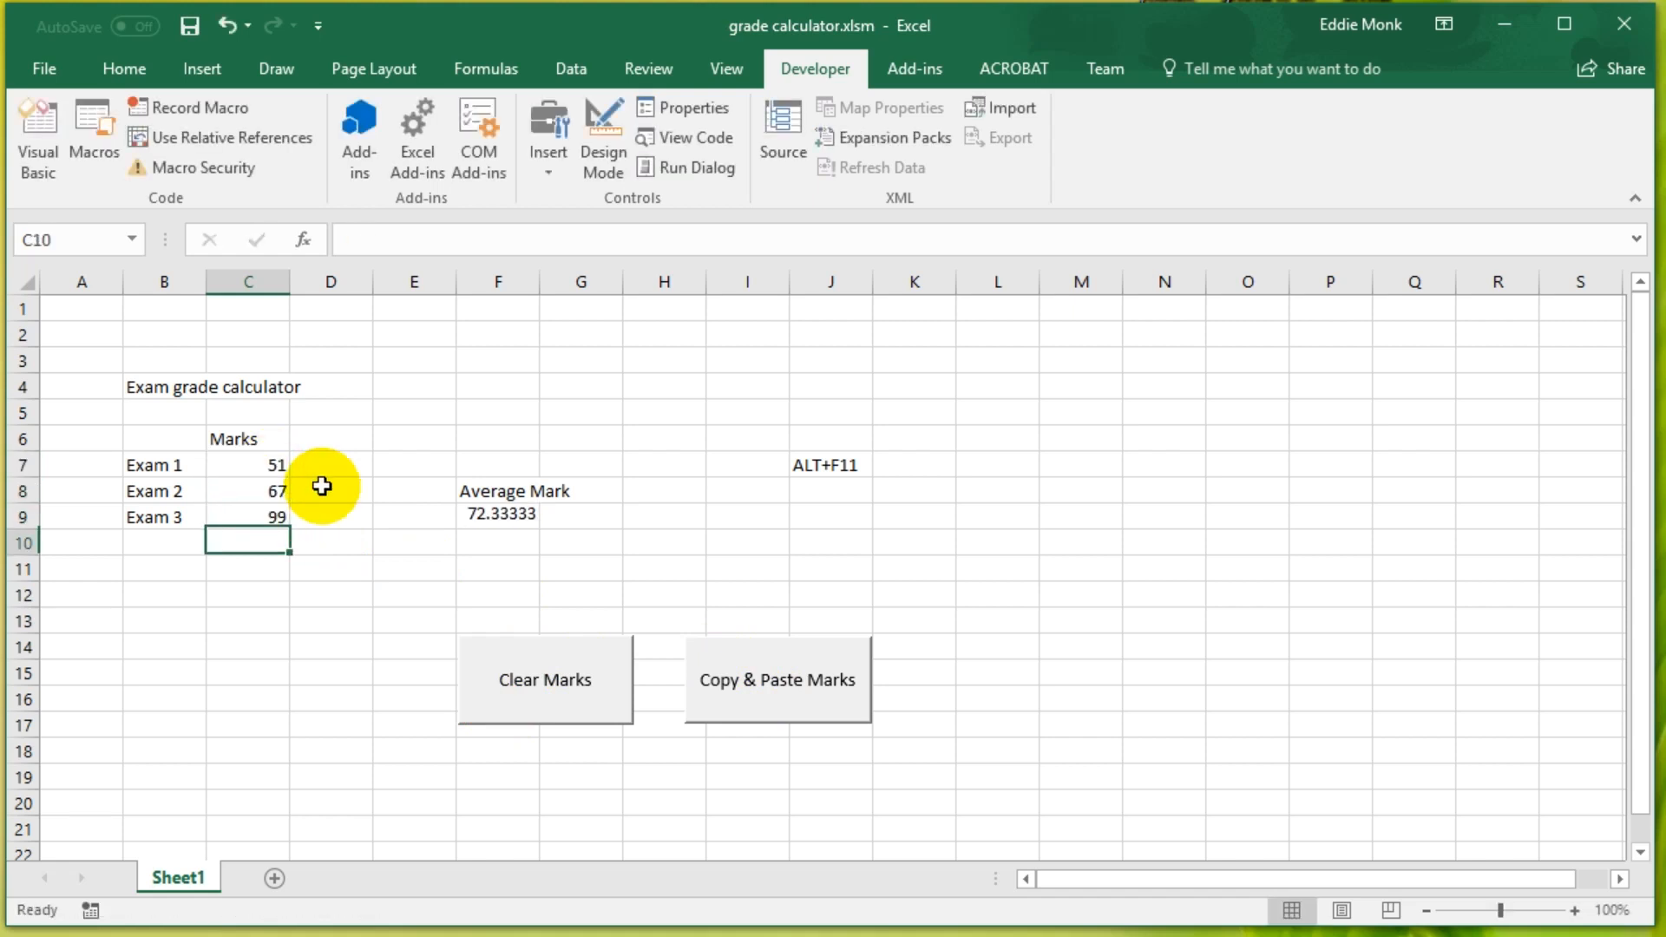
{"action": "left_click", "coordinate": [778, 680]}
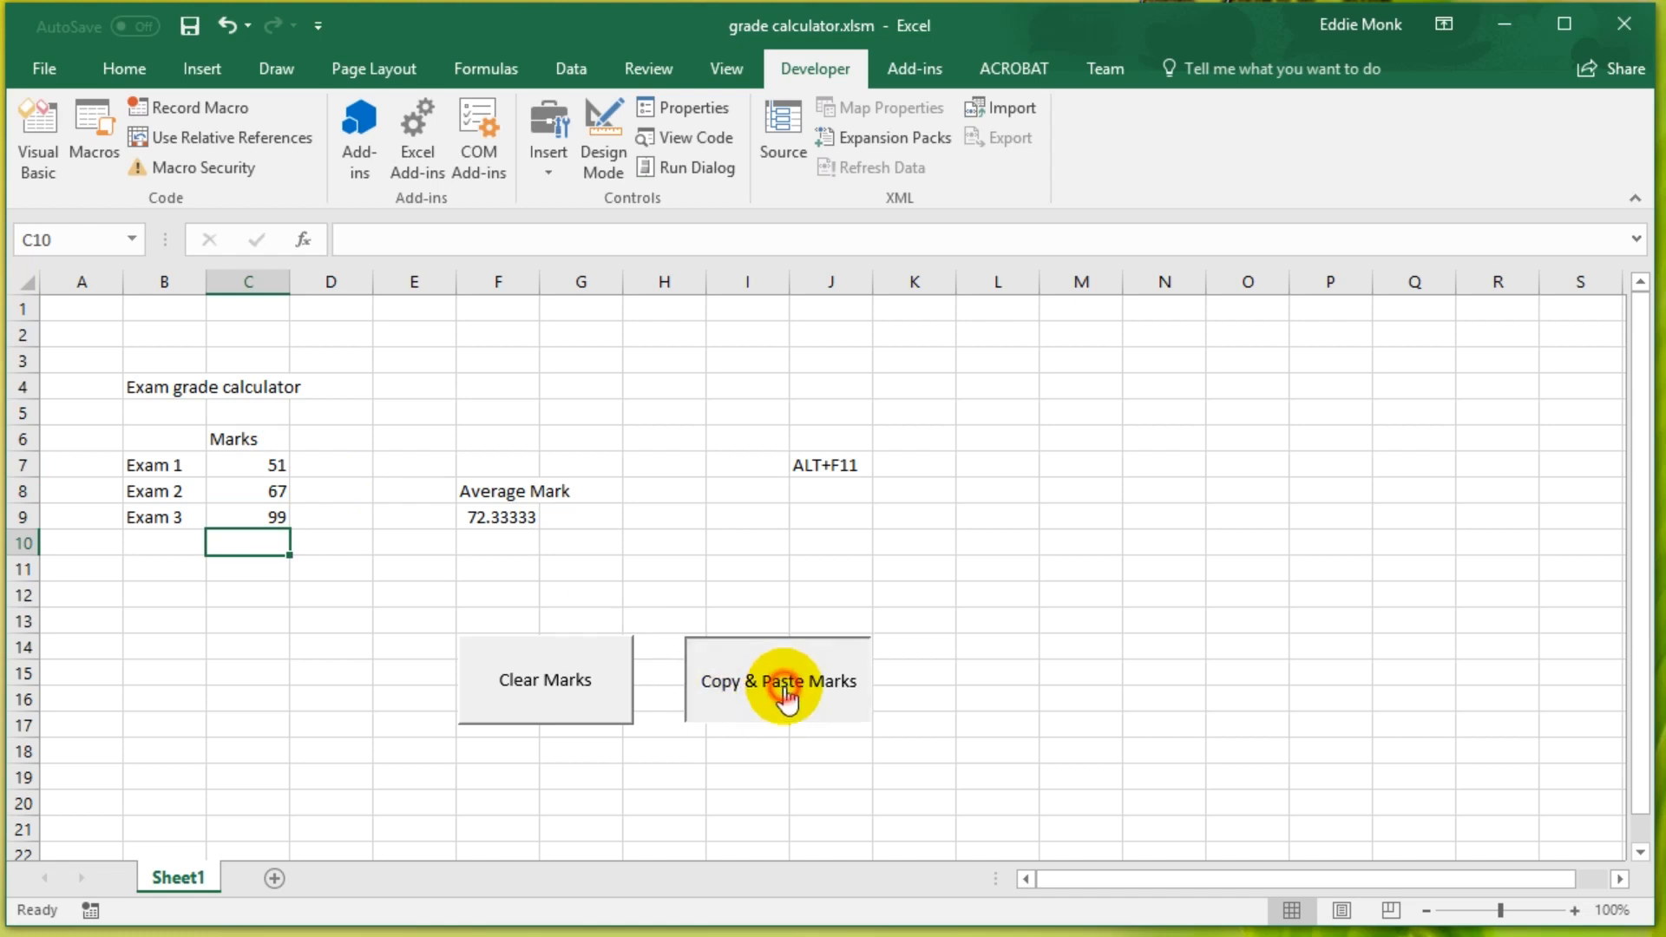
{"action": "left_click", "coordinate": [777, 680]}
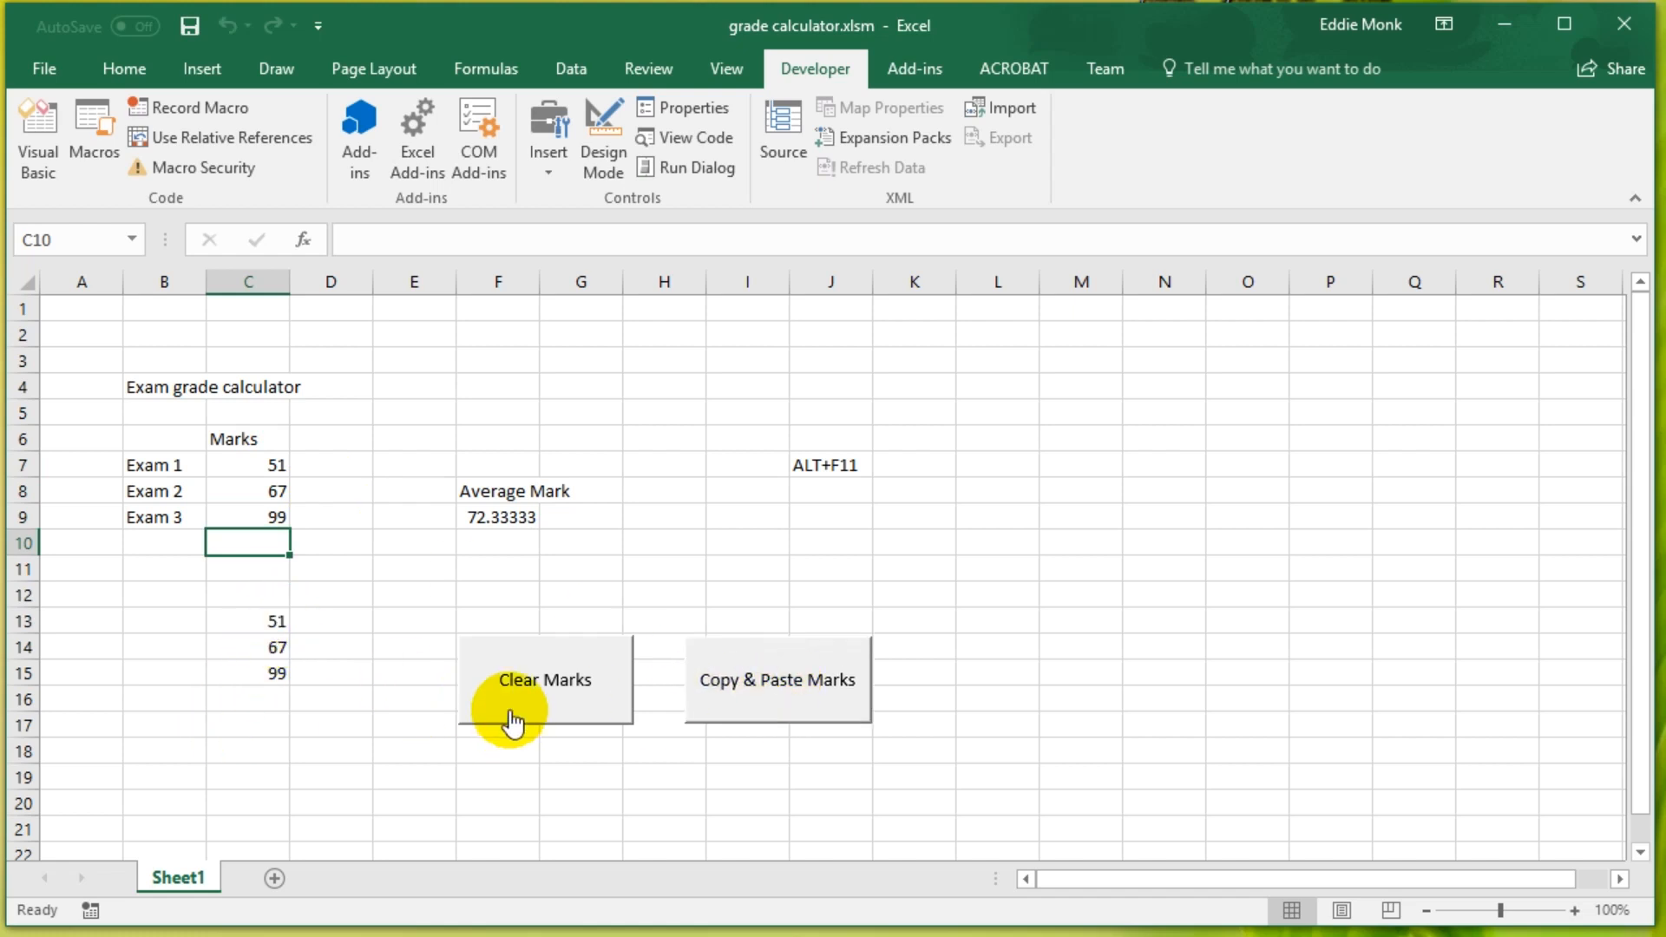
{"action": "mouse_move", "coordinate": [699, 606]}
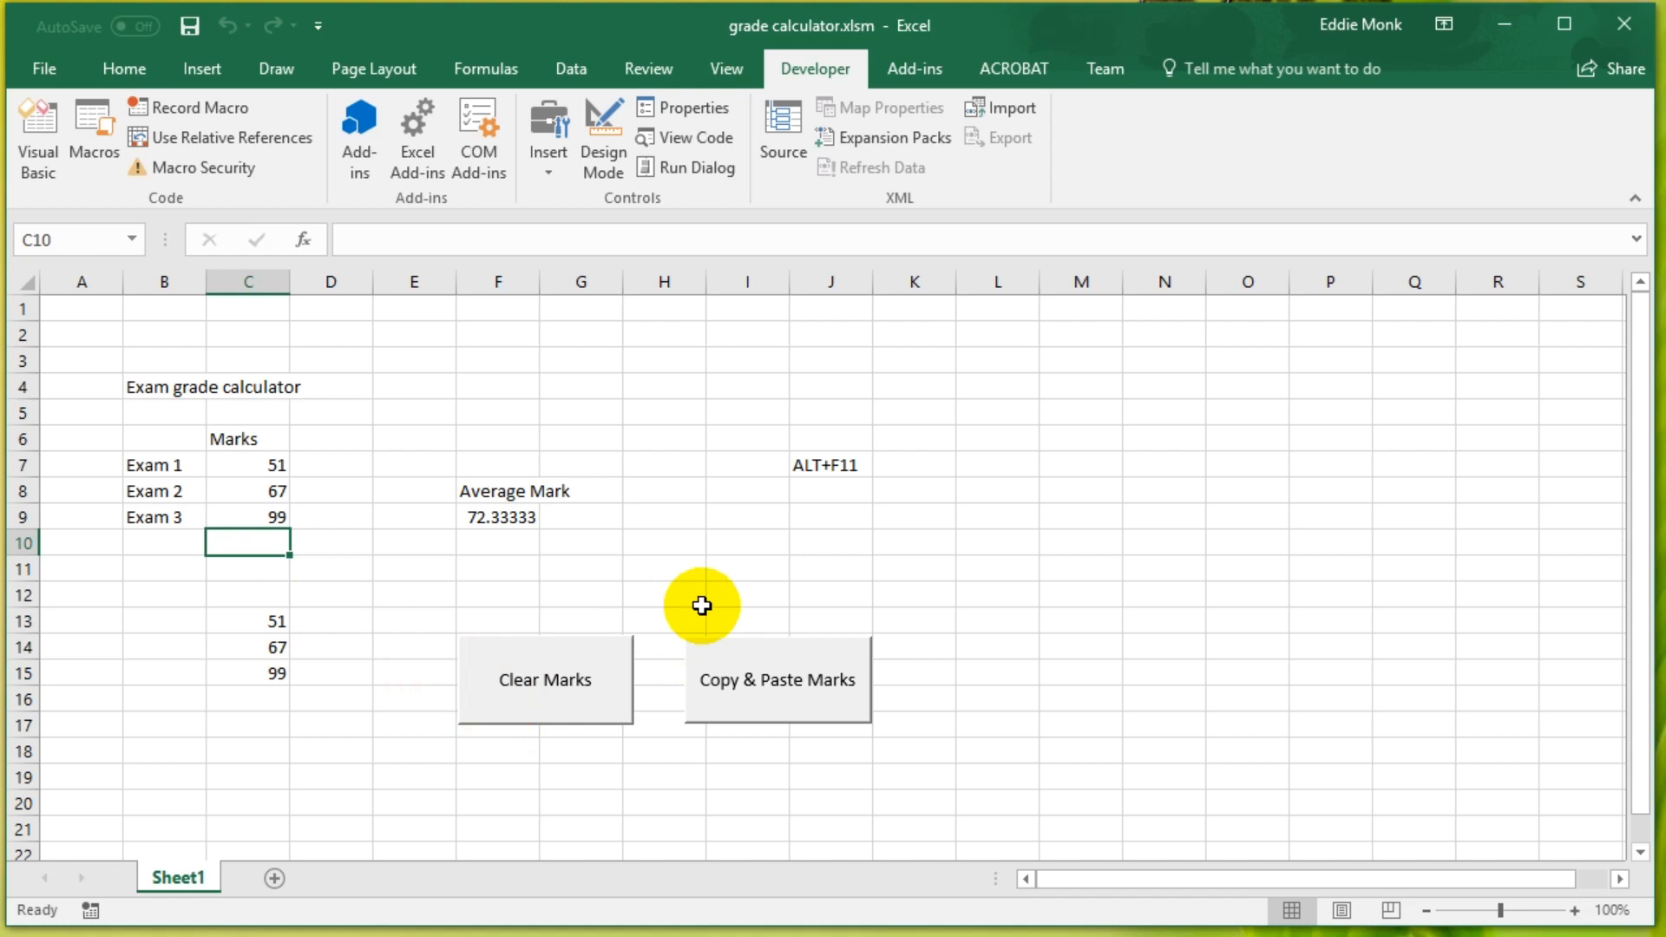
{"action": "mouse_move", "coordinate": [834, 448]}
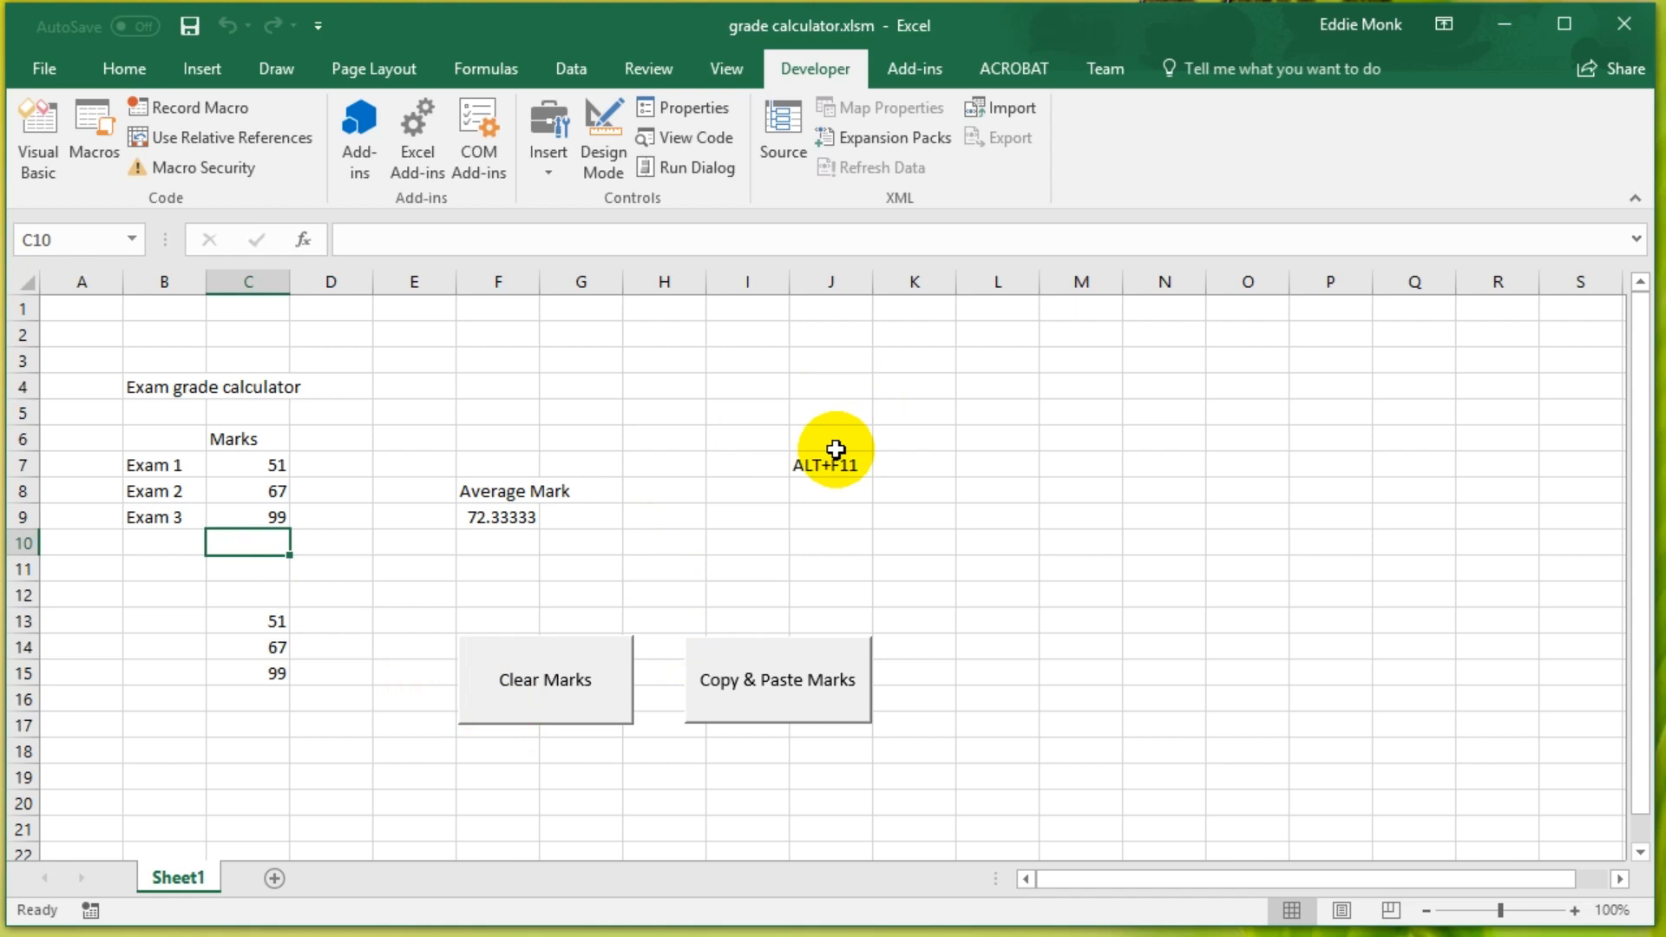
{"action": "mouse_move", "coordinate": [1206, 195]}
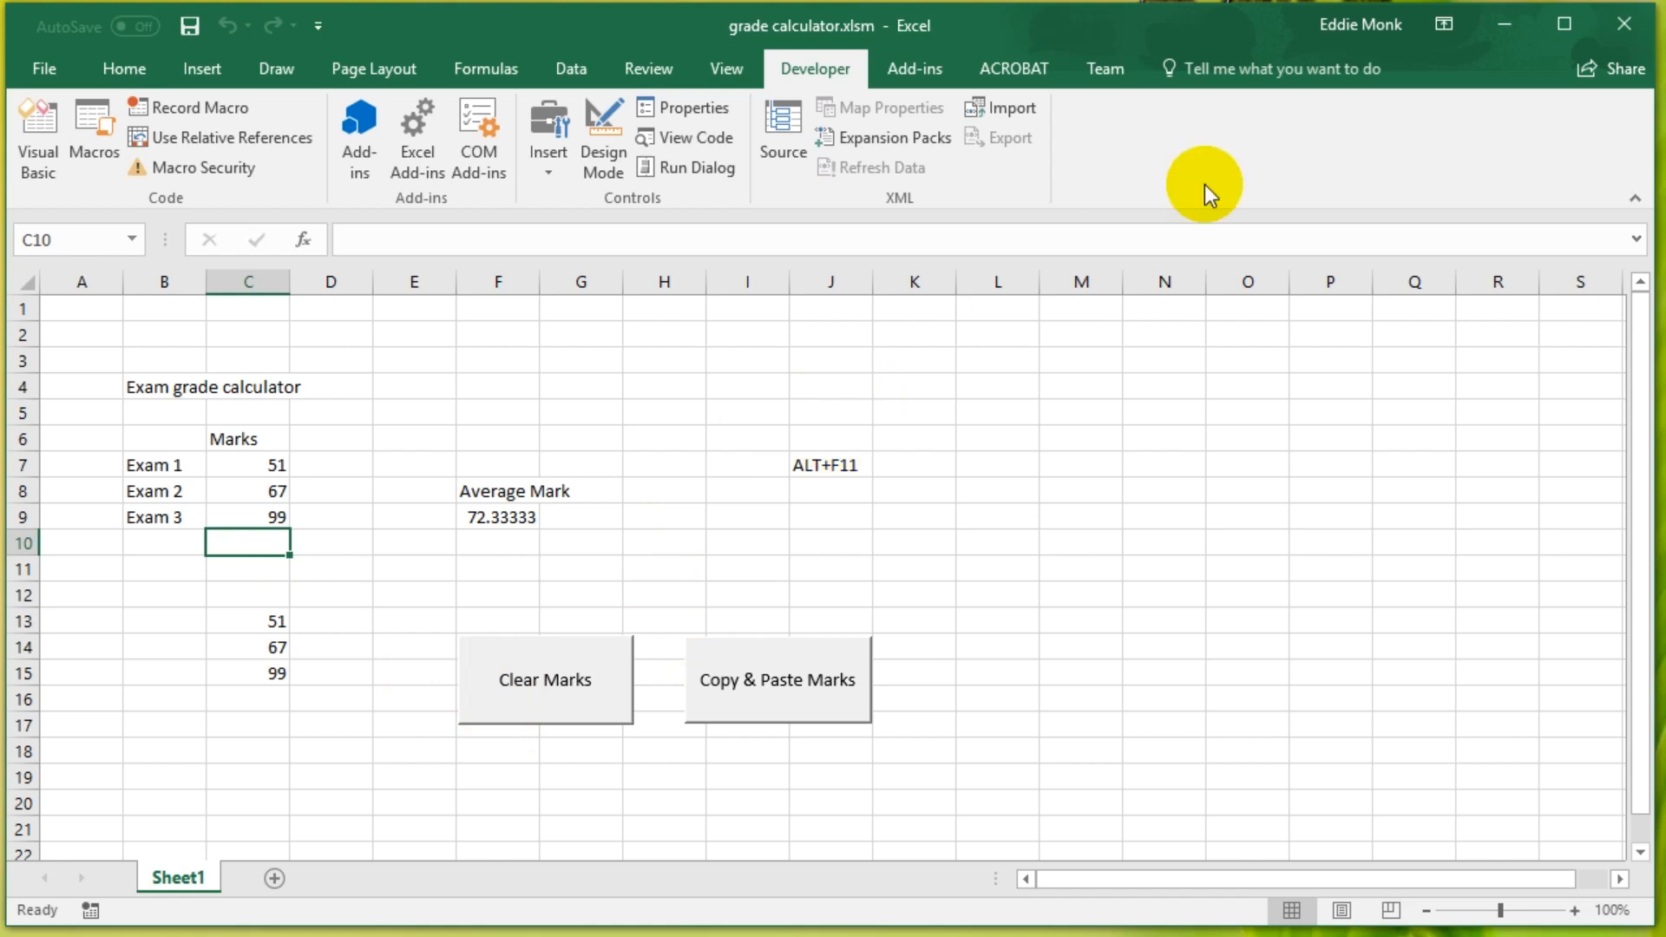